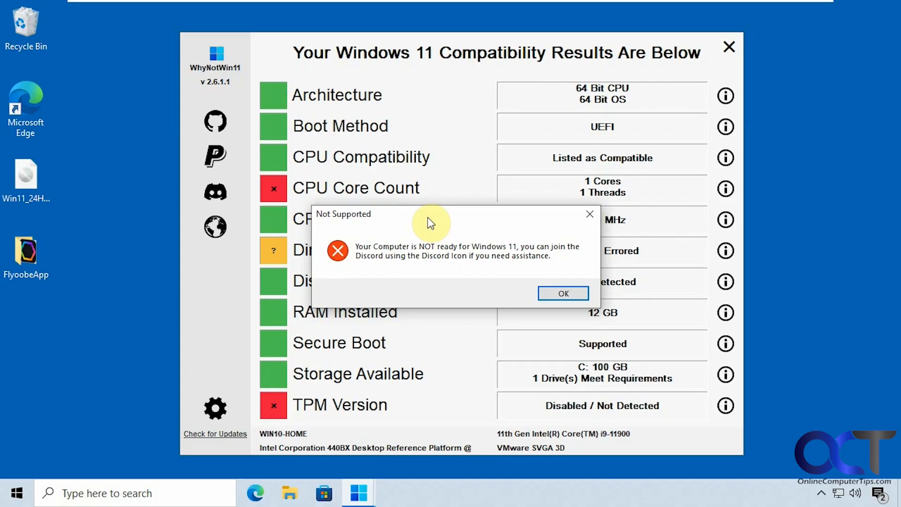
pyautogui.moveTo(337, 180)
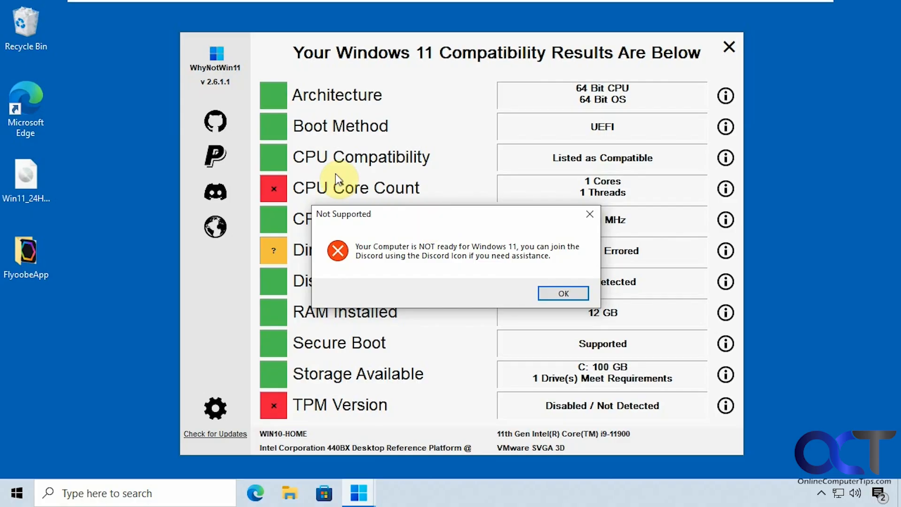
pyautogui.moveTo(460, 91)
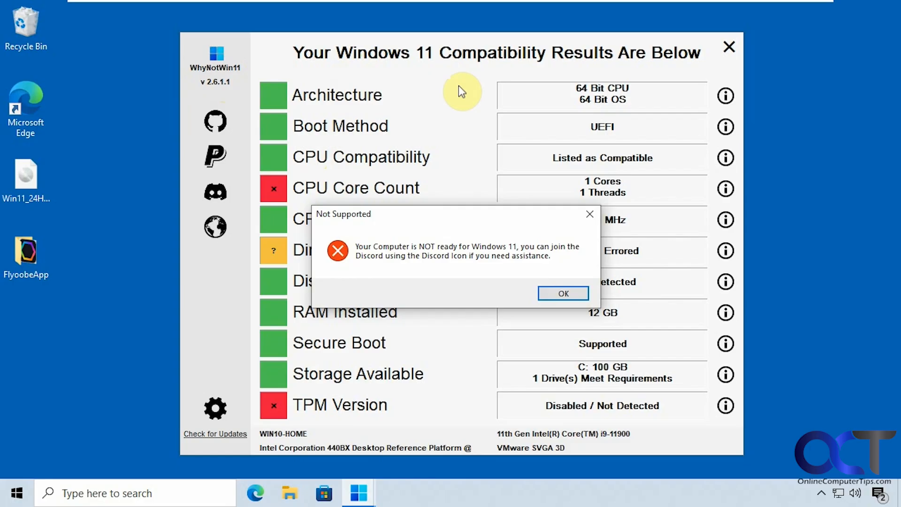
pyautogui.moveTo(405, 246)
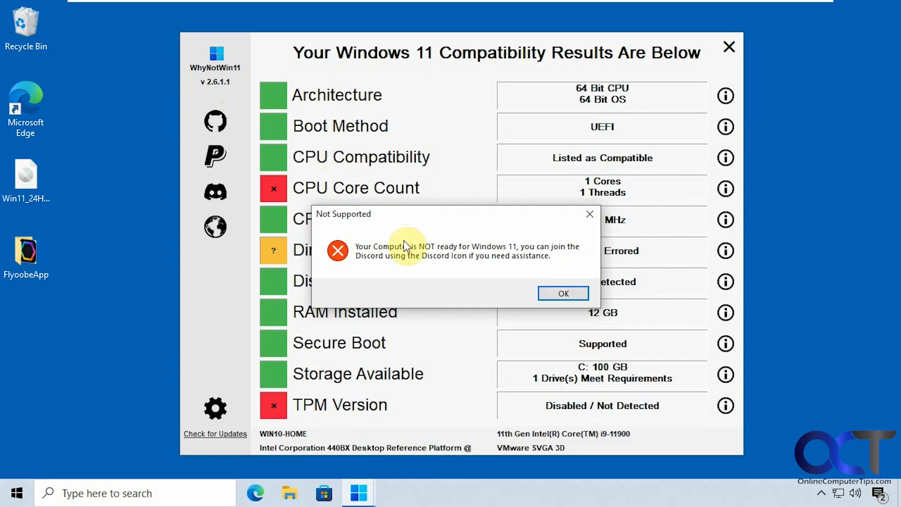
pyautogui.moveTo(444, 257)
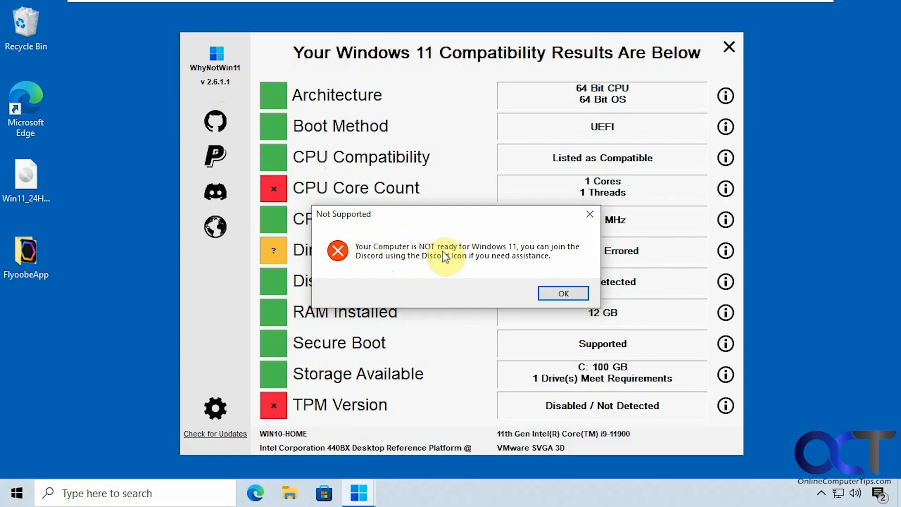
# Dismiss the not-ready-for-Windows-11 warning, leaving CPU core count and TPM shown as failing.
pyautogui.click(562, 293)
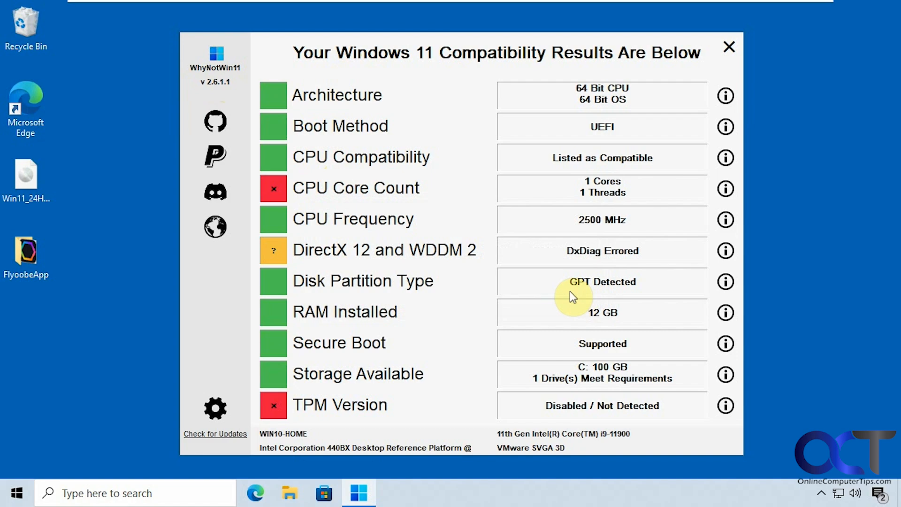
pyautogui.moveTo(379, 192)
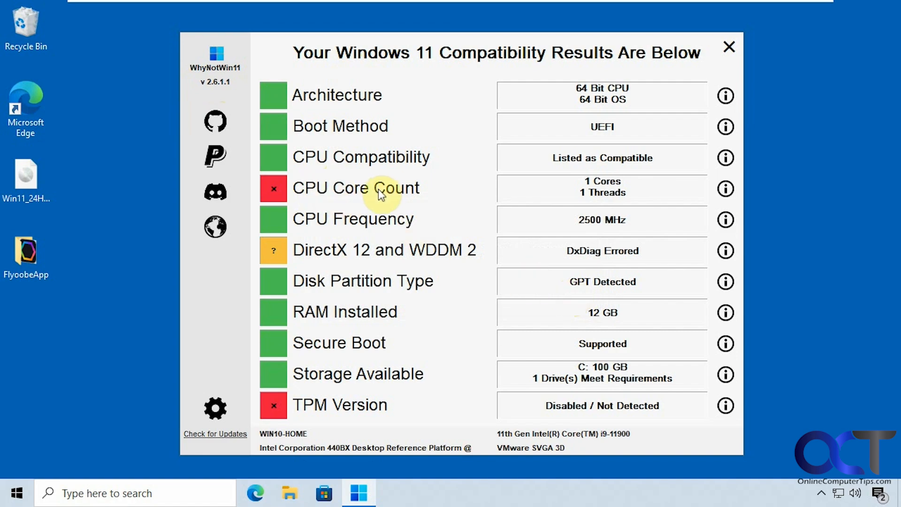
pyautogui.moveTo(383, 409)
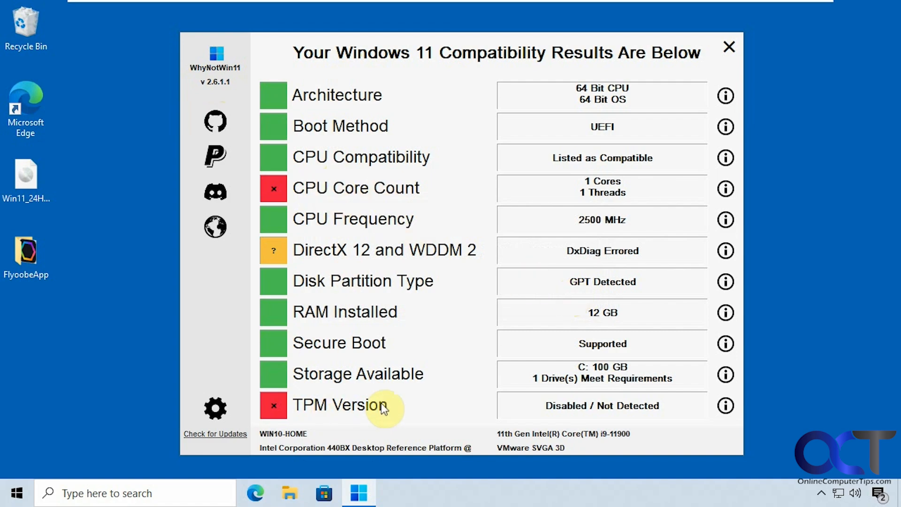
pyautogui.moveTo(389, 408)
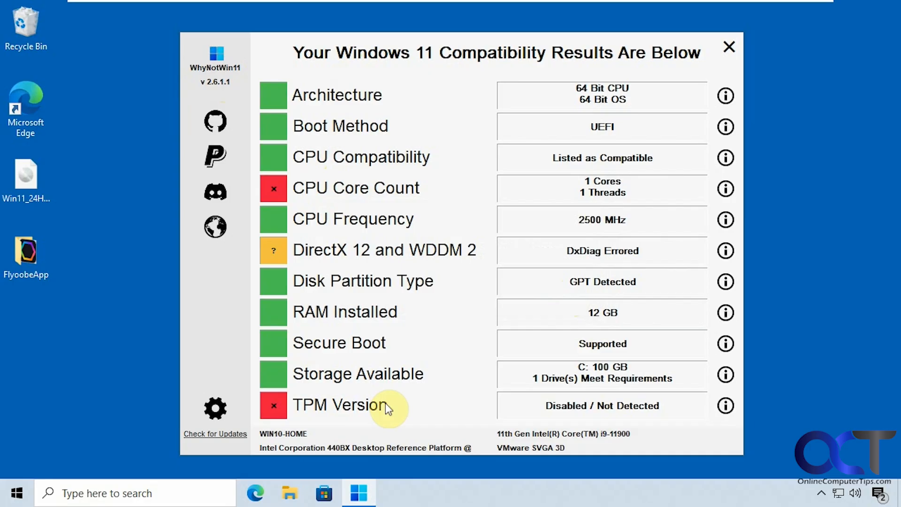
pyautogui.moveTo(433, 414)
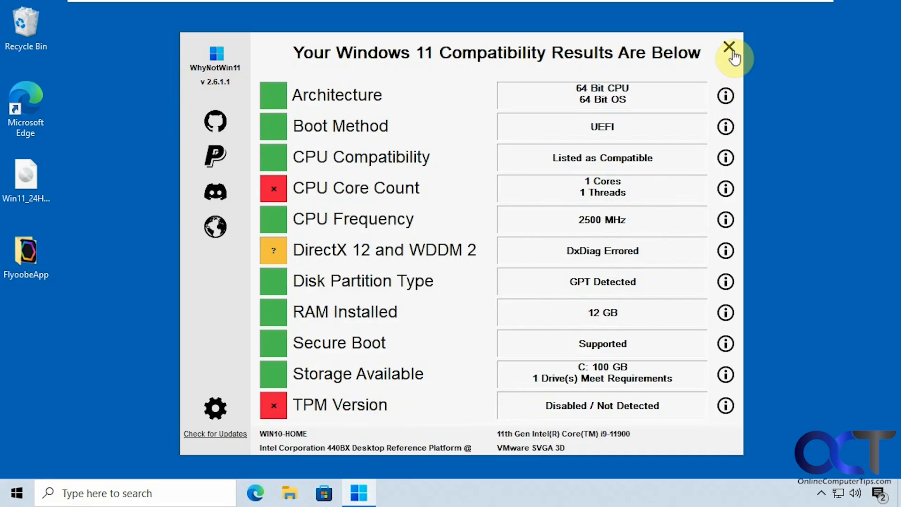
# Close WhyNotWin11 and run Flyo.exe from the FlyoobeApp folder as administrator.
pyautogui.click(728, 47)
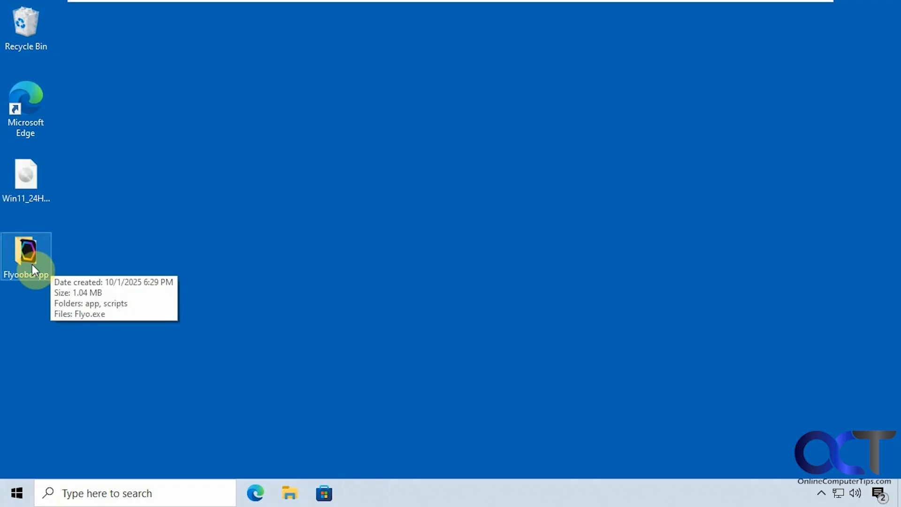
pyautogui.doubleClick(26, 255)
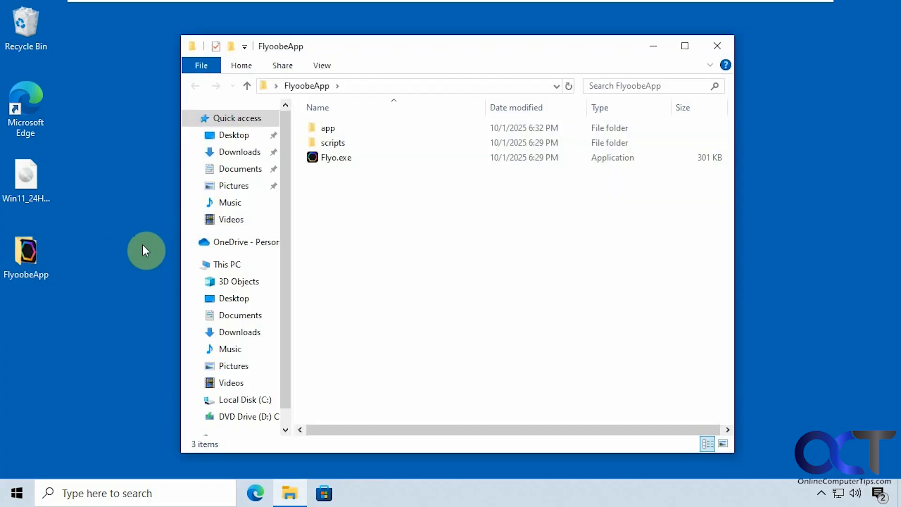
pyautogui.click(335, 157)
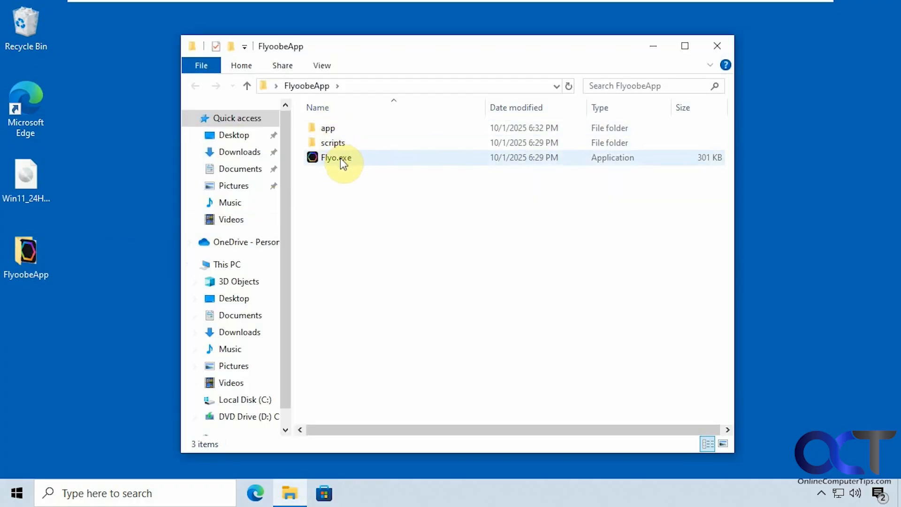
pyautogui.moveTo(336, 157)
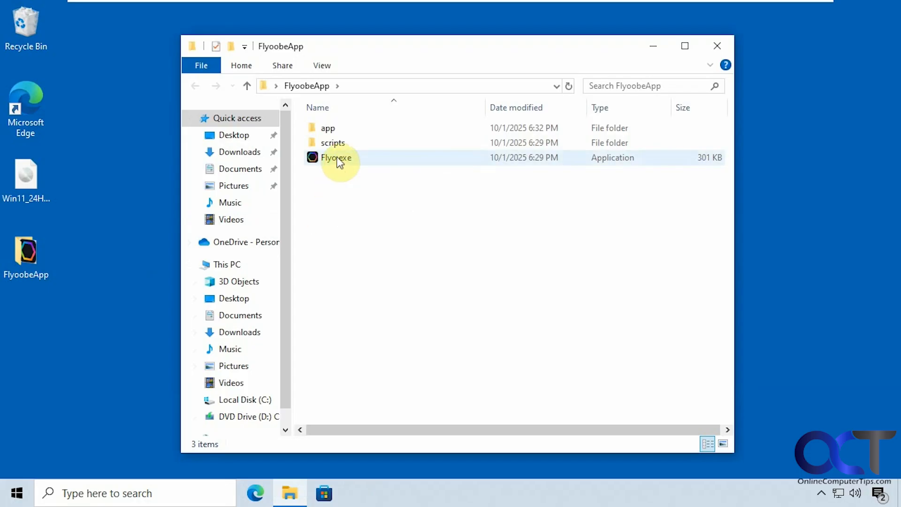
pyautogui.rightClick(336, 158)
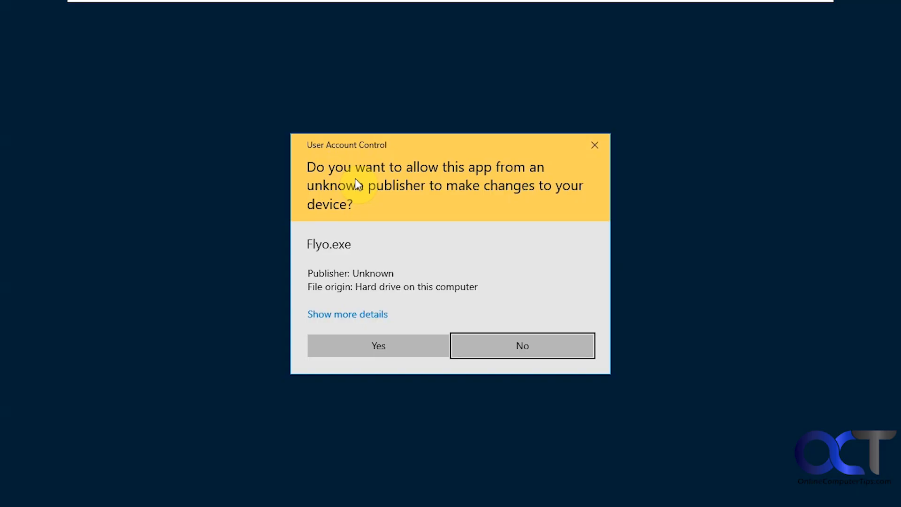
# Grant the UAC prompt so Flyoobe loads its Startsite home page.
pyautogui.click(377, 345)
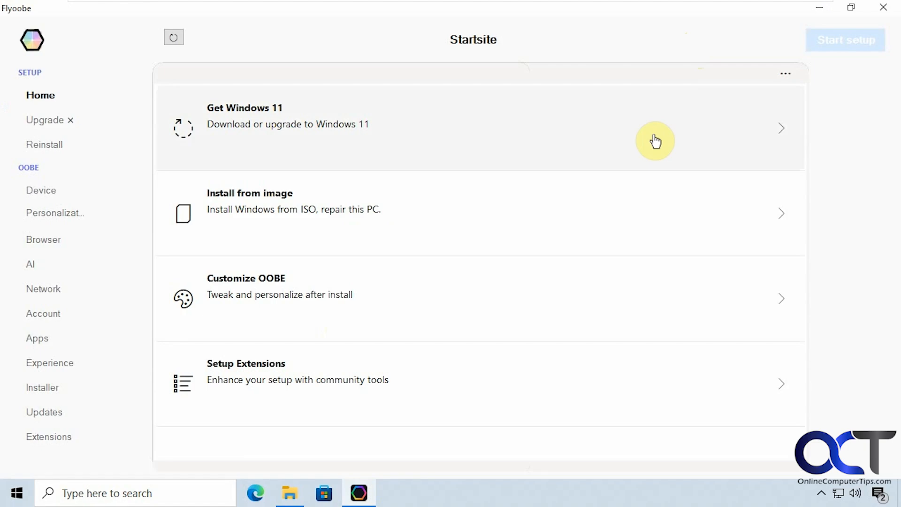
pyautogui.moveTo(513, 162)
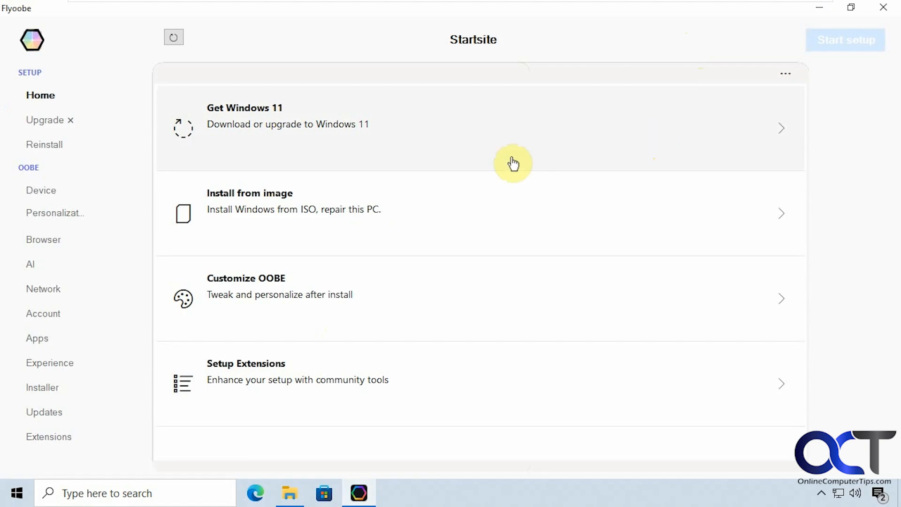
pyautogui.moveTo(472, 161)
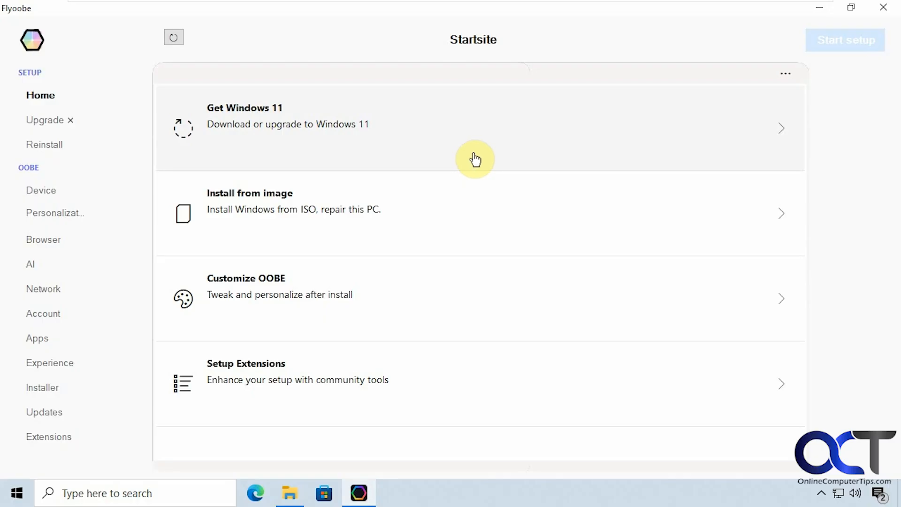
pyautogui.moveTo(415, 160)
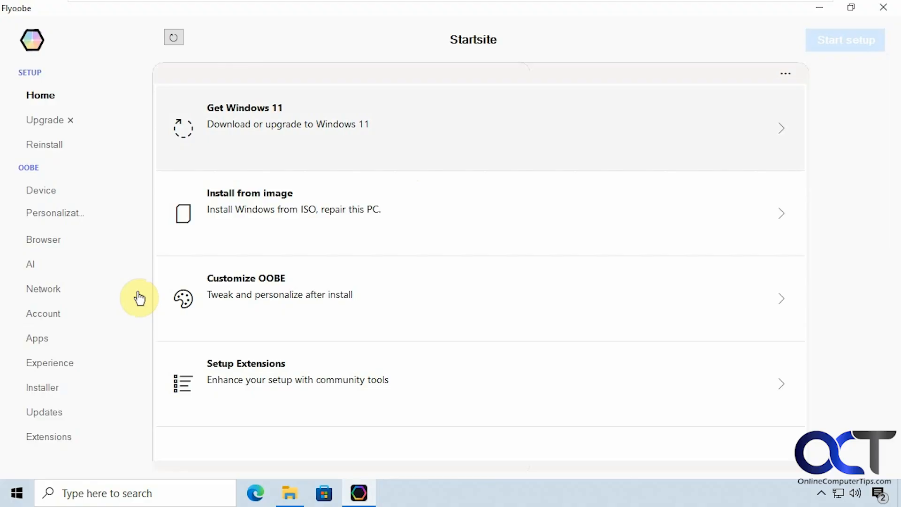
pyautogui.moveTo(528, 236)
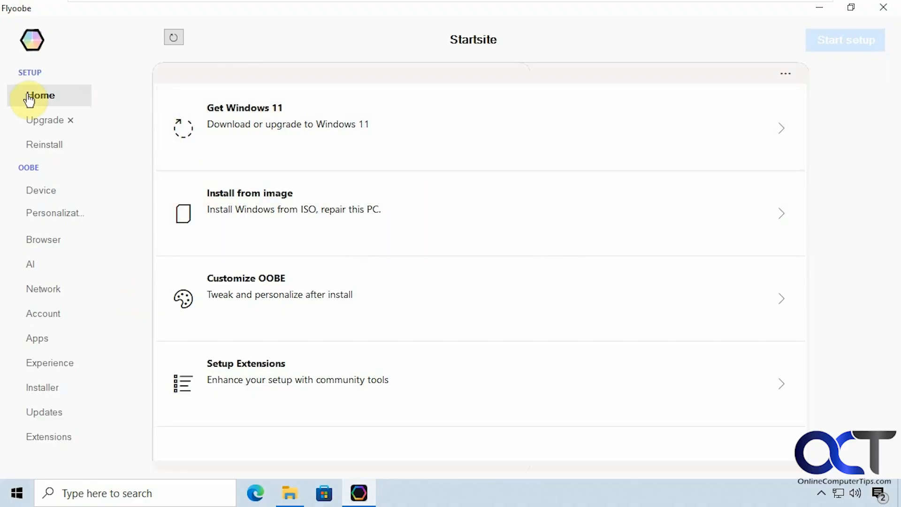
pyautogui.moveTo(140, 114)
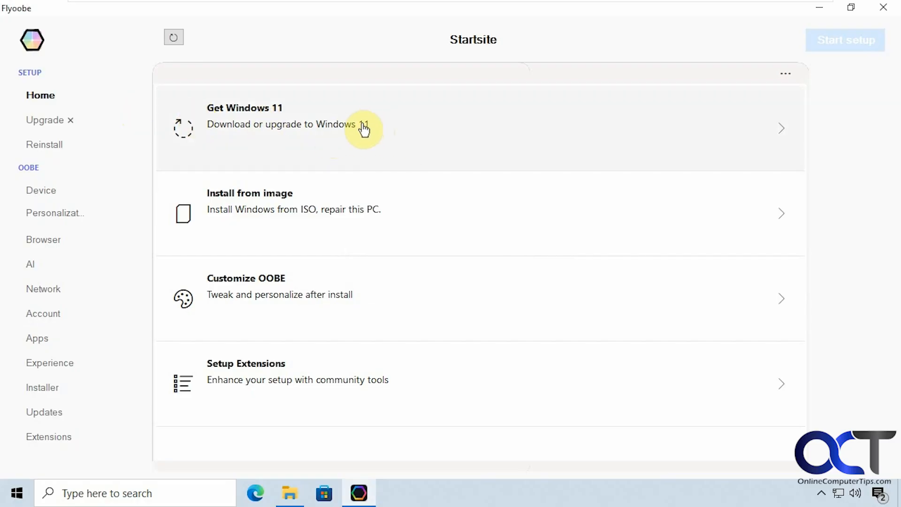
pyautogui.moveTo(398, 129)
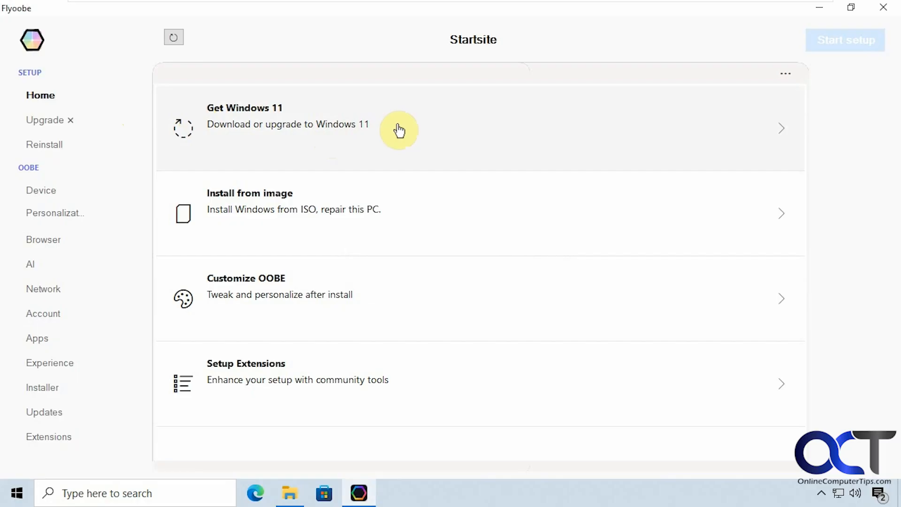
# Choose Get Windows 11 on the Startsite, raising the Flyby11.exe security warning.
pyautogui.click(398, 128)
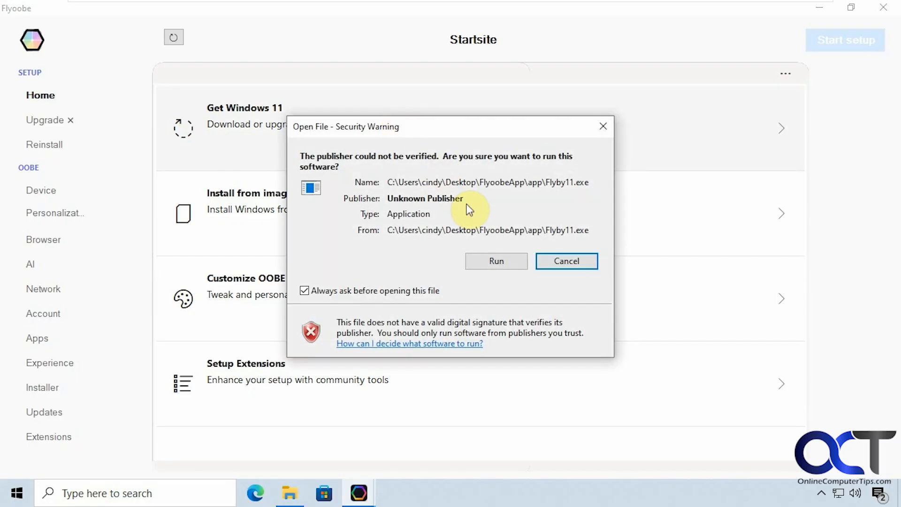
pyautogui.moveTo(568, 192)
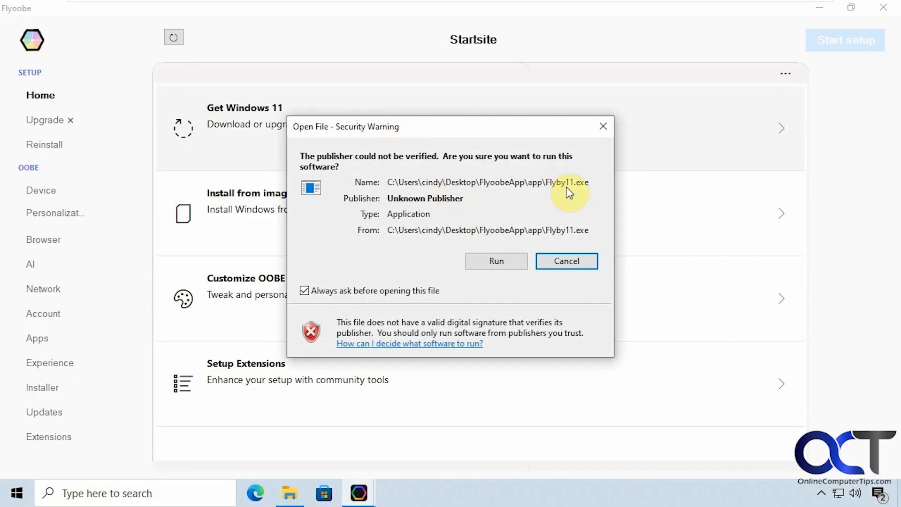
pyautogui.moveTo(574, 193)
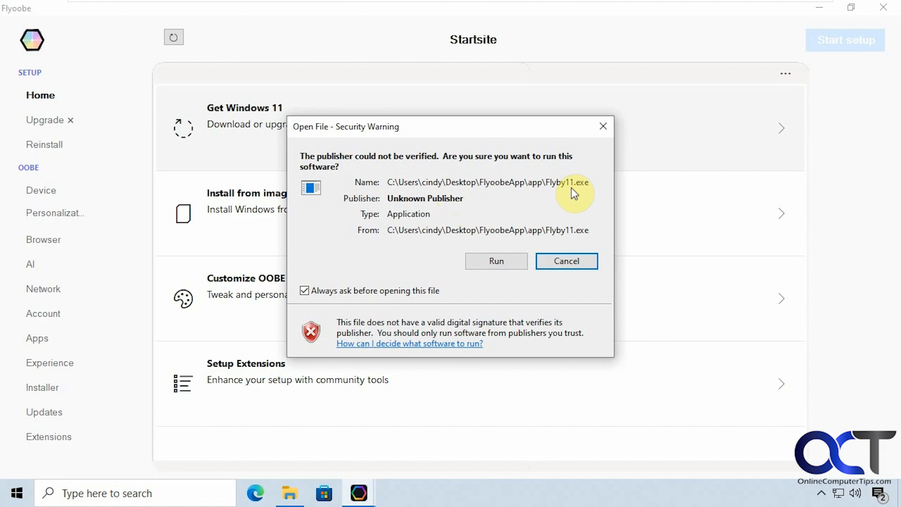
pyautogui.moveTo(564, 195)
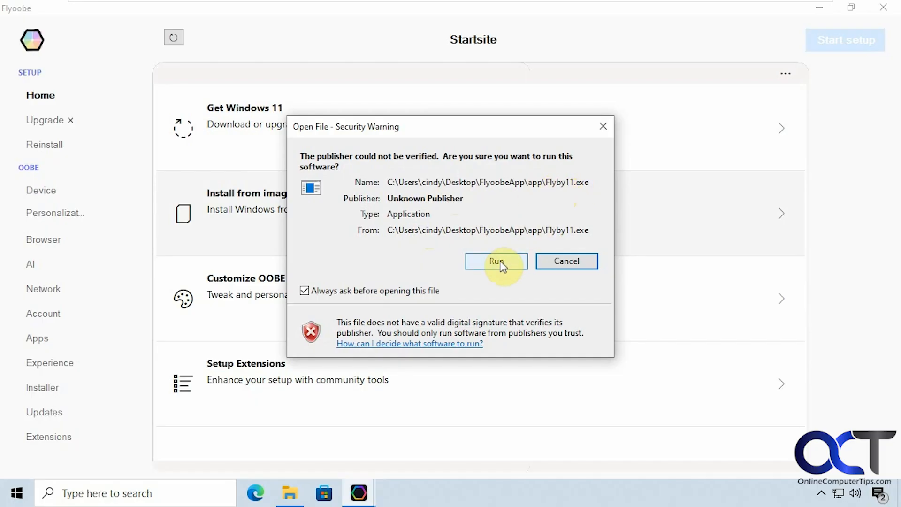
# Run Flyby11, enable advanced upgrade mode and patch the Windows 11 ISO until Success appears.
pyautogui.click(495, 261)
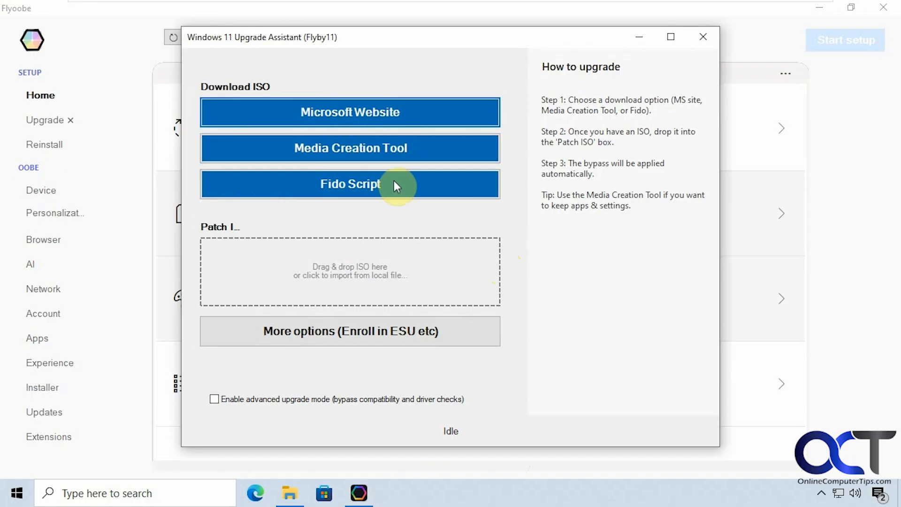
pyautogui.moveTo(327, 112)
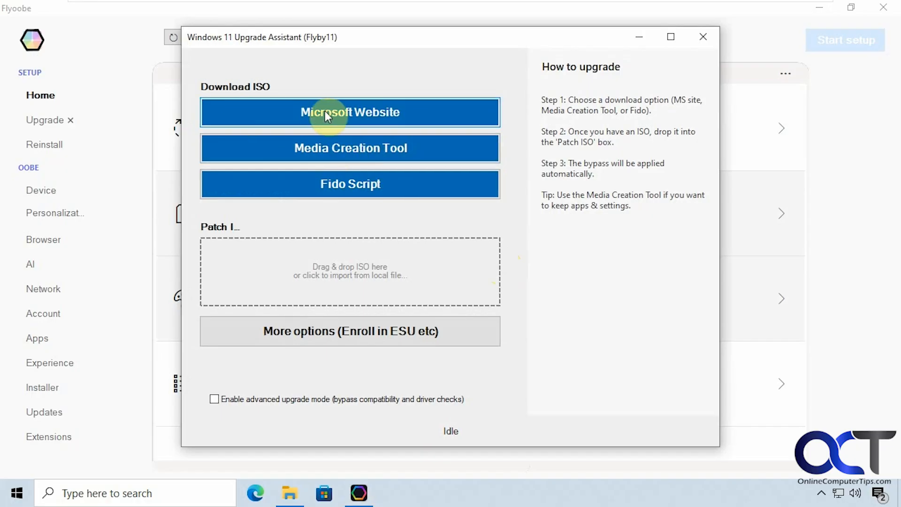
pyautogui.moveTo(363, 157)
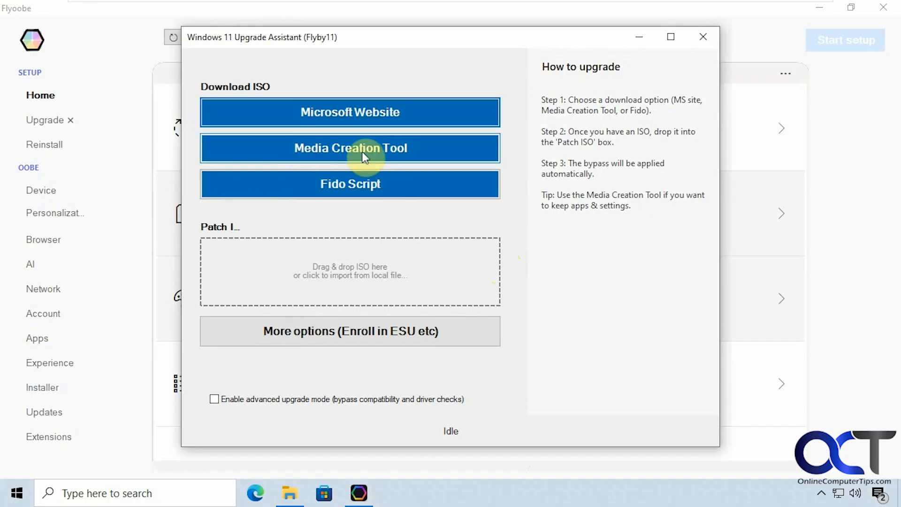
pyautogui.moveTo(391, 197)
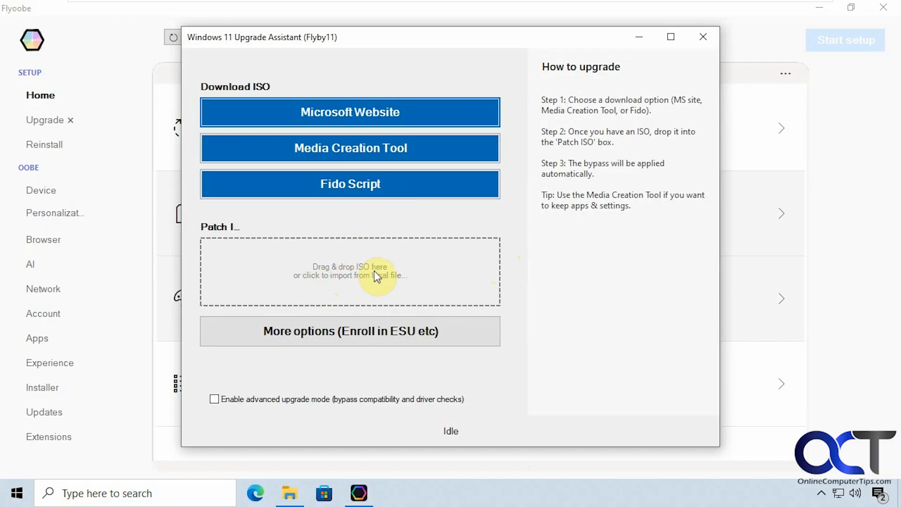
pyautogui.moveTo(330, 271)
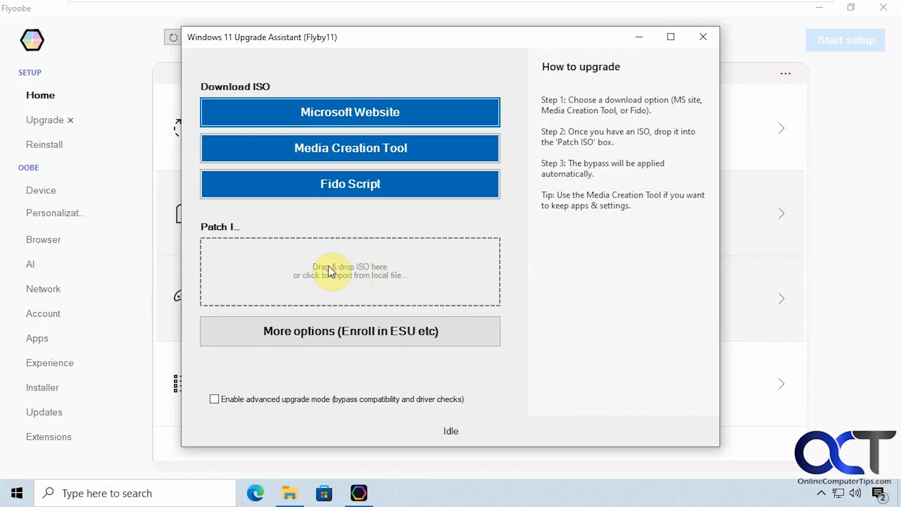
pyautogui.moveTo(344, 275)
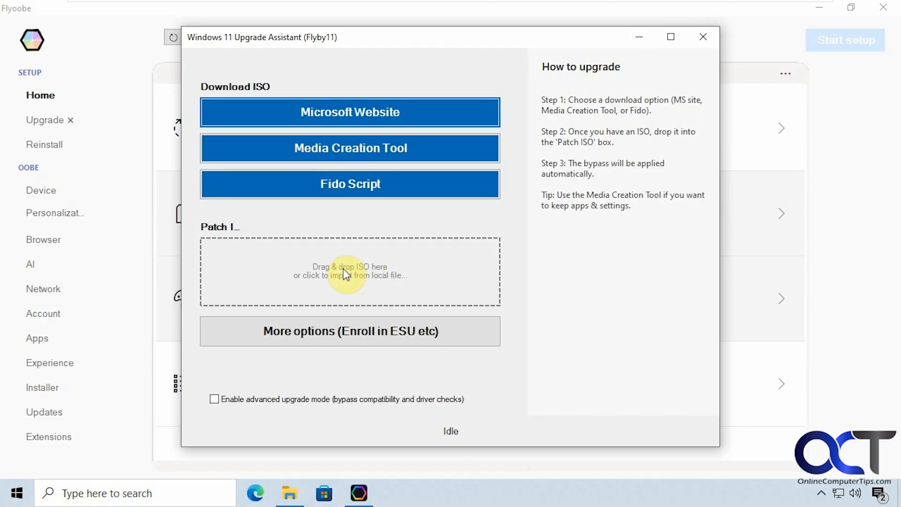
pyautogui.moveTo(222, 403)
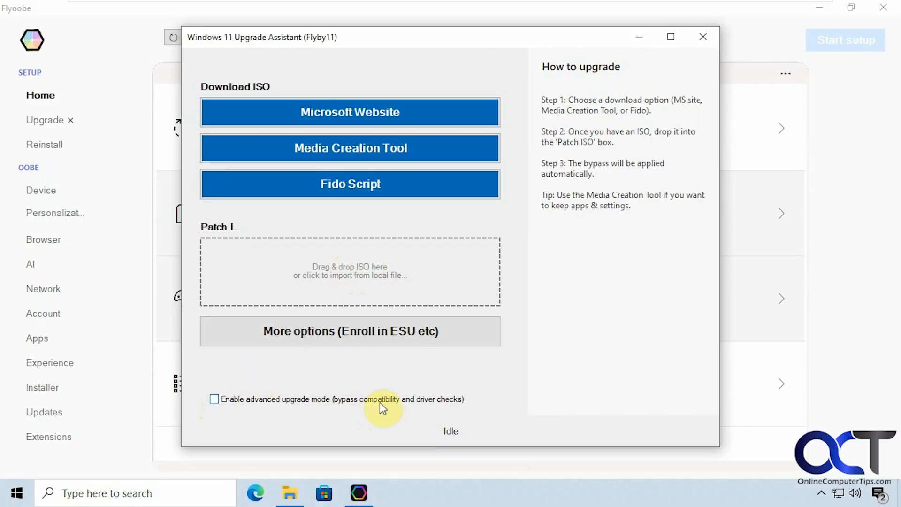
pyautogui.click(214, 398)
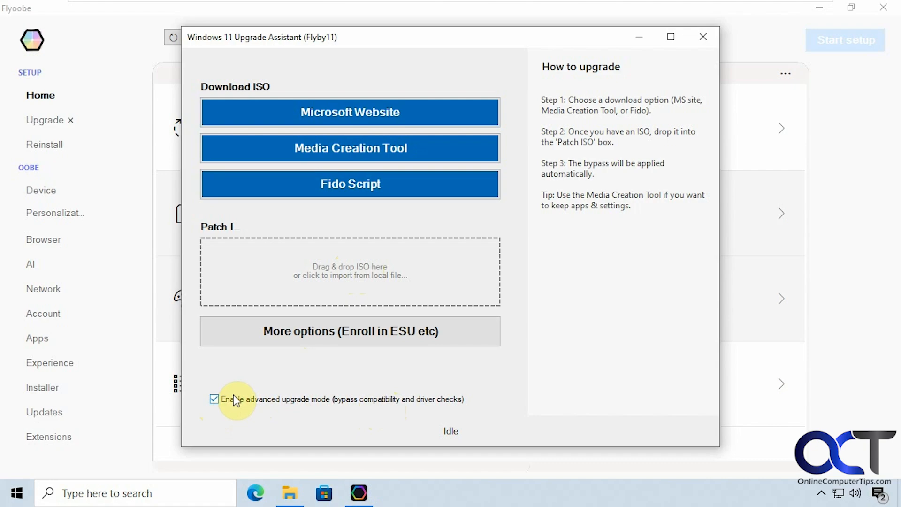
pyautogui.click(349, 271)
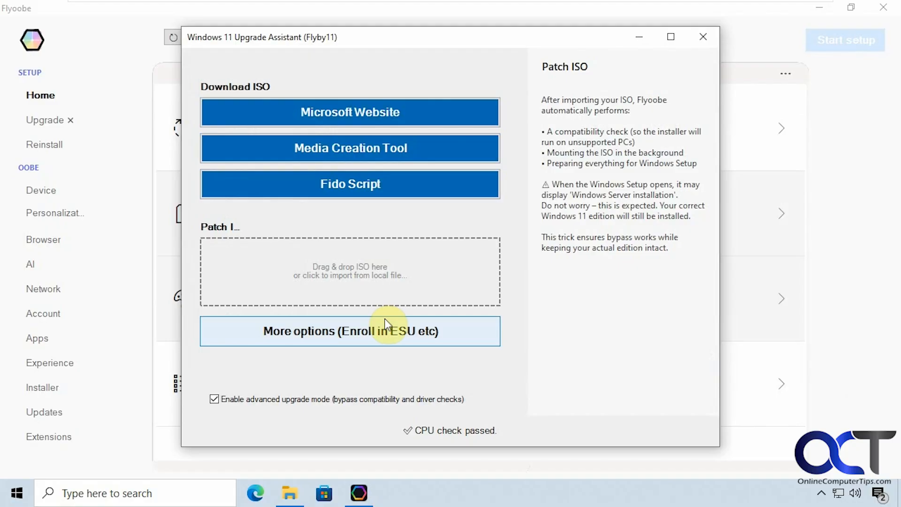
pyautogui.click(349, 330)
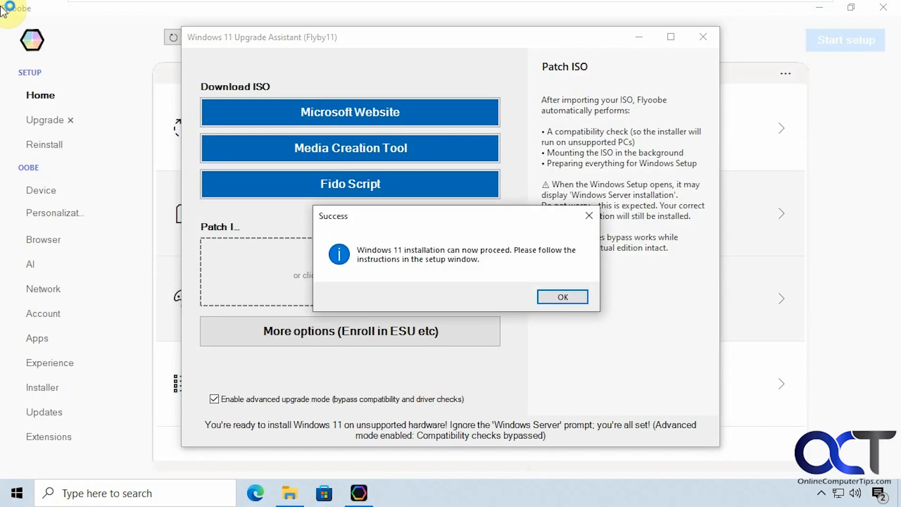
# In Setup choose 'Not right now' for updates, untick installation feedback, and continue to the license terms.
pyautogui.click(561, 296)
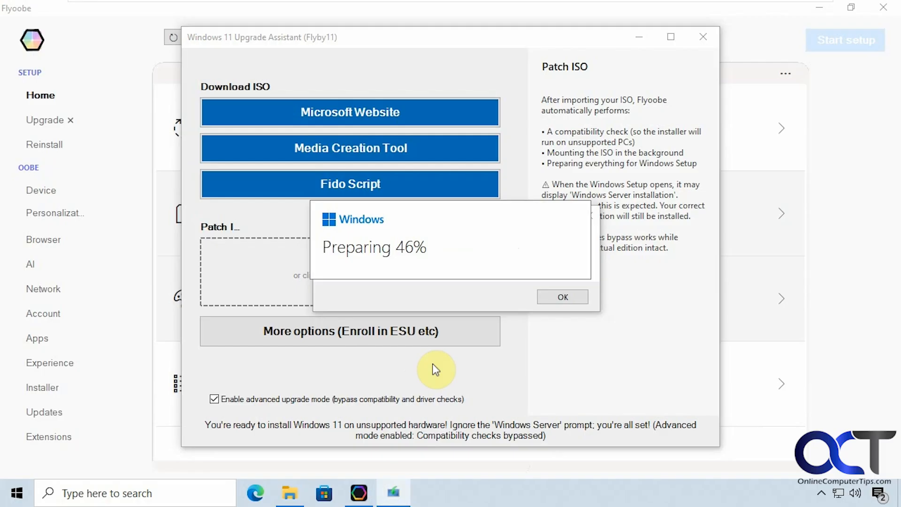
pyautogui.click(561, 296)
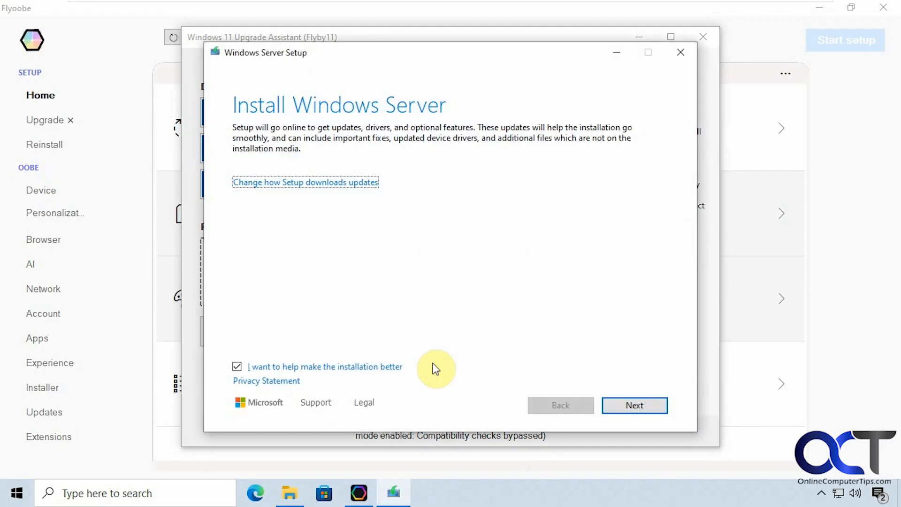
pyautogui.moveTo(237, 118)
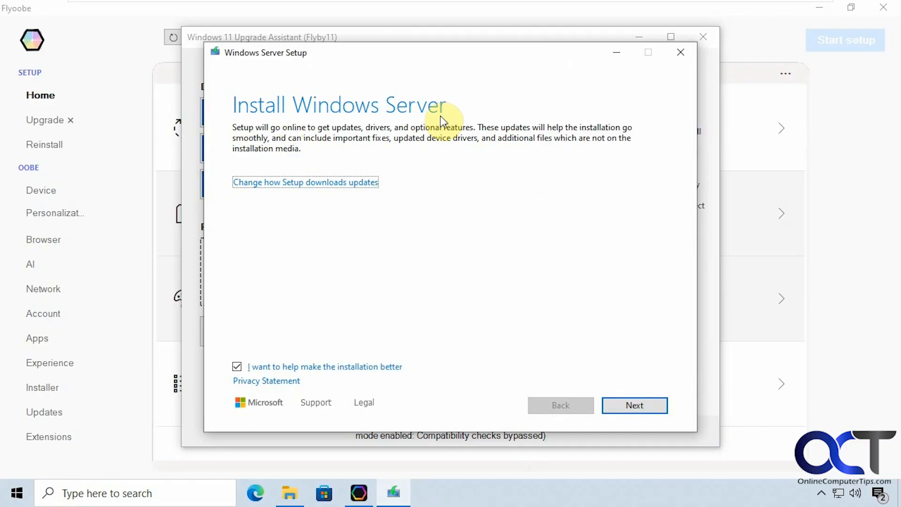
pyautogui.moveTo(360, 135)
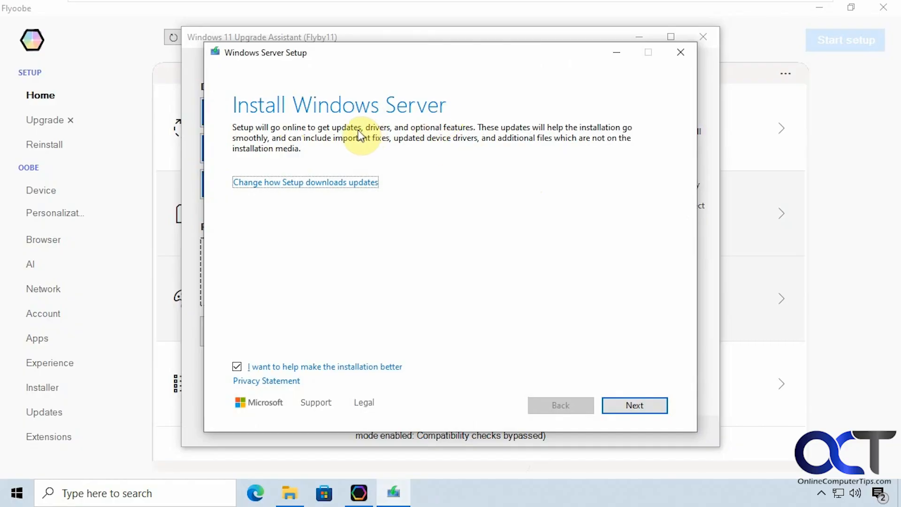
pyautogui.moveTo(327, 182)
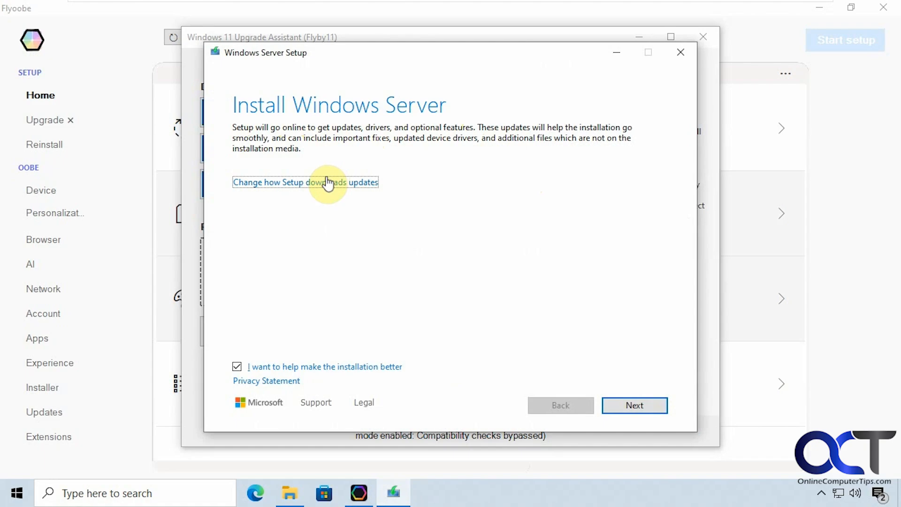
pyautogui.click(305, 182)
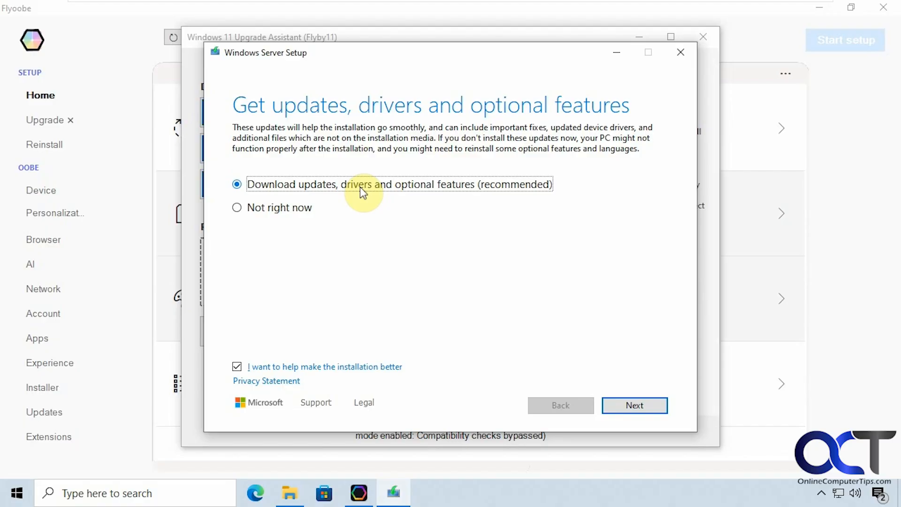
pyautogui.click(236, 207)
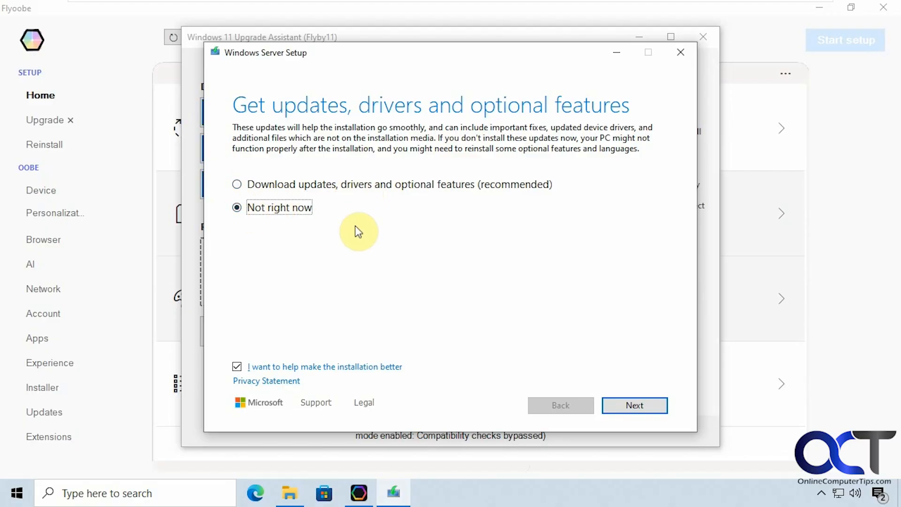
pyautogui.click(236, 366)
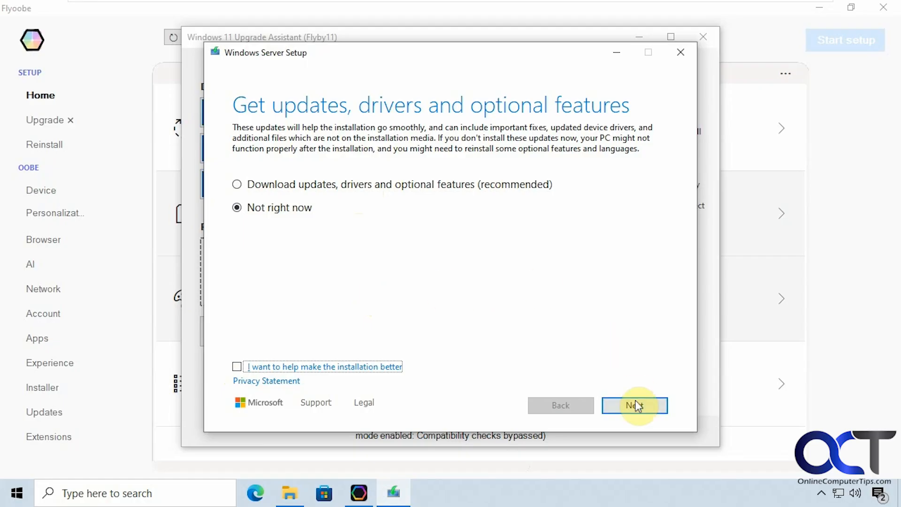
pyautogui.click(634, 406)
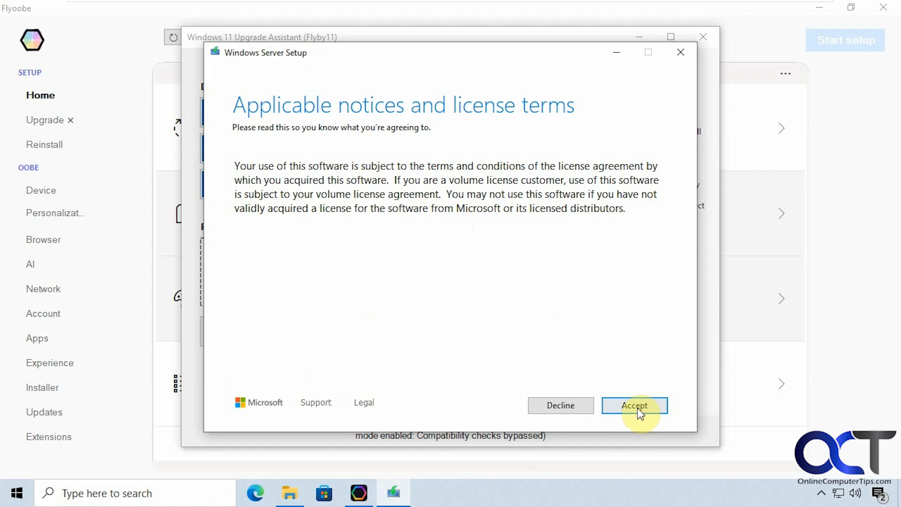
# Accept the license terms and keep files, settings and apps, reaching Ready to install.
pyautogui.click(633, 405)
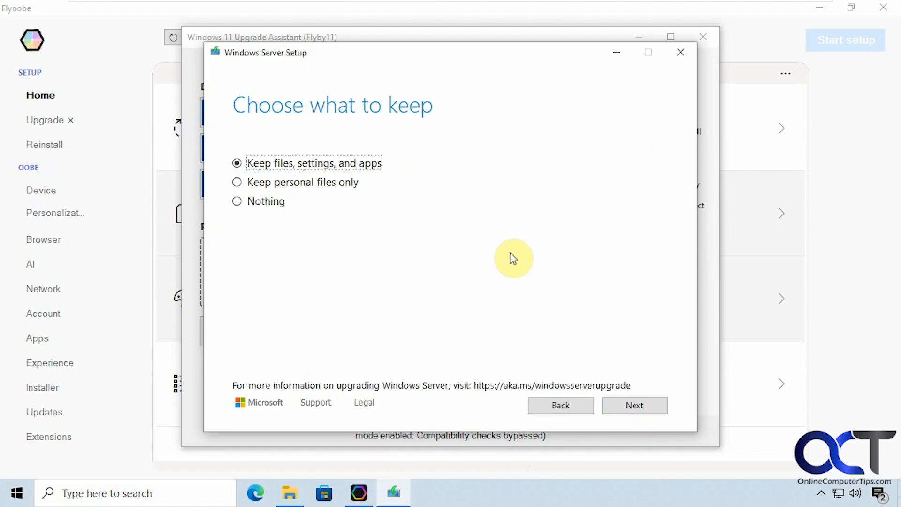
pyautogui.moveTo(341, 170)
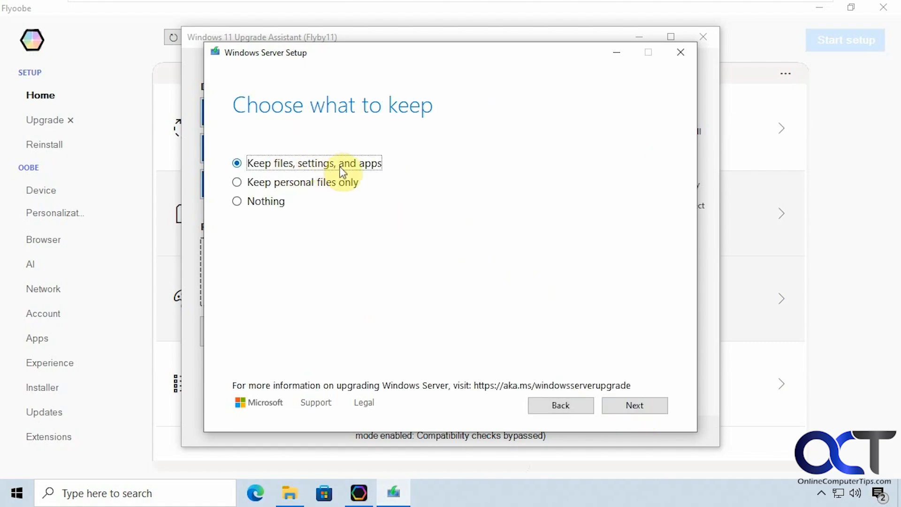
pyautogui.moveTo(309, 190)
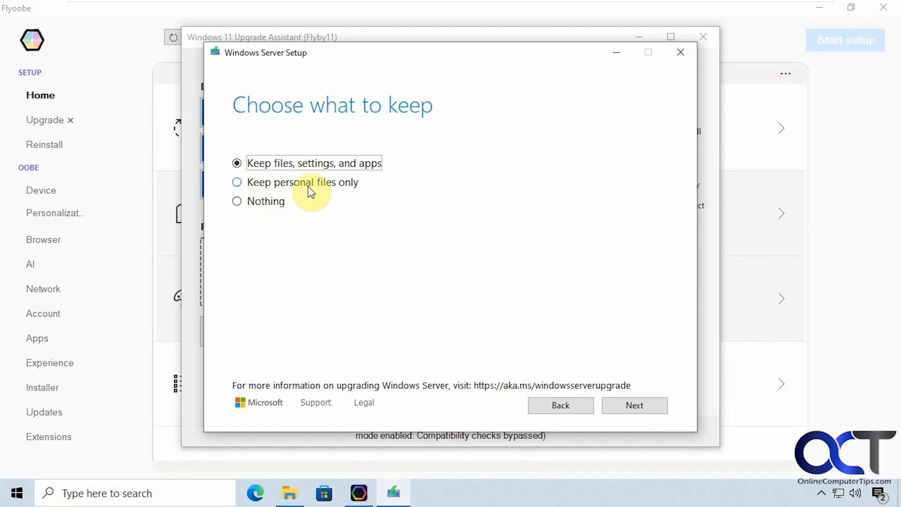
pyautogui.moveTo(379, 204)
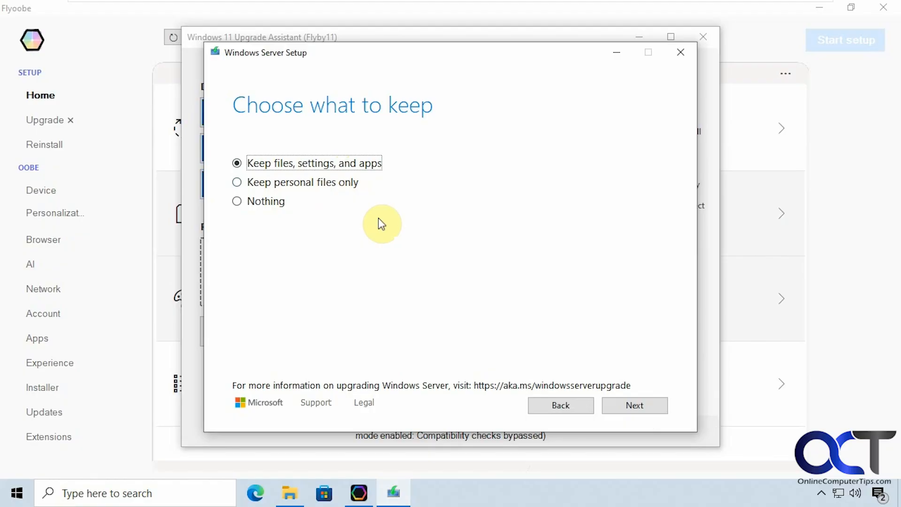
pyautogui.moveTo(511, 257)
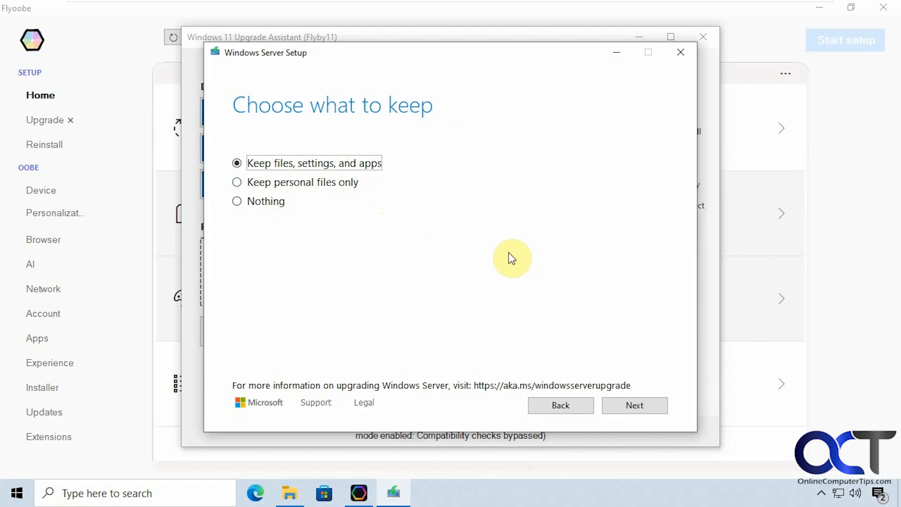
pyautogui.moveTo(492, 257)
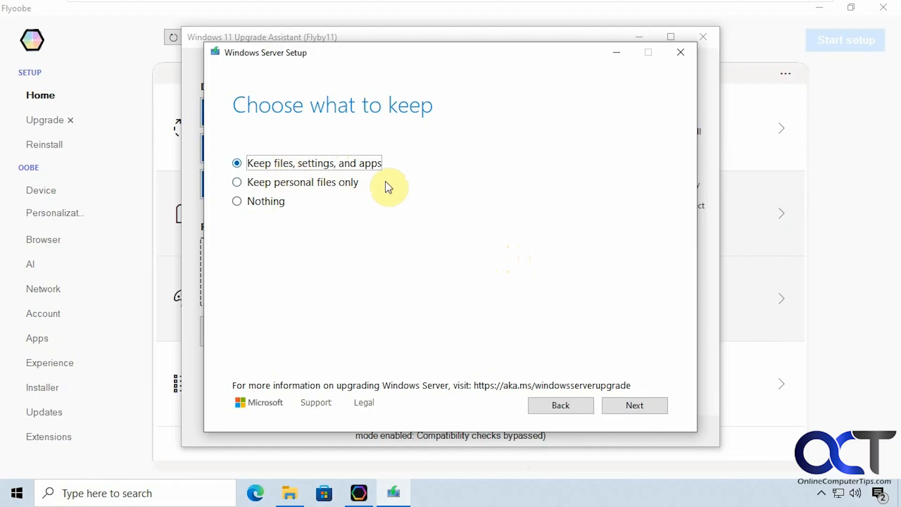
pyautogui.click(633, 405)
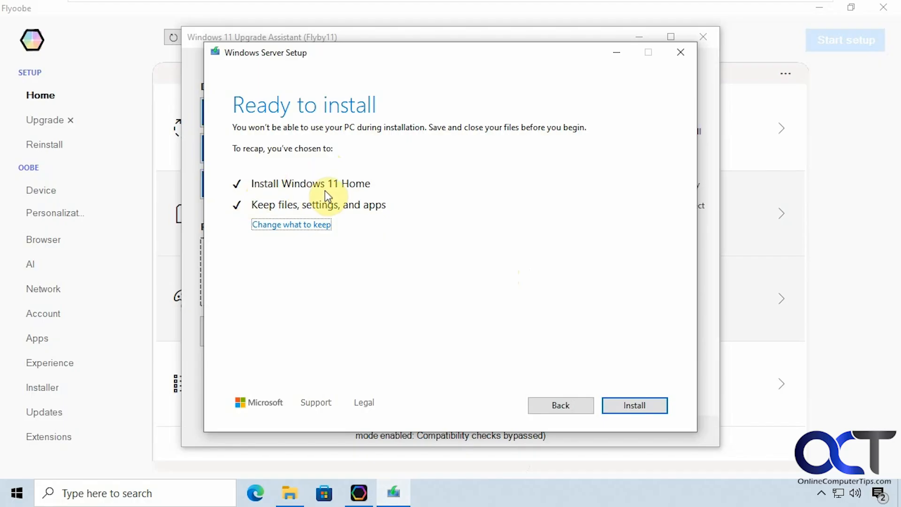
pyautogui.moveTo(371, 236)
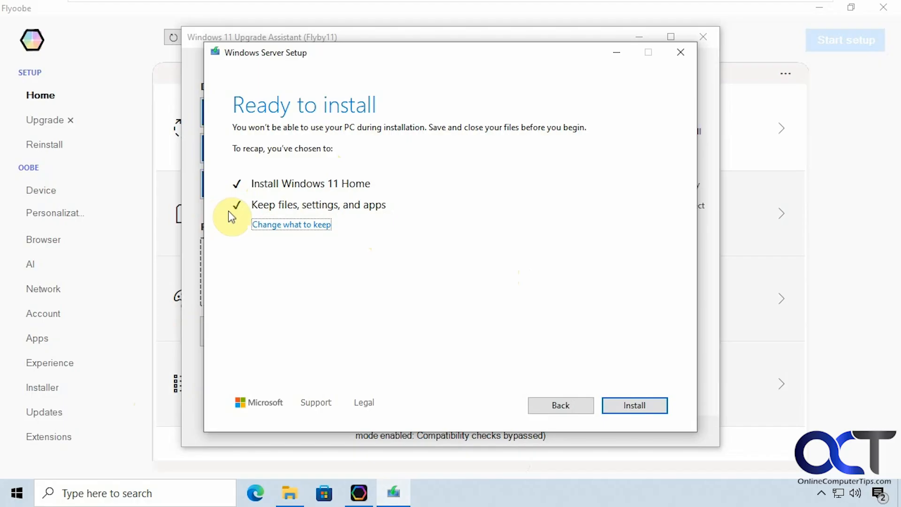
pyautogui.moveTo(444, 265)
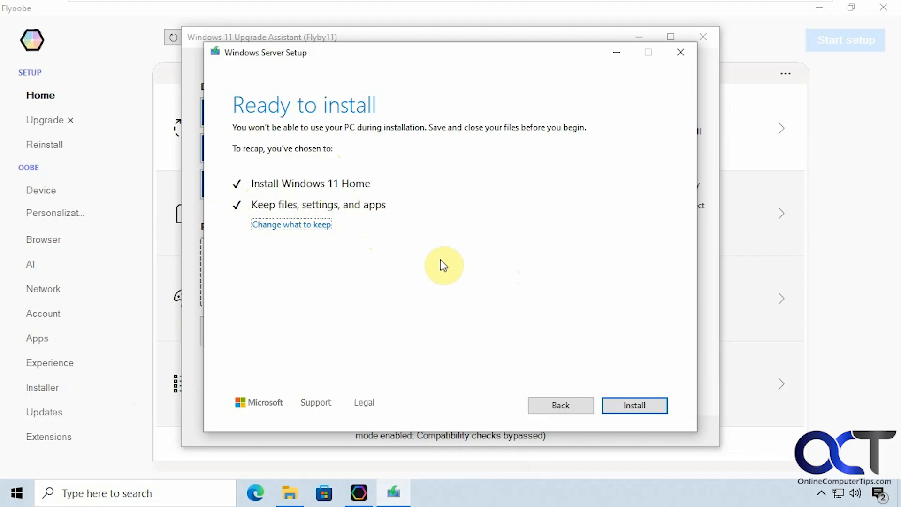
# Begin installing Windows 11 Home from the Ready to install summary.
pyautogui.click(634, 406)
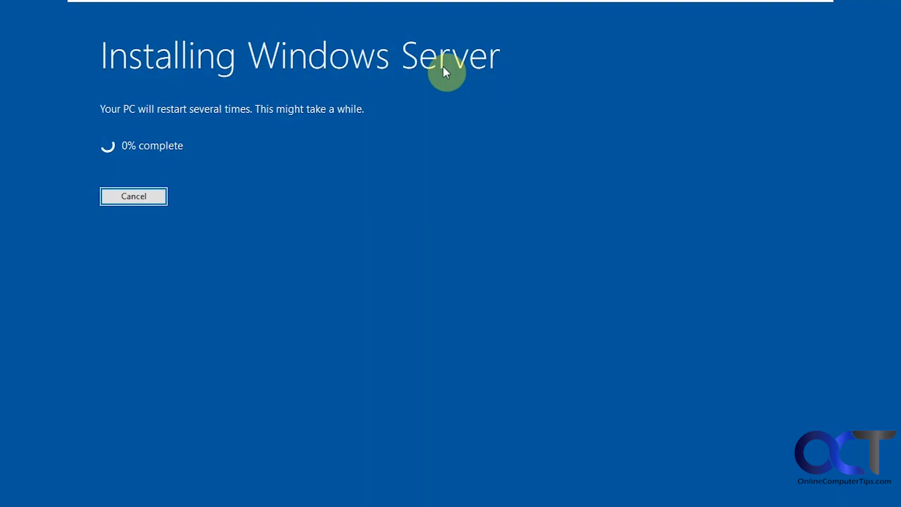
pyautogui.moveTo(311, 69)
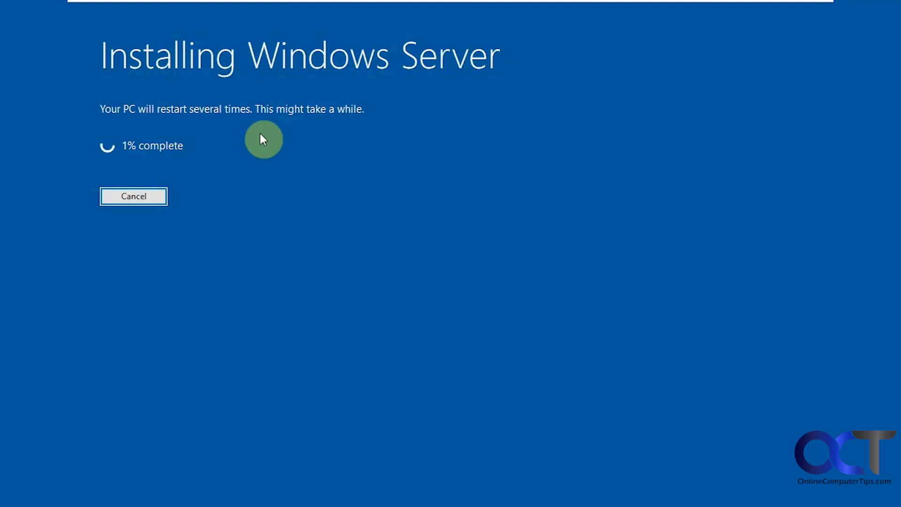
pyautogui.moveTo(303, 174)
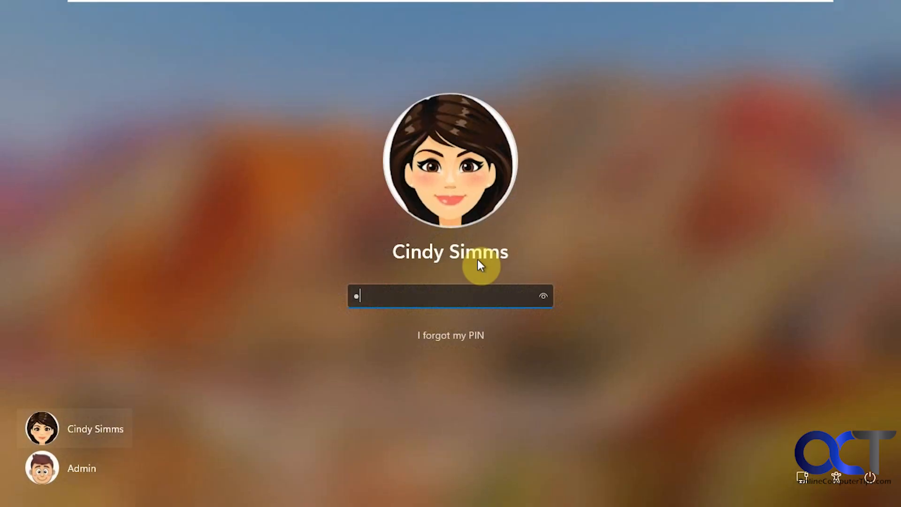
# Submit the PIN to sign in to the upgraded Windows 11 desktop.
pyautogui.press('Enter')
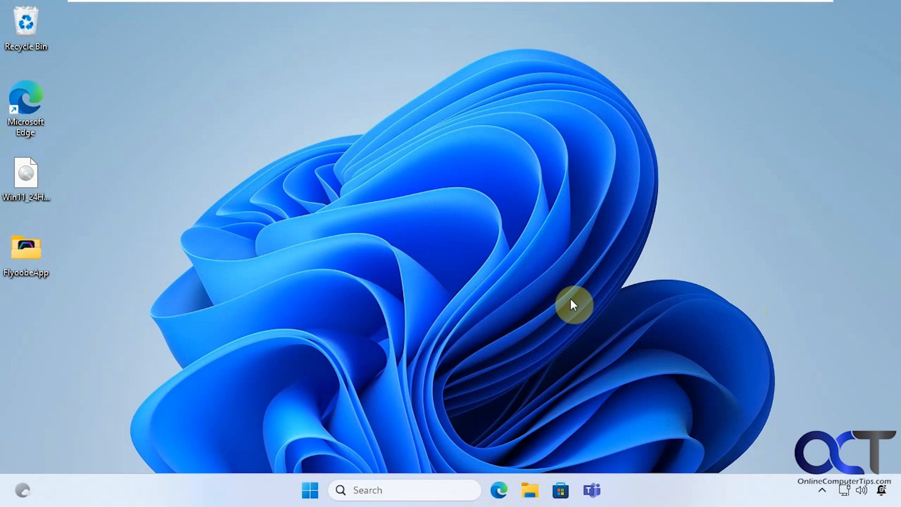
# Glance at the new Start menu, then select the FlyoobeApp folder on the desktop.
pyautogui.click(309, 490)
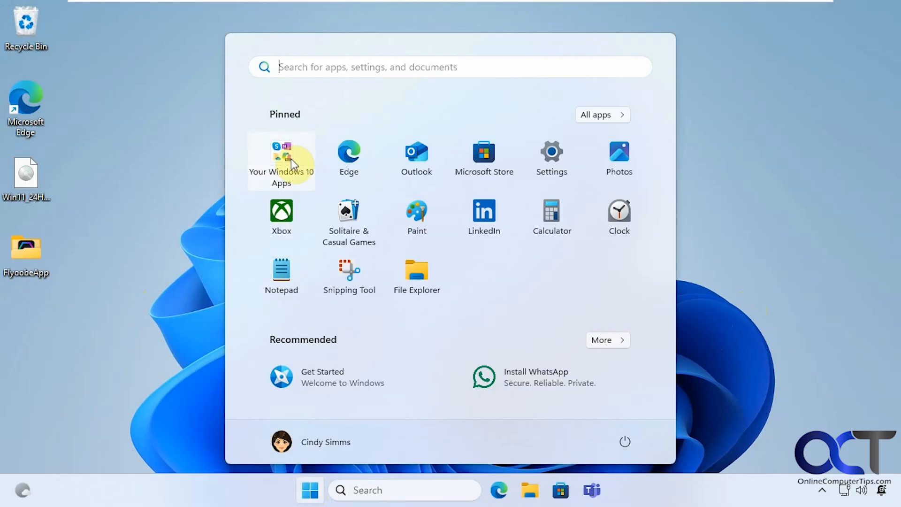
pyautogui.click(280, 160)
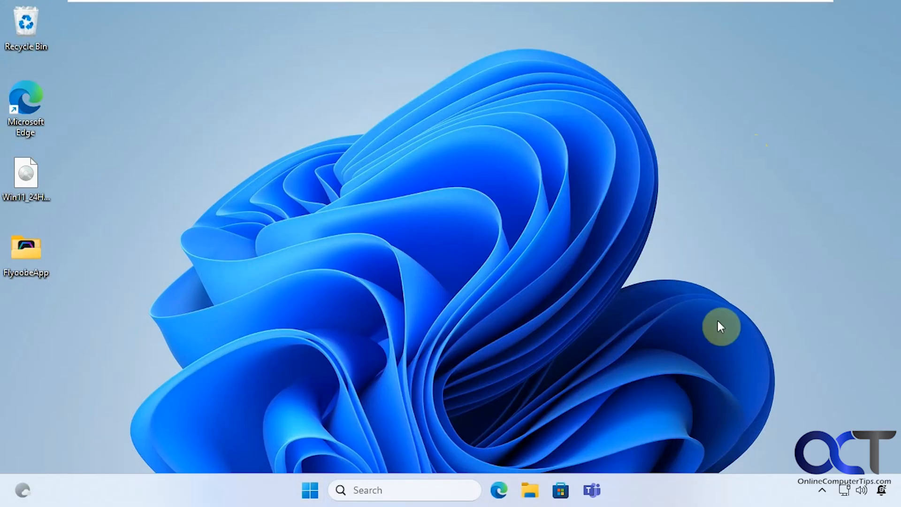
pyautogui.moveTo(532, 313)
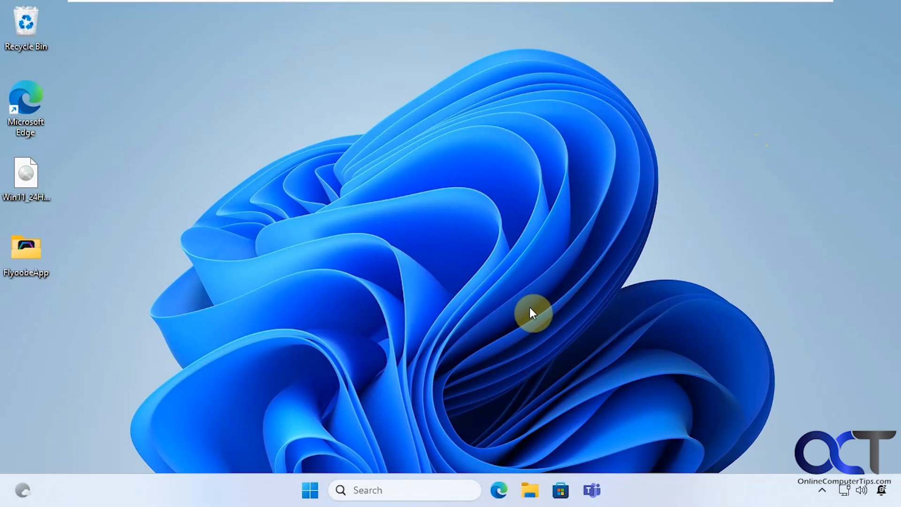
pyautogui.click(26, 252)
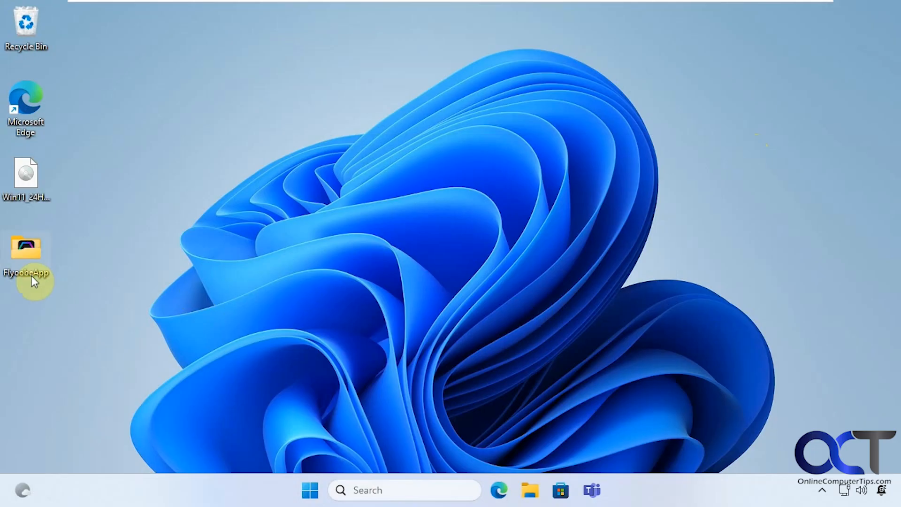
pyautogui.moveTo(27, 259)
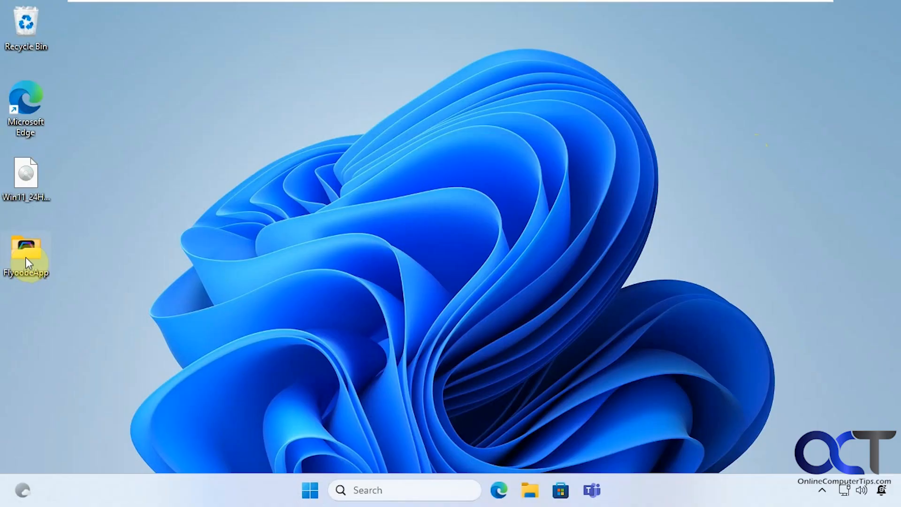
# Run Flyo.exe from the FlyoobeApp folder as administrator and accept the prompt.
pyautogui.doubleClick(25, 253)
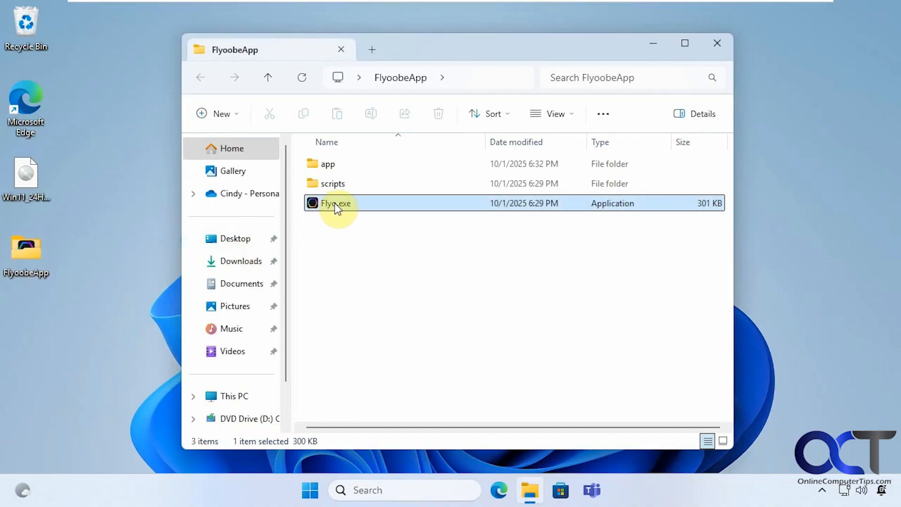
pyautogui.rightClick(335, 202)
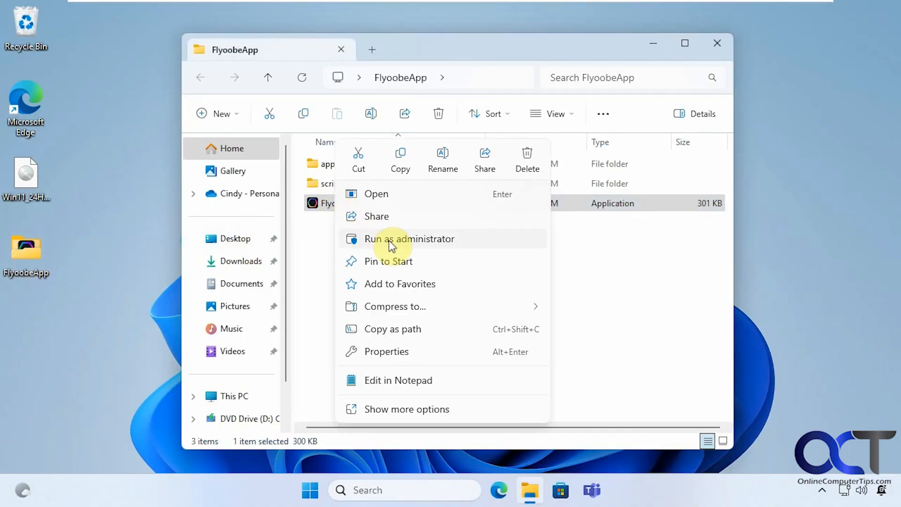
pyautogui.click(409, 238)
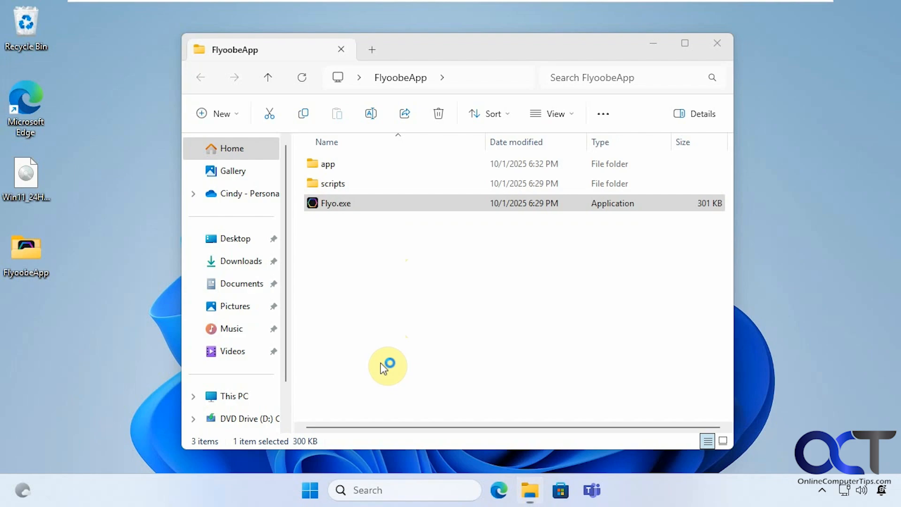
pyautogui.click(309, 489)
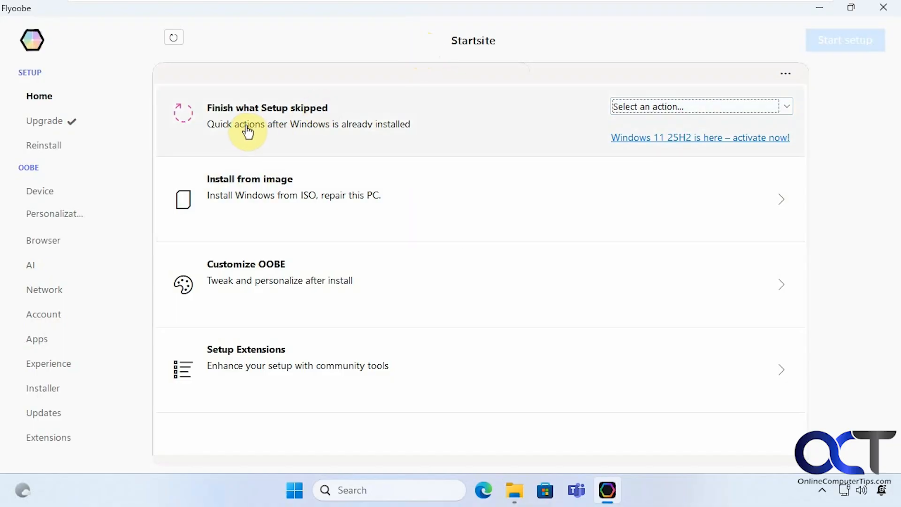
pyautogui.moveTo(405, 121)
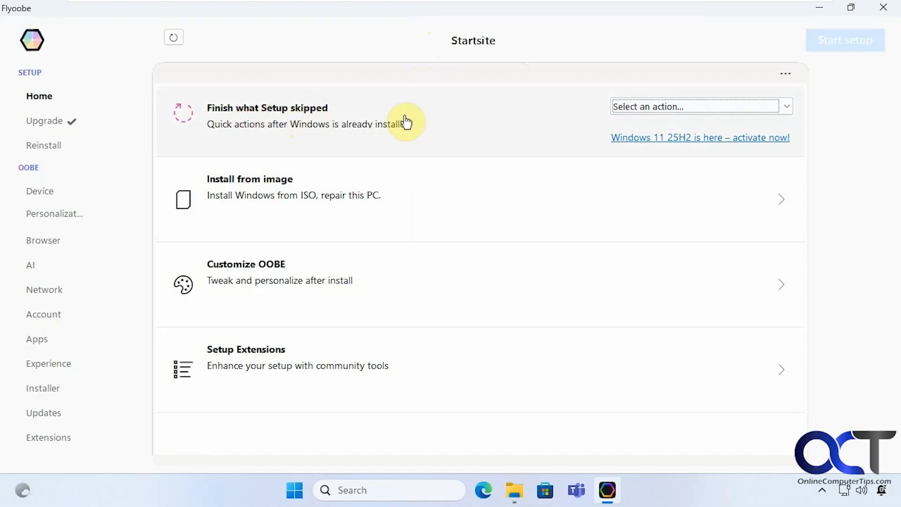
pyautogui.click(700, 106)
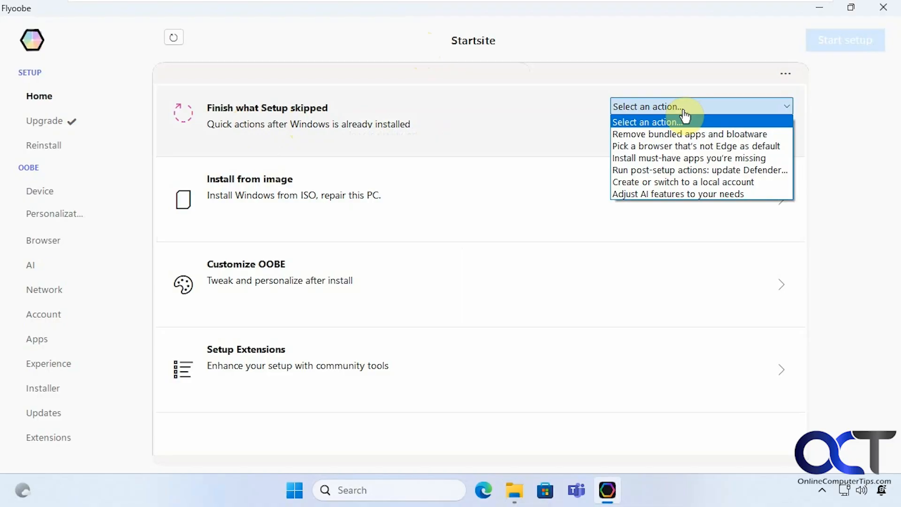
pyautogui.moveTo(678, 181)
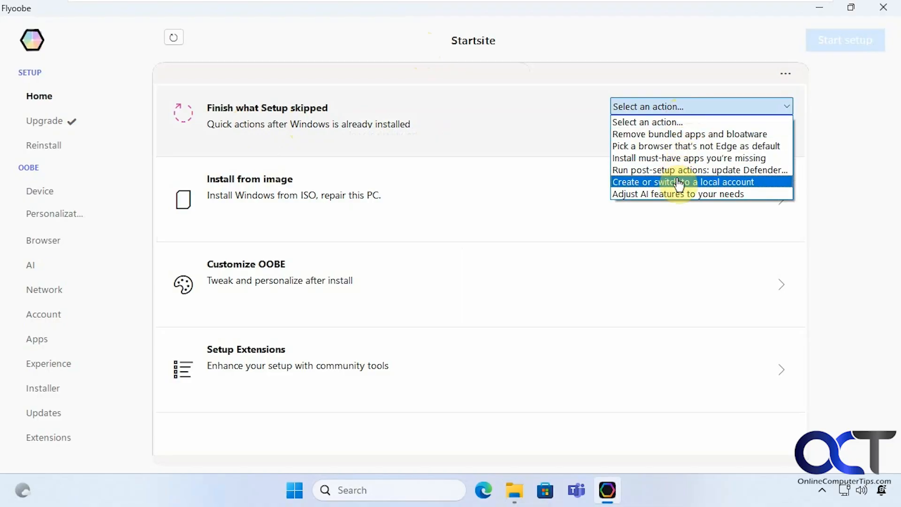
pyautogui.moveTo(65, 186)
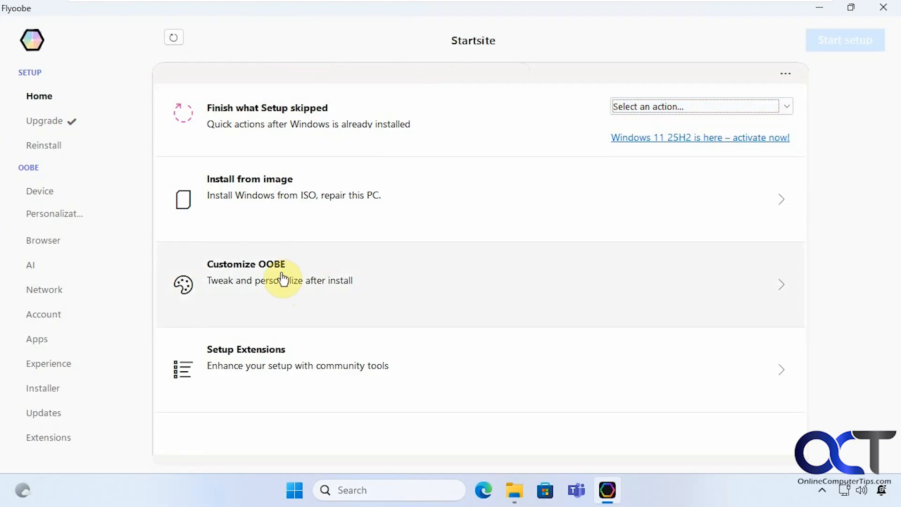
# Visit the Customize OOBE Device page, test the Notepad button, then go to Personalization.
pyautogui.click(39, 191)
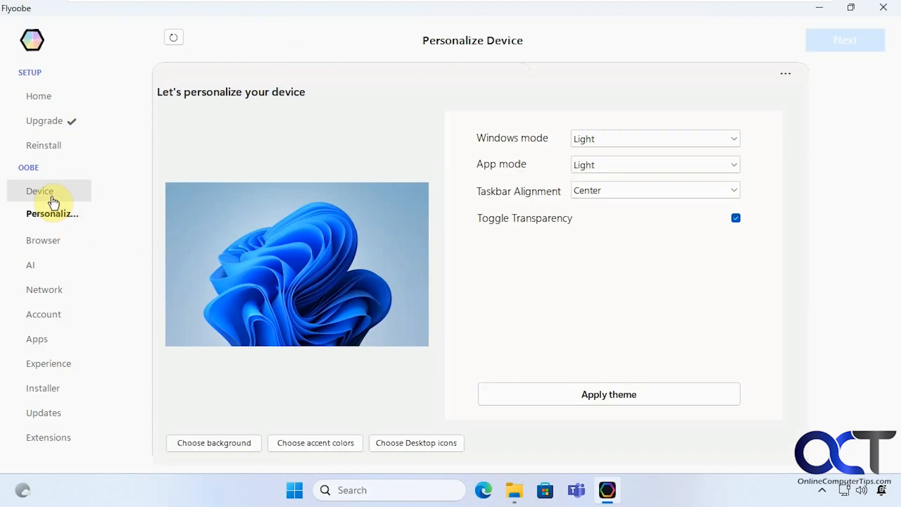
pyautogui.click(40, 191)
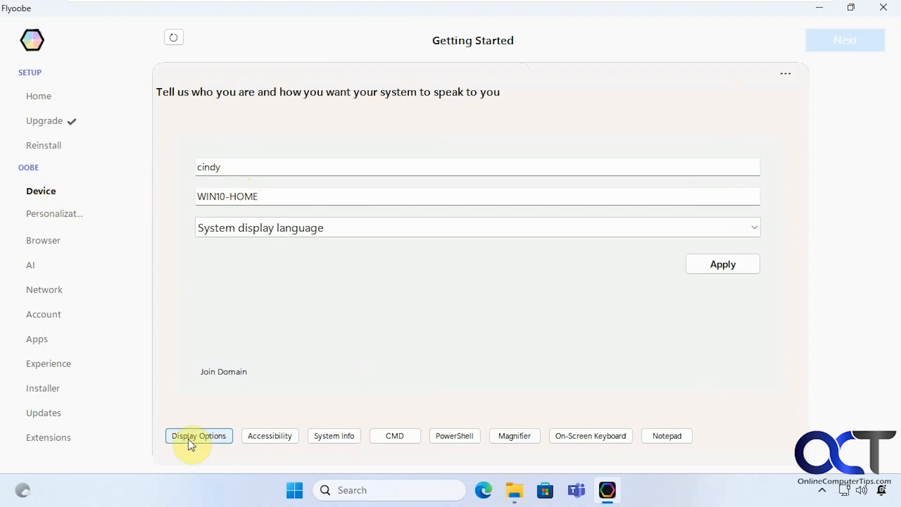
pyautogui.moveTo(666, 435)
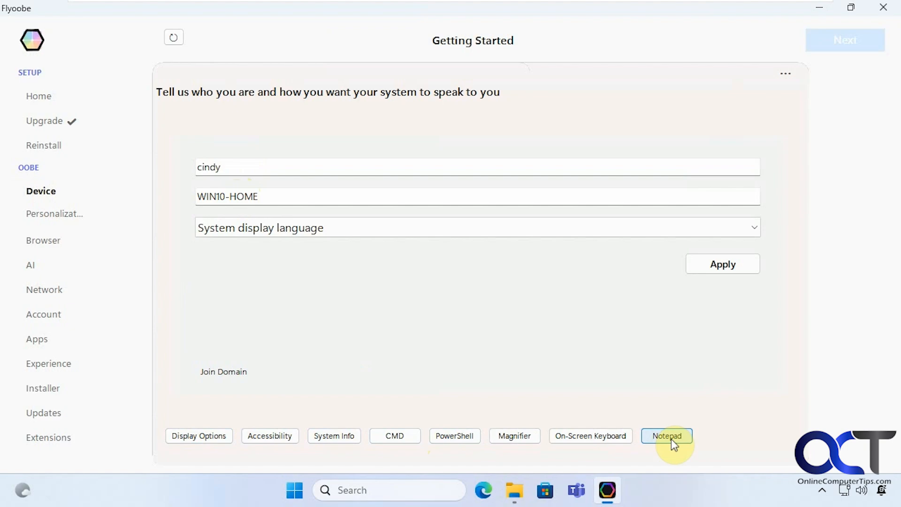
pyautogui.click(666, 435)
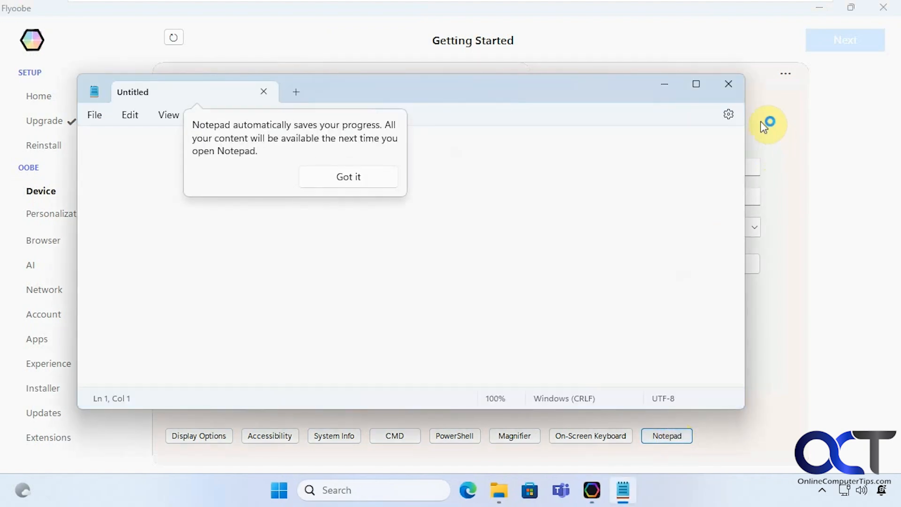
pyautogui.click(728, 83)
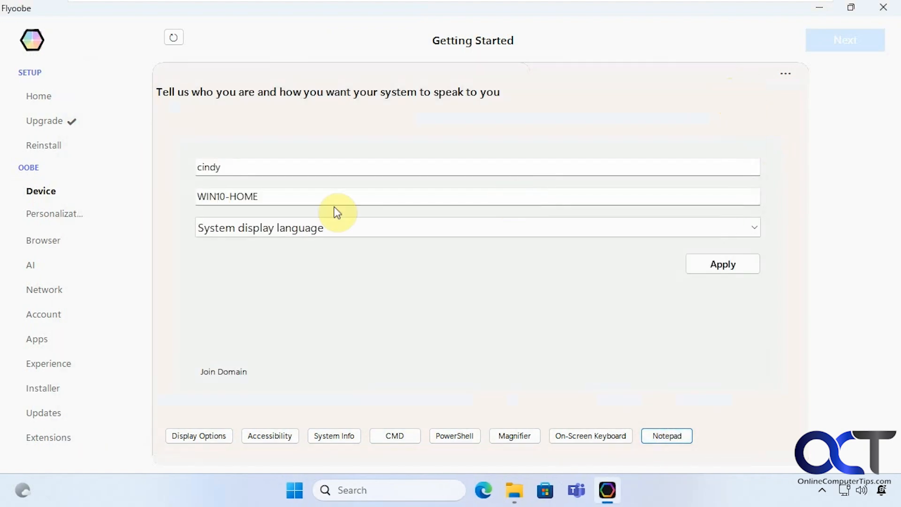
pyautogui.click(52, 213)
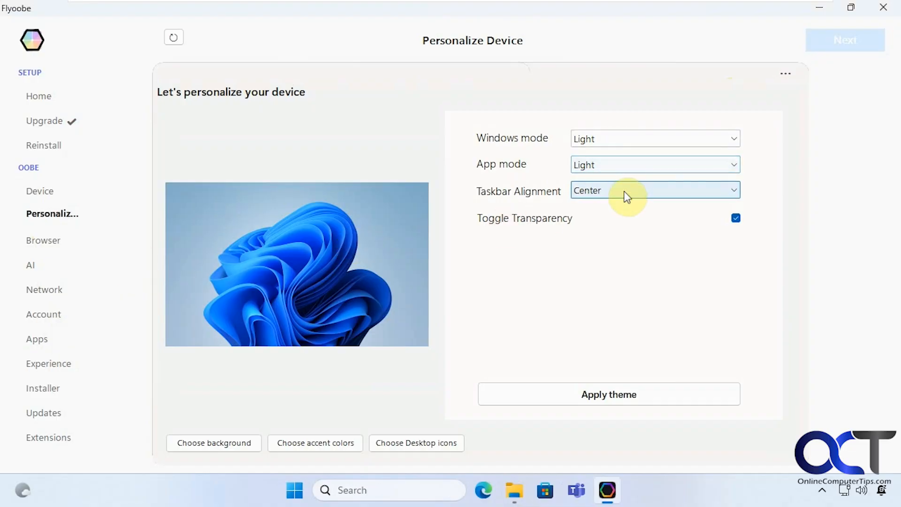
# Set Taskbar Alignment to Left and apply the theme.
pyautogui.click(653, 190)
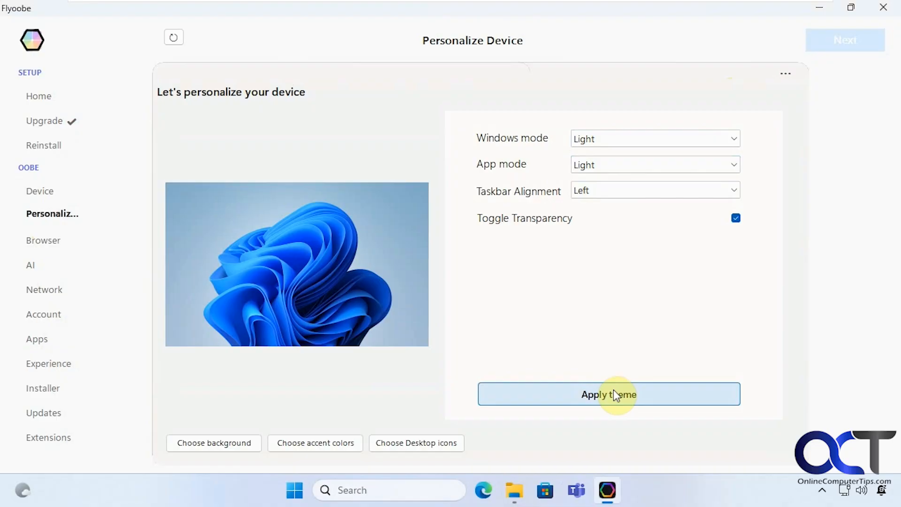
pyautogui.click(608, 394)
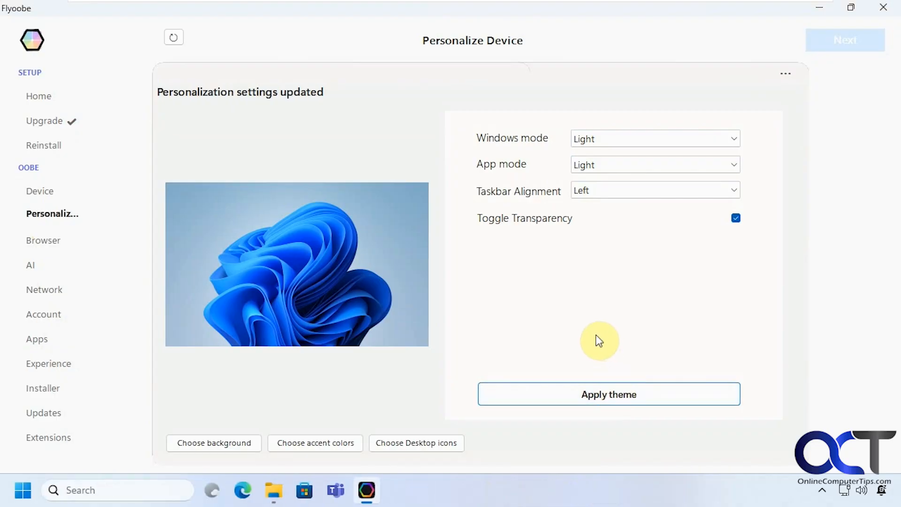
# On the Browser page keep Microsoft Edge as default, then move to the AI page.
pyautogui.click(44, 239)
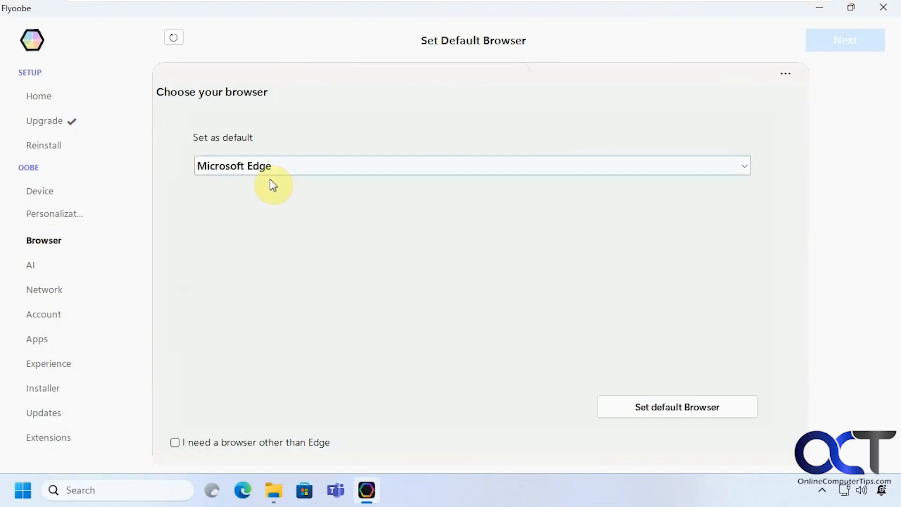
pyautogui.click(471, 165)
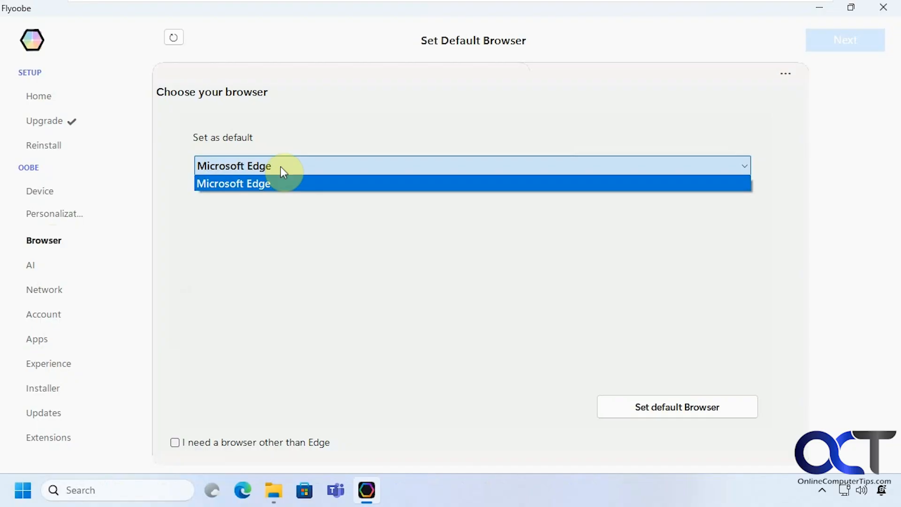
pyautogui.click(233, 183)
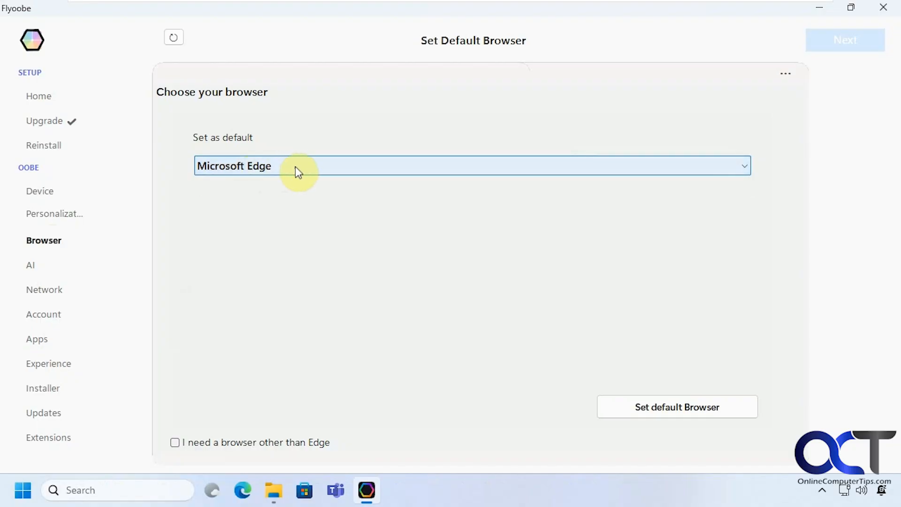
pyautogui.click(30, 264)
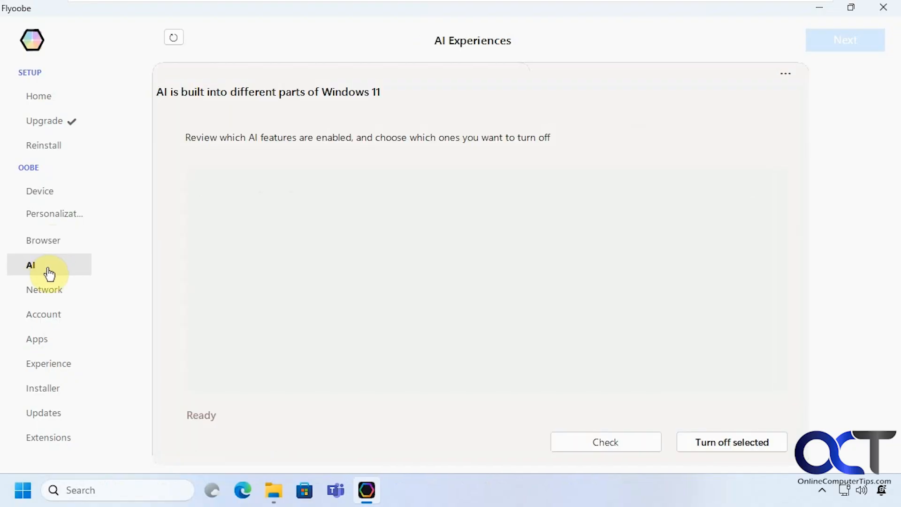
# Run the AI Experiences check and review the Copilot, Recall and Edge feature statuses.
pyautogui.click(604, 442)
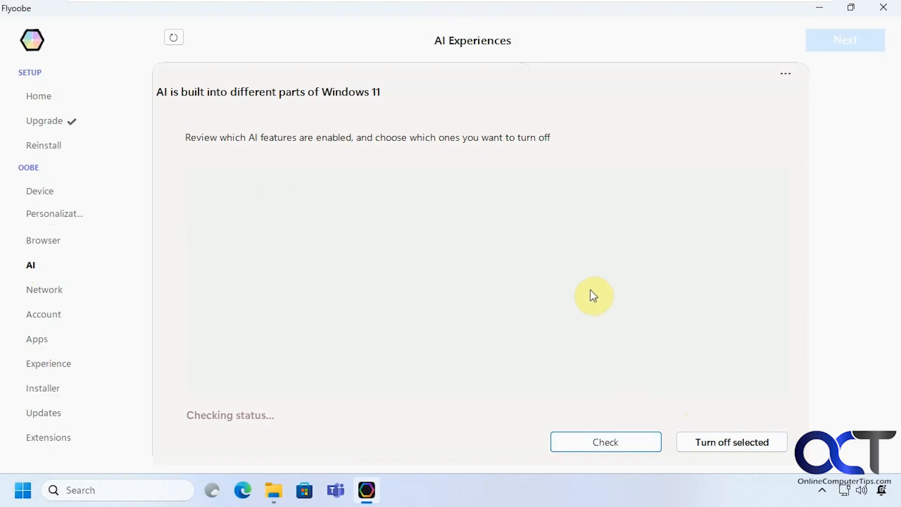
pyautogui.click(605, 442)
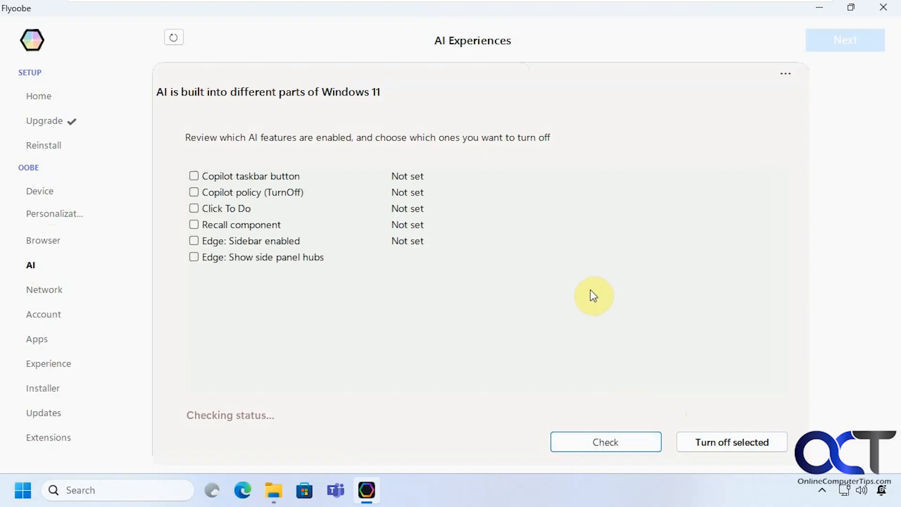
pyautogui.click(605, 442)
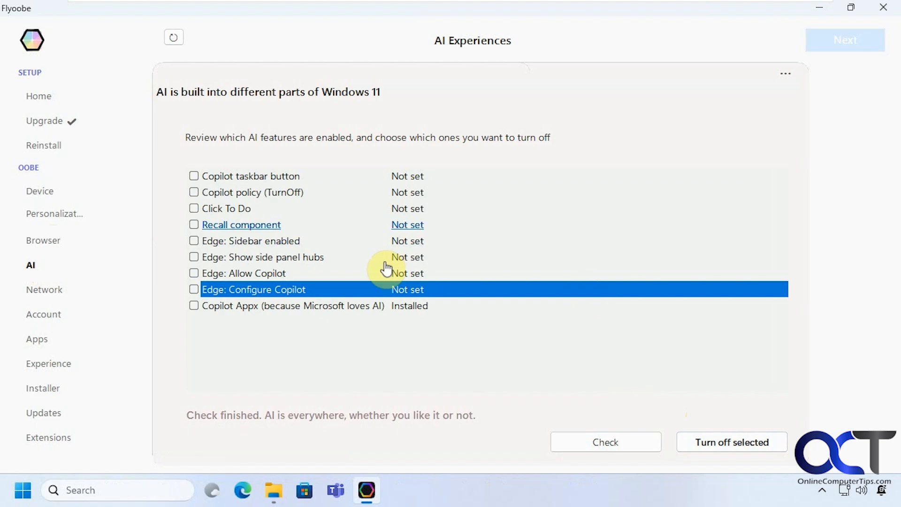
pyautogui.click(252, 191)
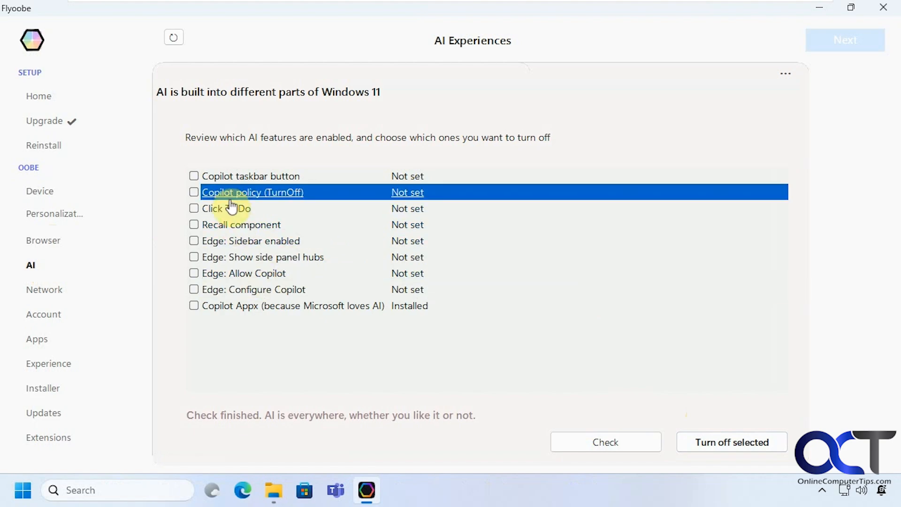
pyautogui.click(241, 224)
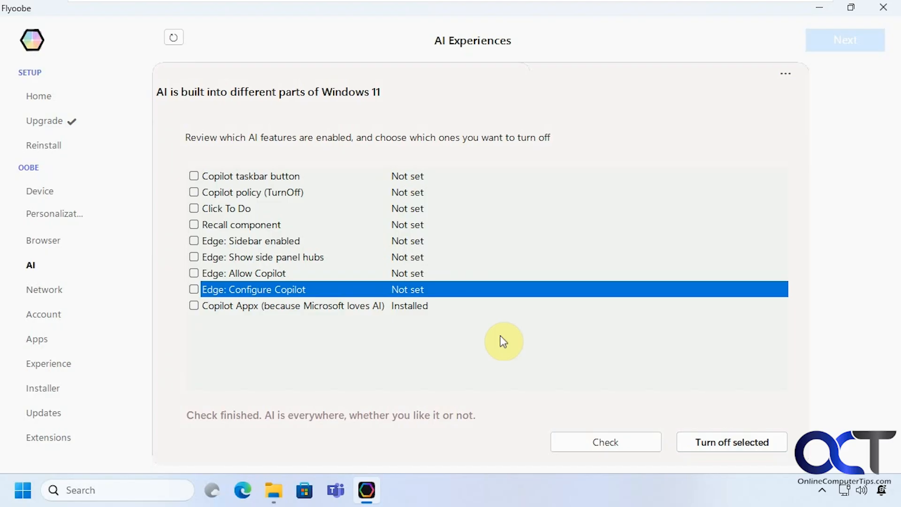
pyautogui.moveTo(350, 351)
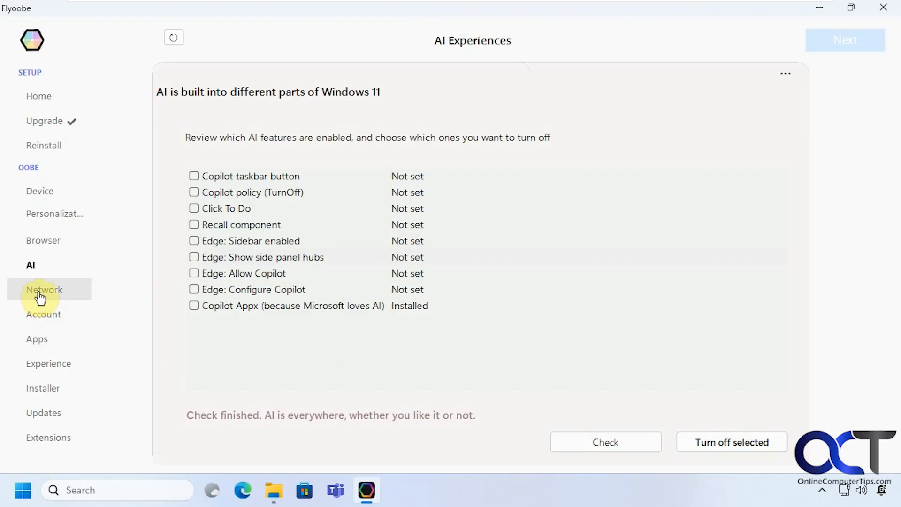
# Go to the Network Control page with Wi-Fi and Ethernet options.
pyautogui.click(44, 289)
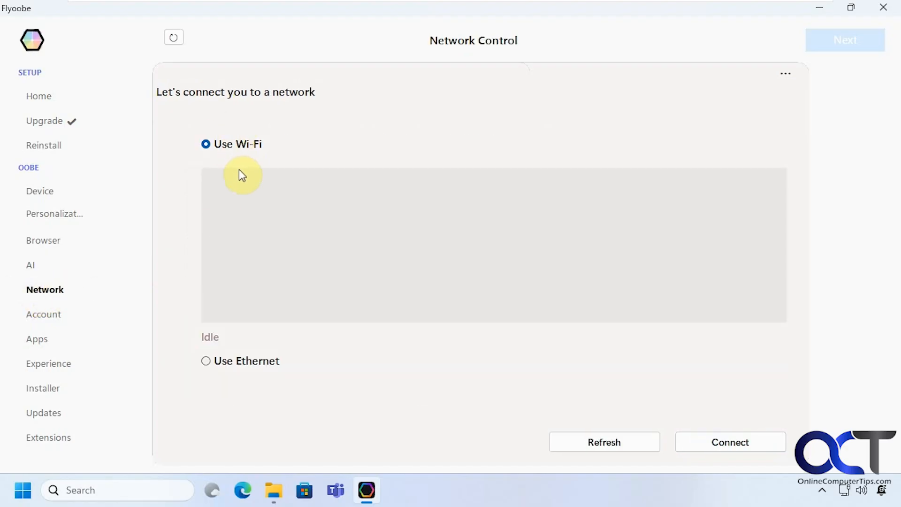
pyautogui.moveTo(540, 364)
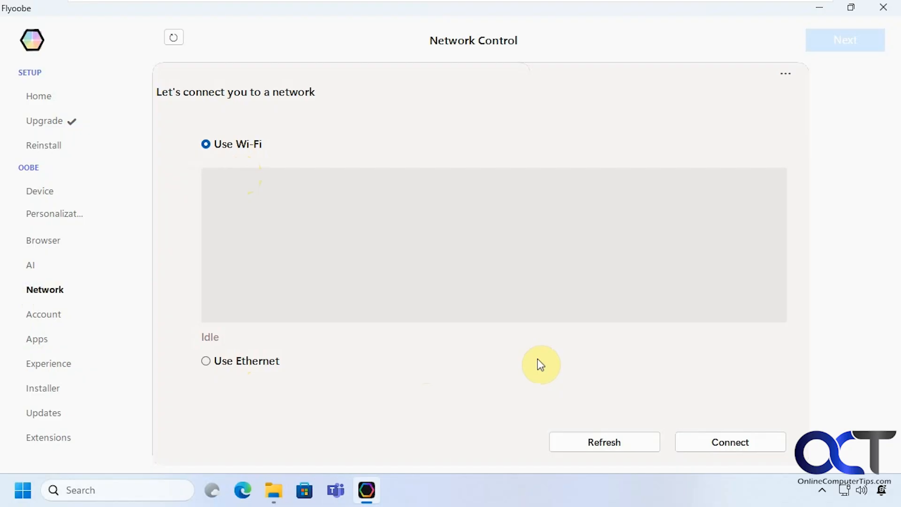
pyautogui.moveTo(371, 354)
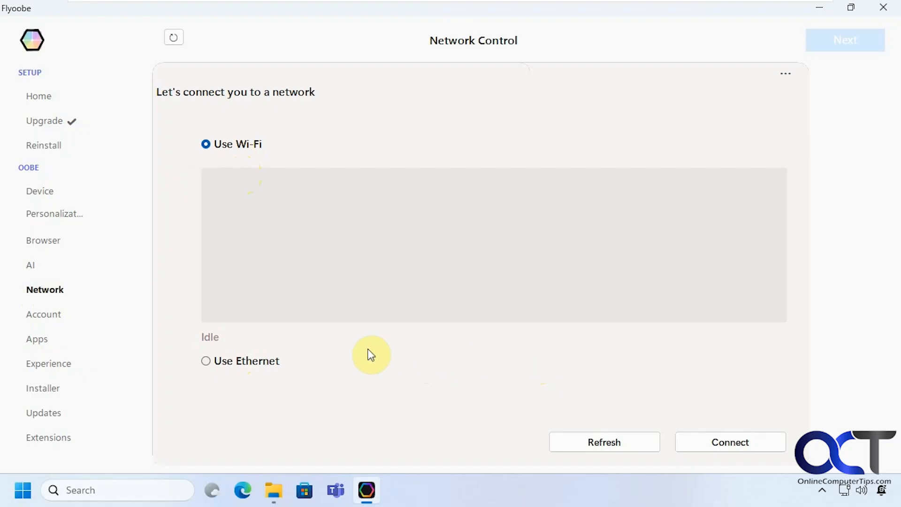
pyautogui.moveTo(290, 448)
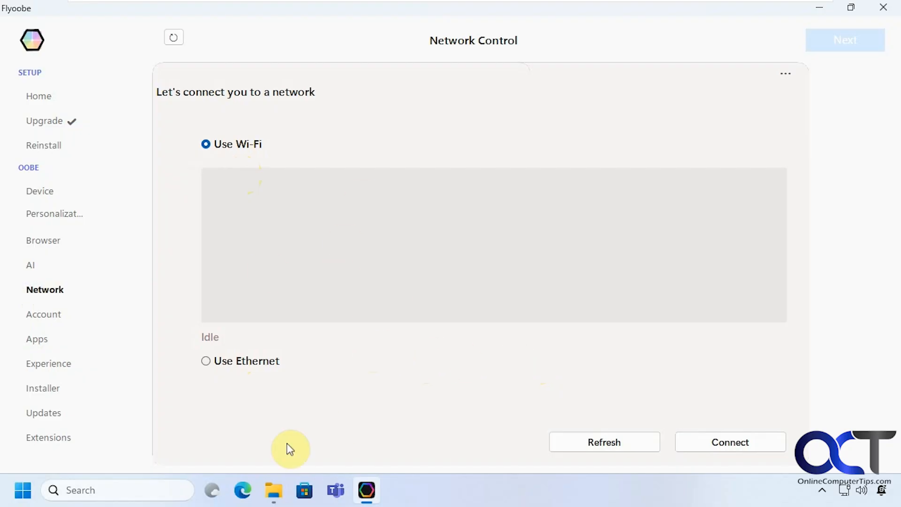
pyautogui.moveTo(240, 152)
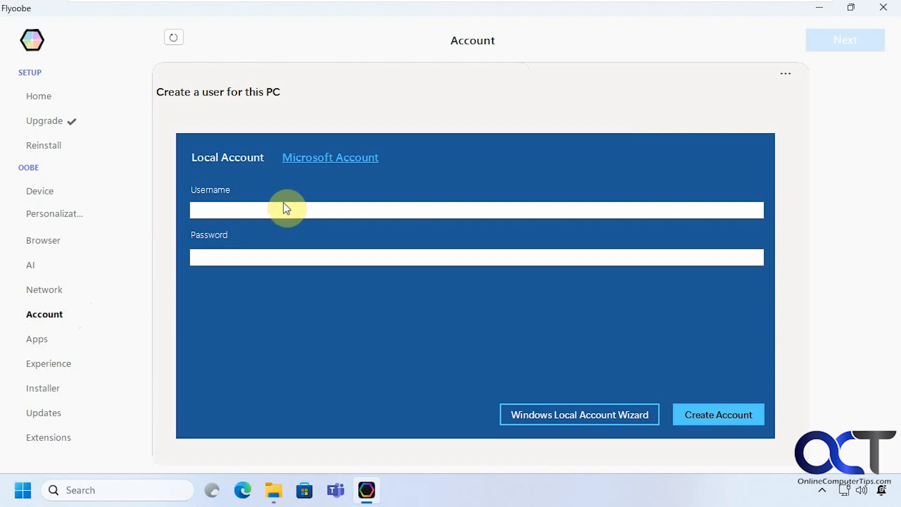
pyautogui.moveTo(262, 210)
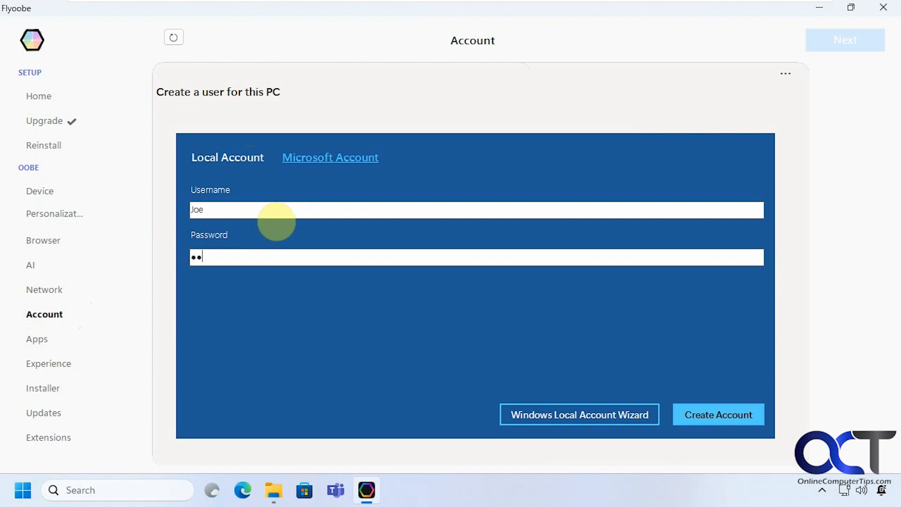
# Create the local account Joe with a password and acknowledge the success message.
pyautogui.write('password')
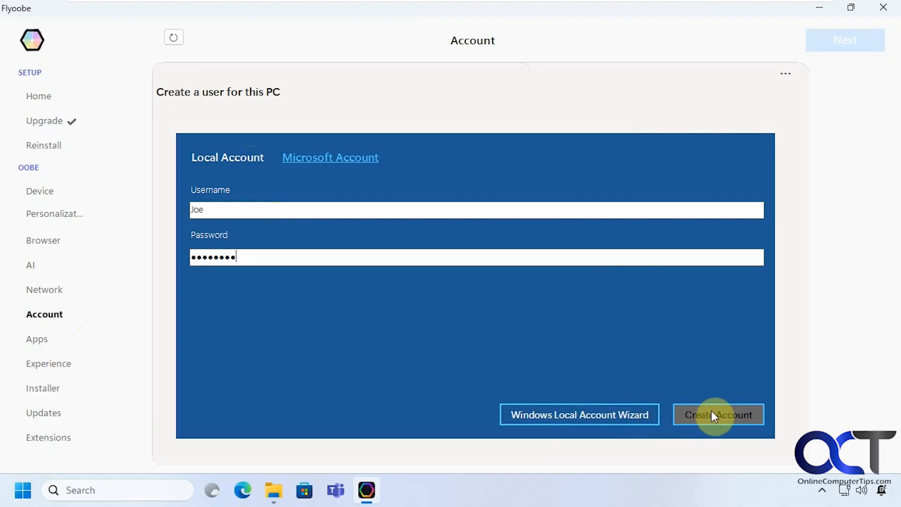
pyautogui.click(718, 414)
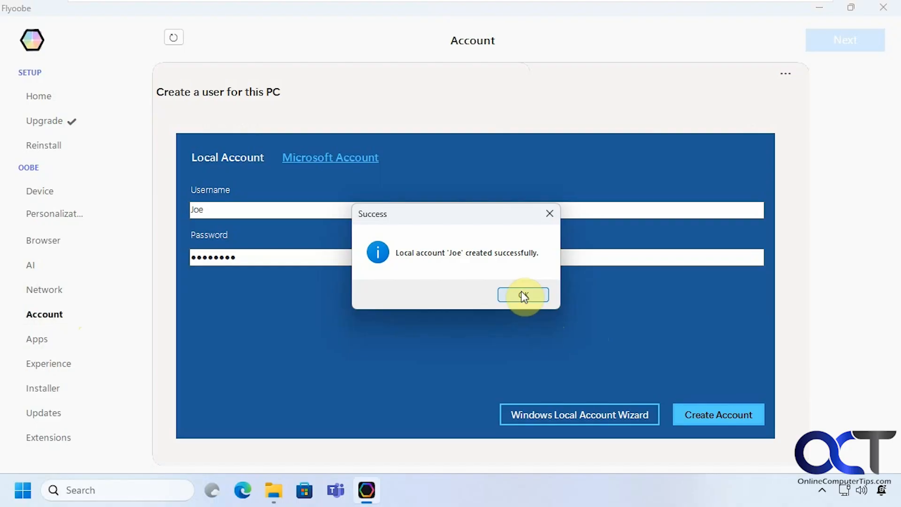
pyautogui.click(23, 490)
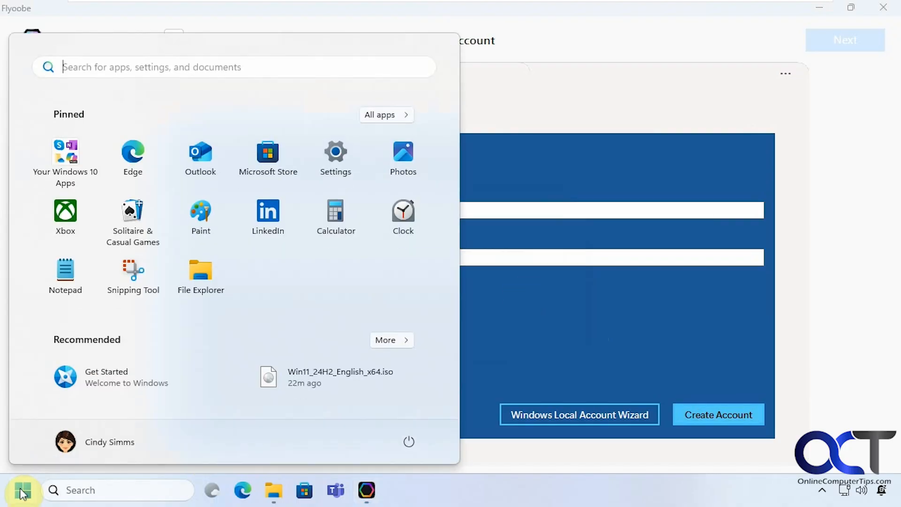
pyautogui.click(335, 155)
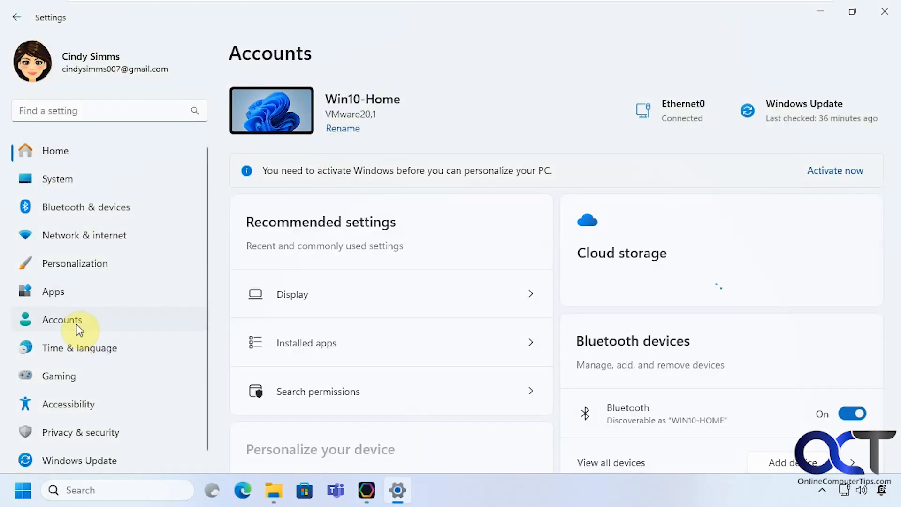
pyautogui.click(62, 319)
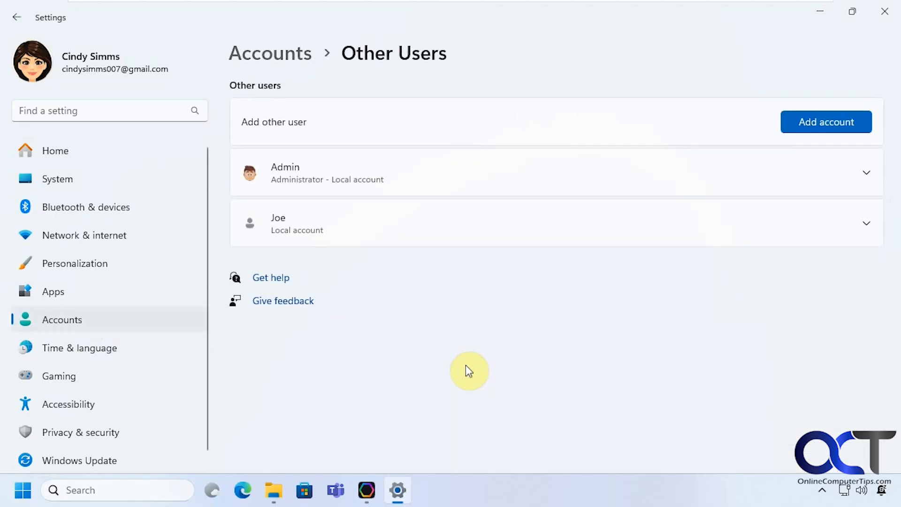
pyautogui.moveTo(836, 235)
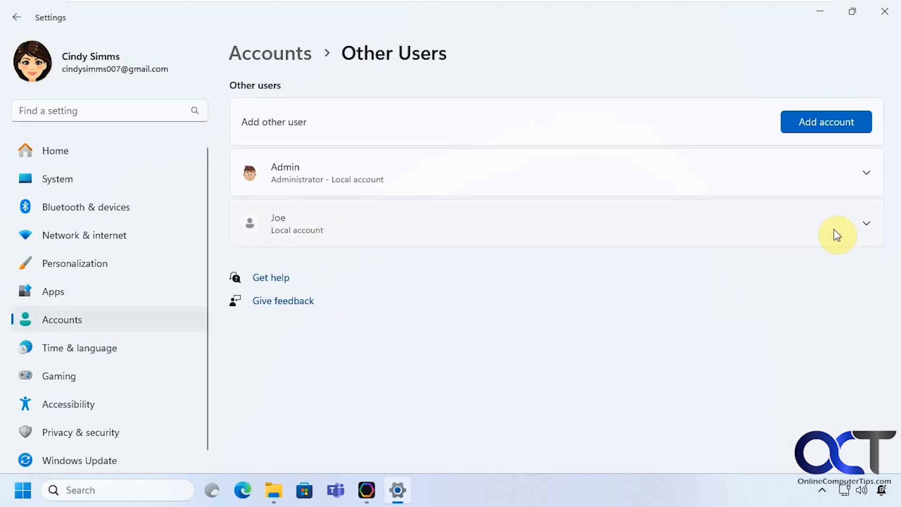
pyautogui.click(796, 264)
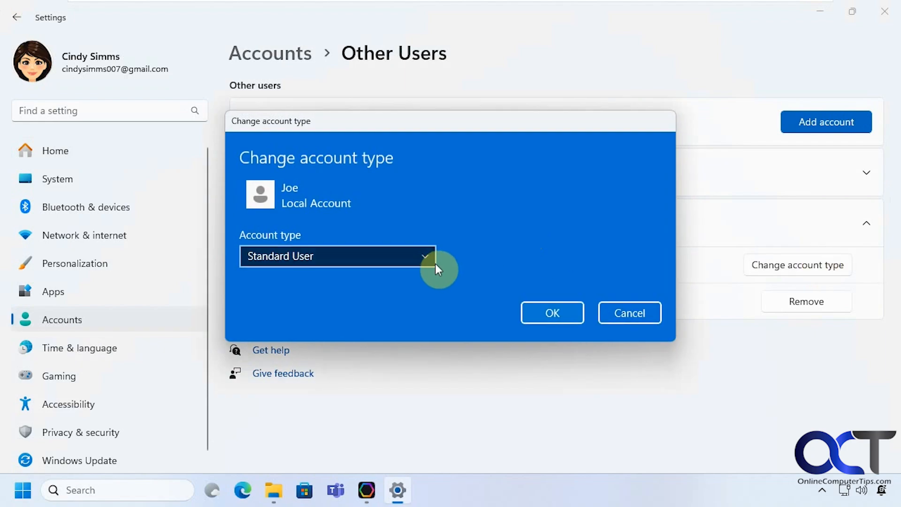
pyautogui.click(337, 255)
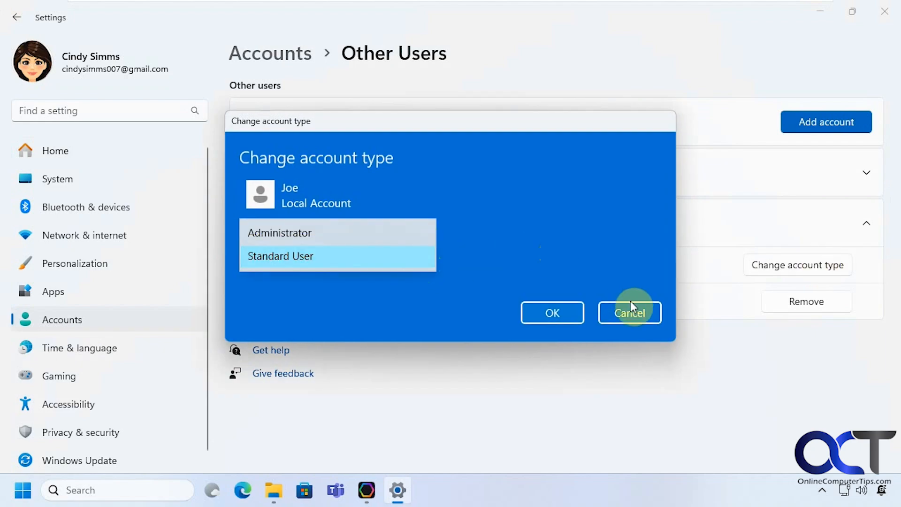
pyautogui.click(629, 313)
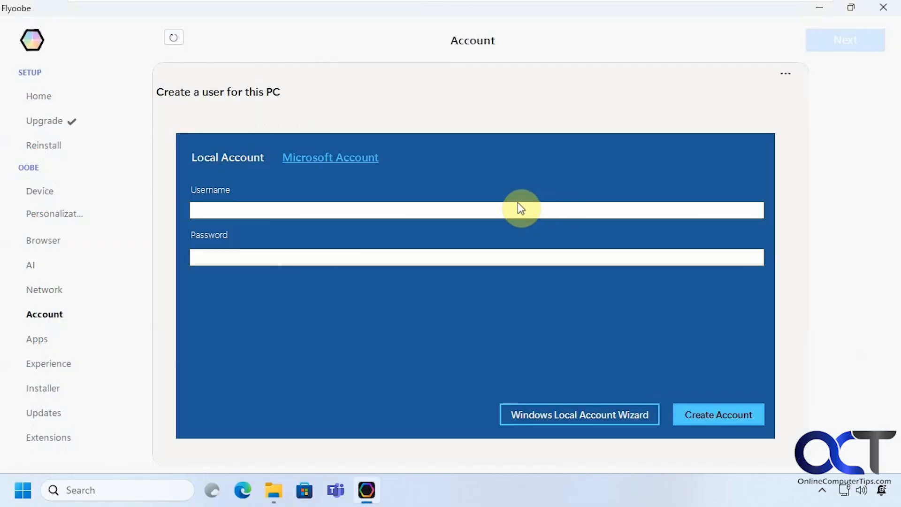
# On the Apps page load the Full Microsoft Experience profile and scroll to Microsoft.Paint.
pyautogui.click(36, 339)
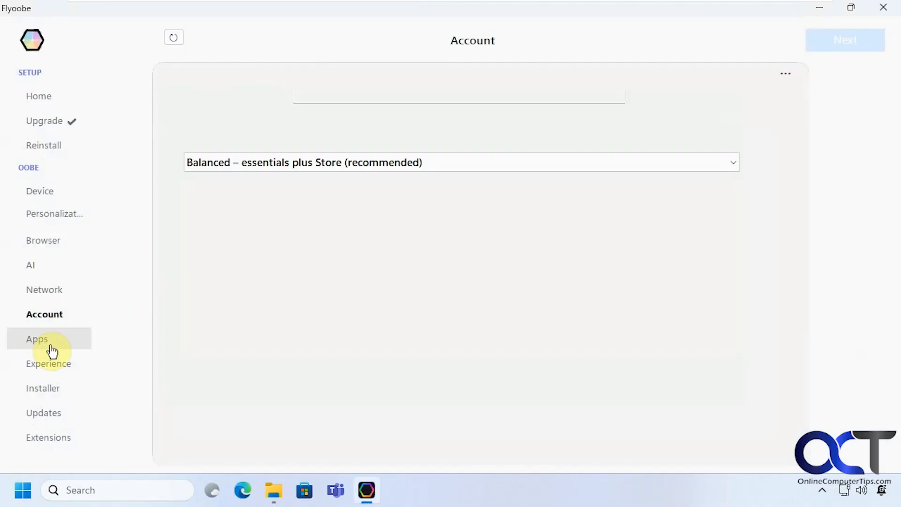
pyautogui.click(37, 339)
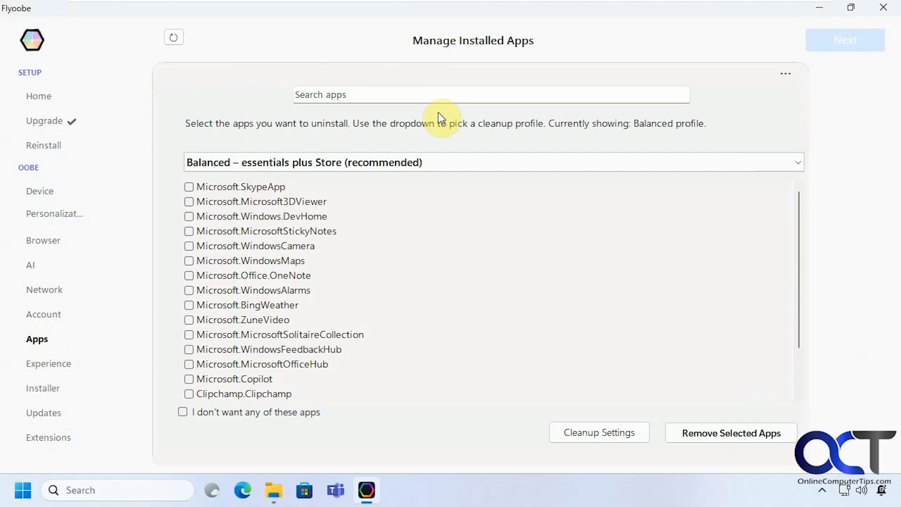
pyautogui.click(493, 161)
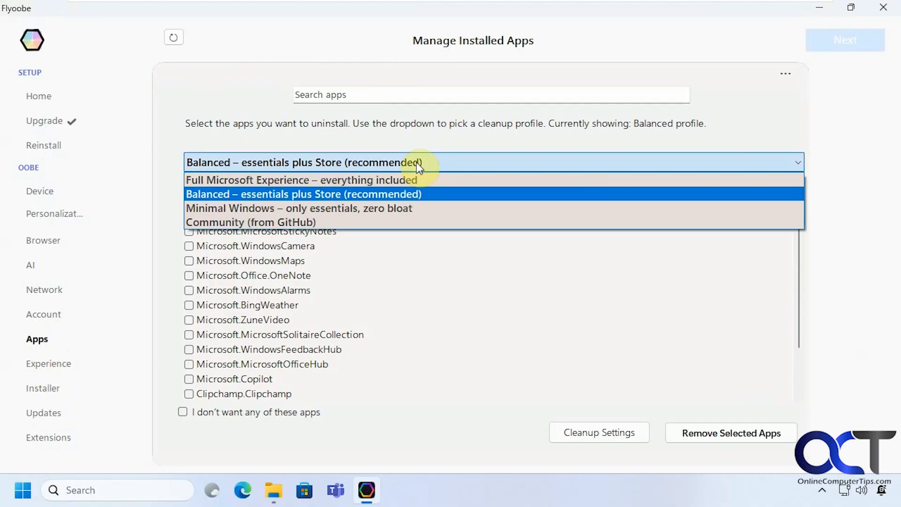
pyautogui.click(298, 180)
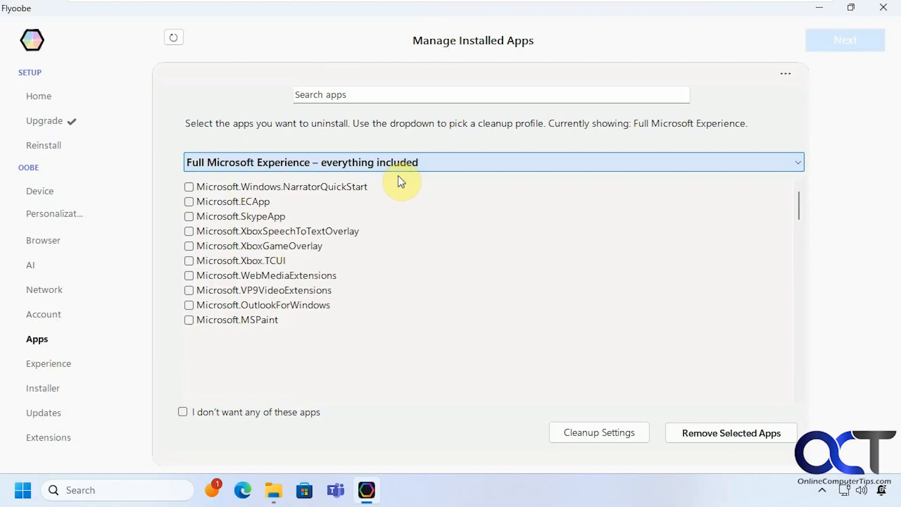
pyautogui.scroll(-3)
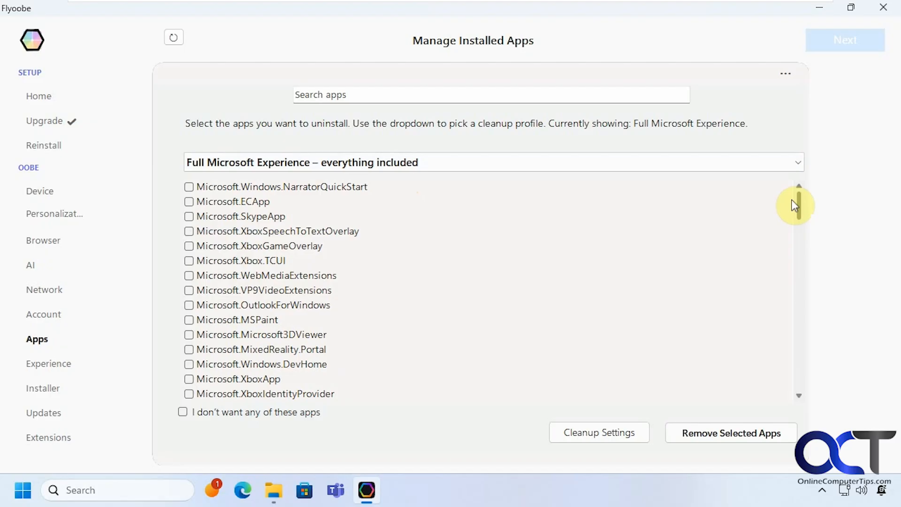
pyautogui.scroll(-3)
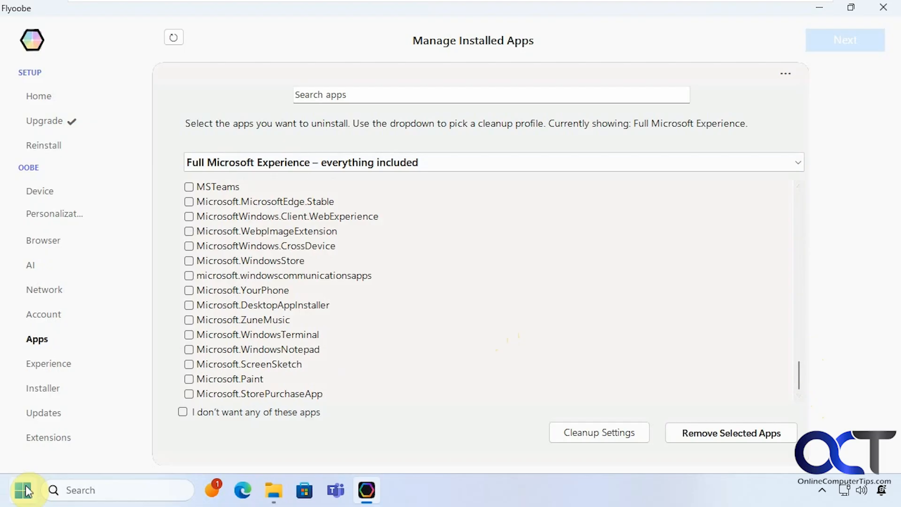
# Remove Microsoft.Paint, confirm the completion message and check the Start menu.
pyautogui.click(26, 490)
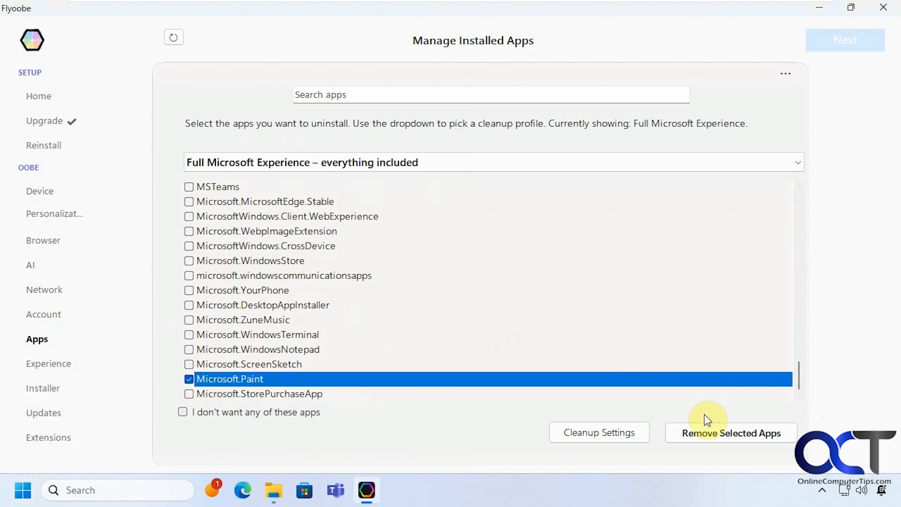
pyautogui.click(731, 433)
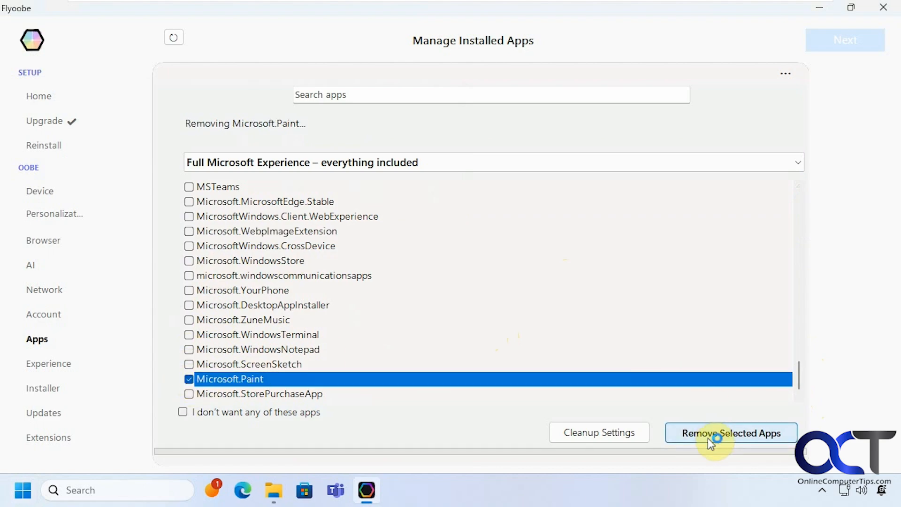
pyautogui.click(730, 432)
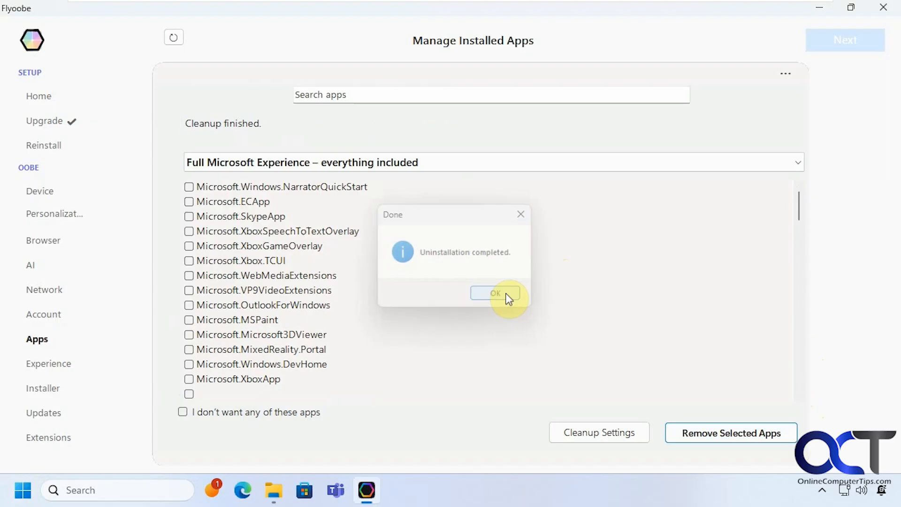
pyautogui.click(22, 490)
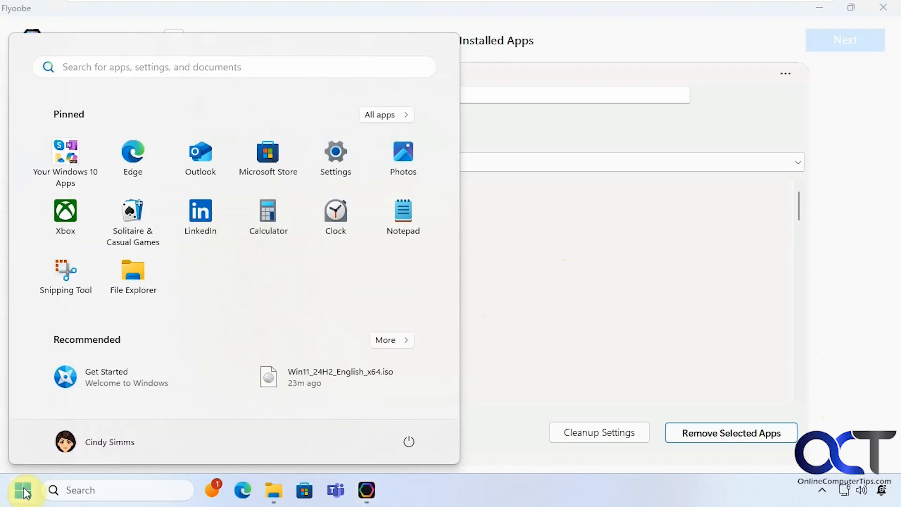
pyautogui.moveTo(649, 334)
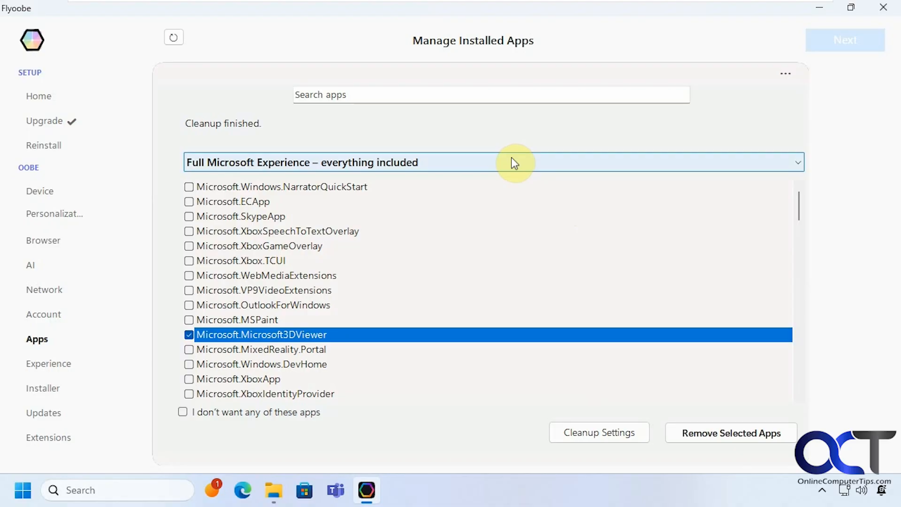
# Download the Community (from GitHub) cleanup profile, then go to the Experience settings.
pyautogui.click(494, 163)
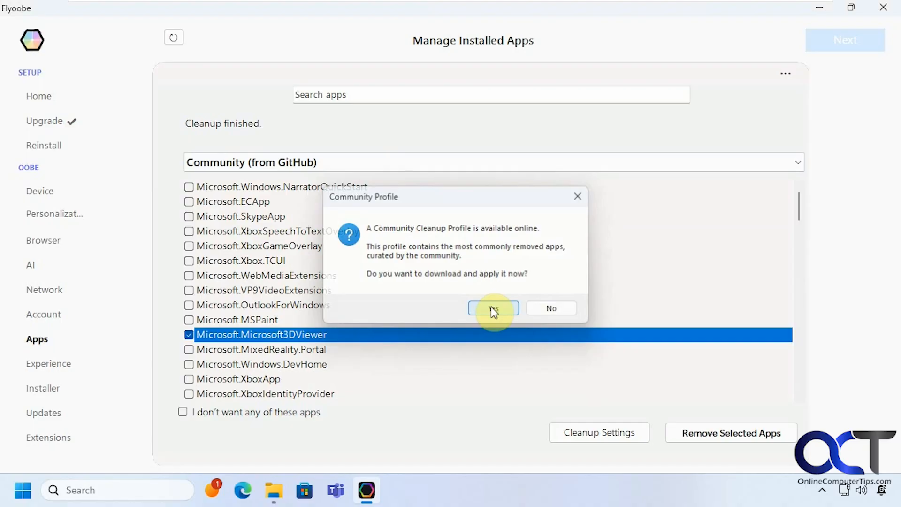
pyautogui.click(493, 307)
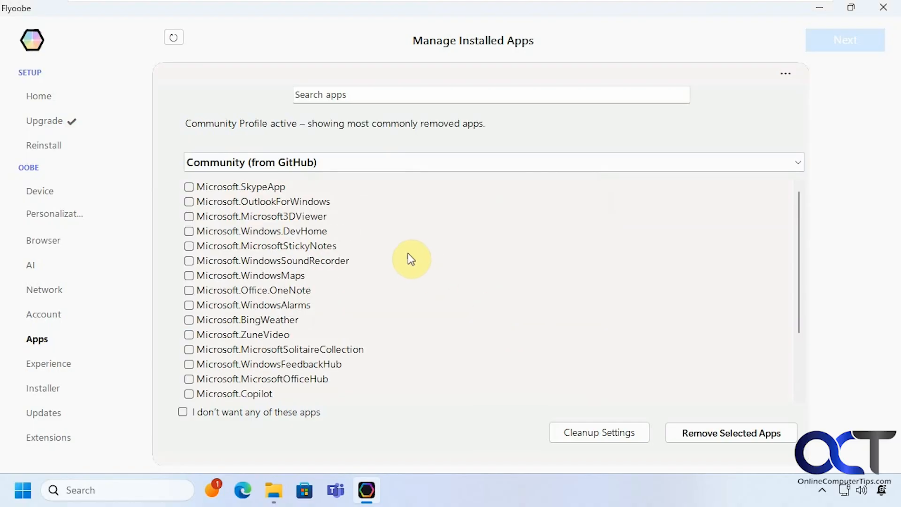
pyautogui.moveTo(371, 303)
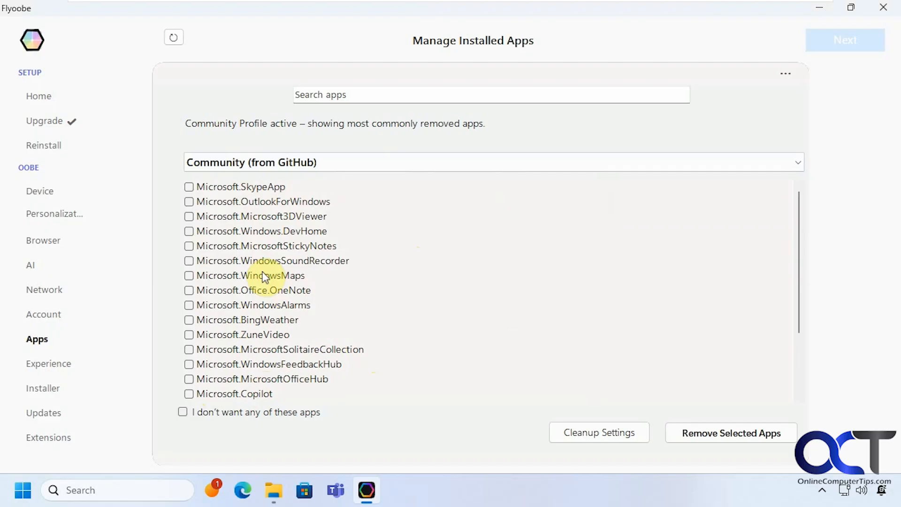
pyautogui.click(49, 363)
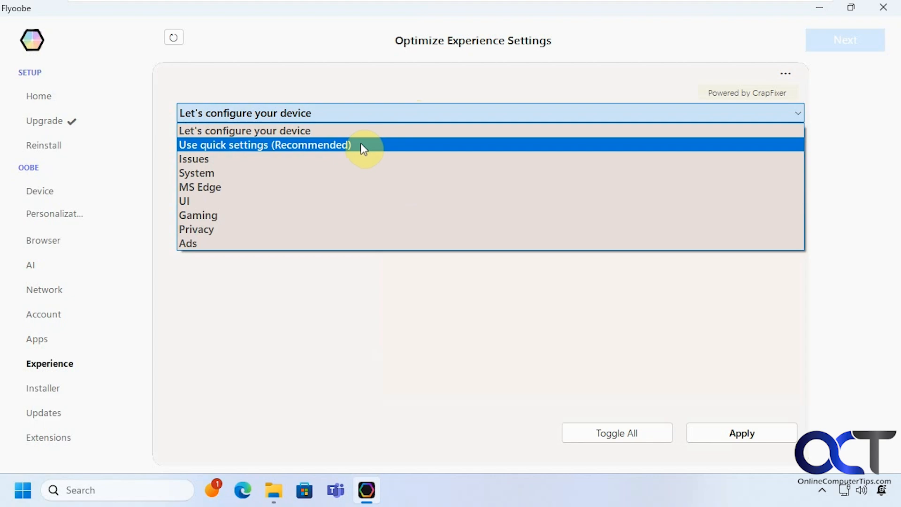
# Test Windows search for 'dog', apply the Disable Bing Search tweak and retest with 'dogs'.
pyautogui.click(265, 145)
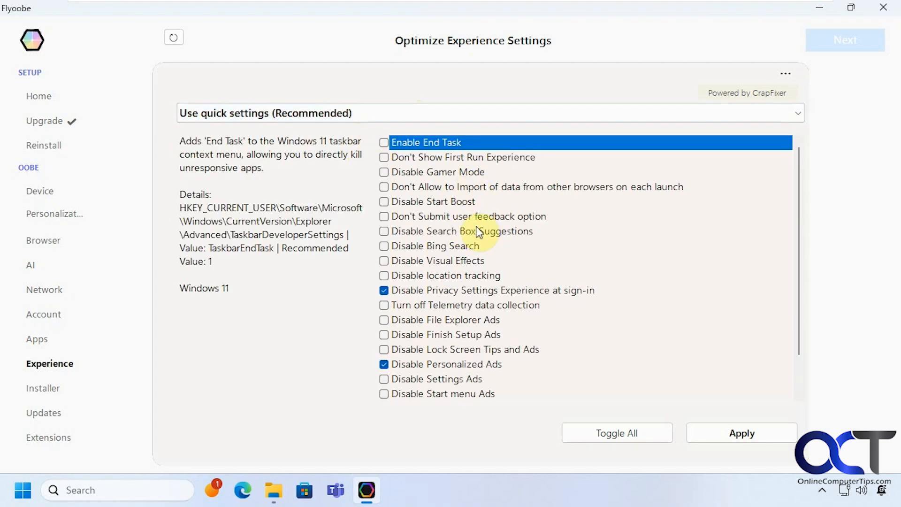
pyautogui.moveTo(445, 296)
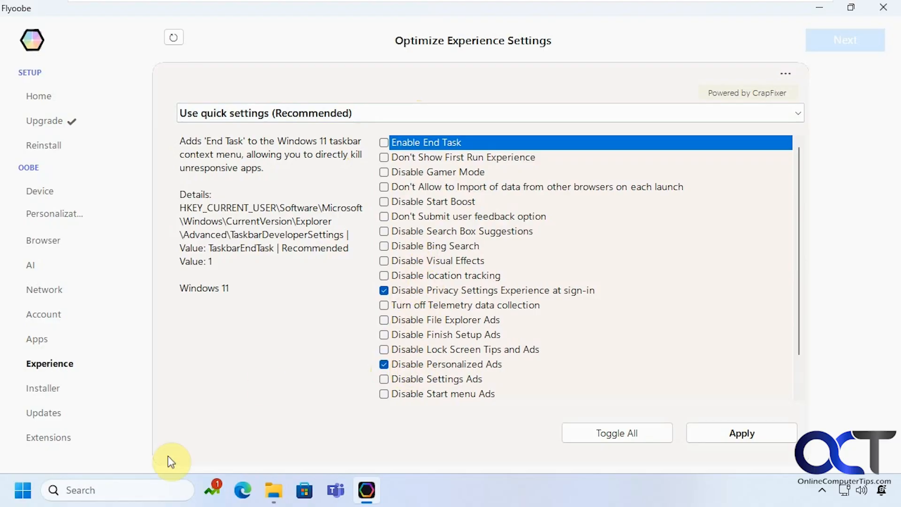
pyautogui.click(115, 490)
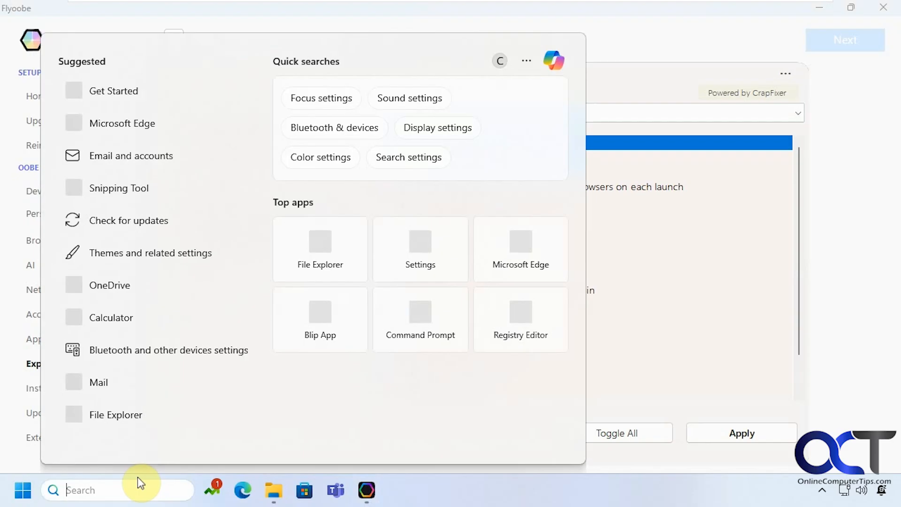
pyautogui.write('dog')
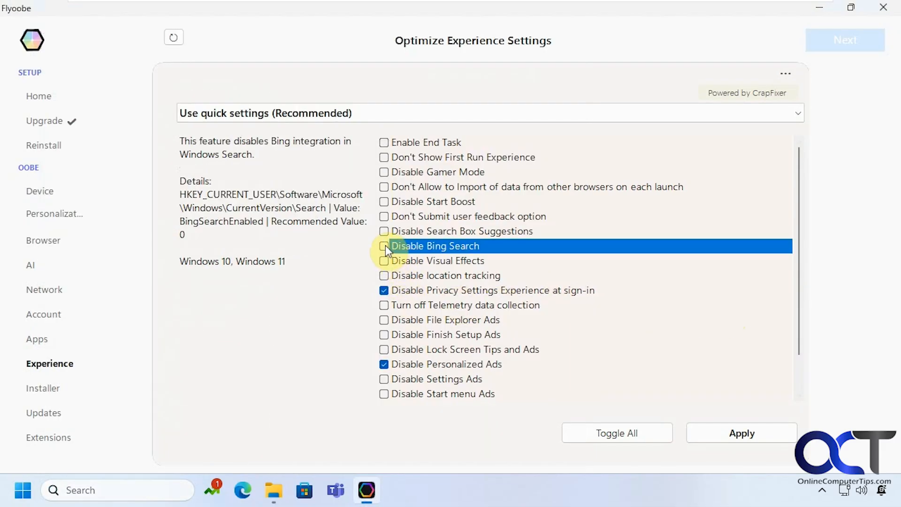
pyautogui.click(384, 246)
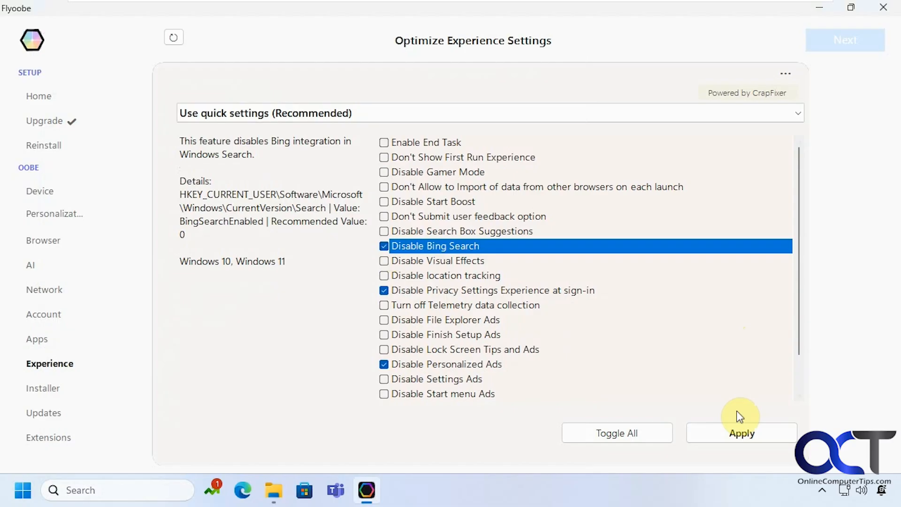
pyautogui.click(741, 432)
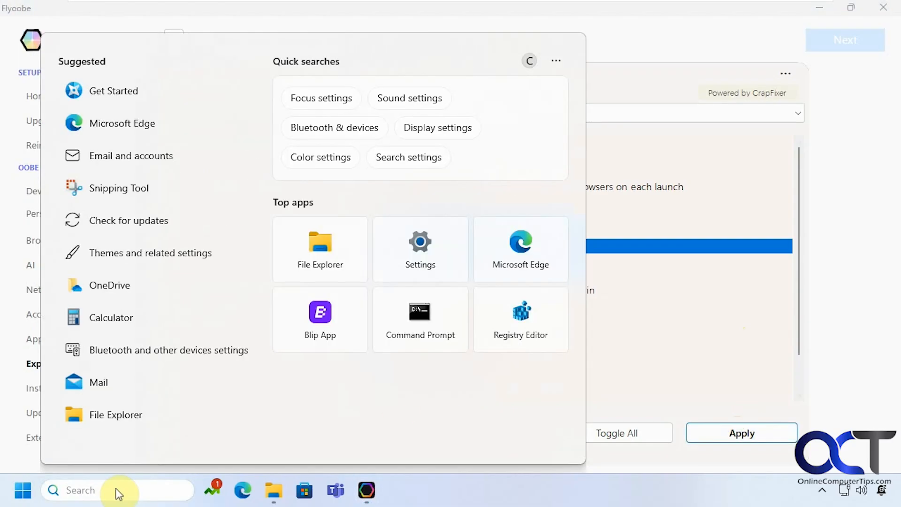
pyautogui.write('d')
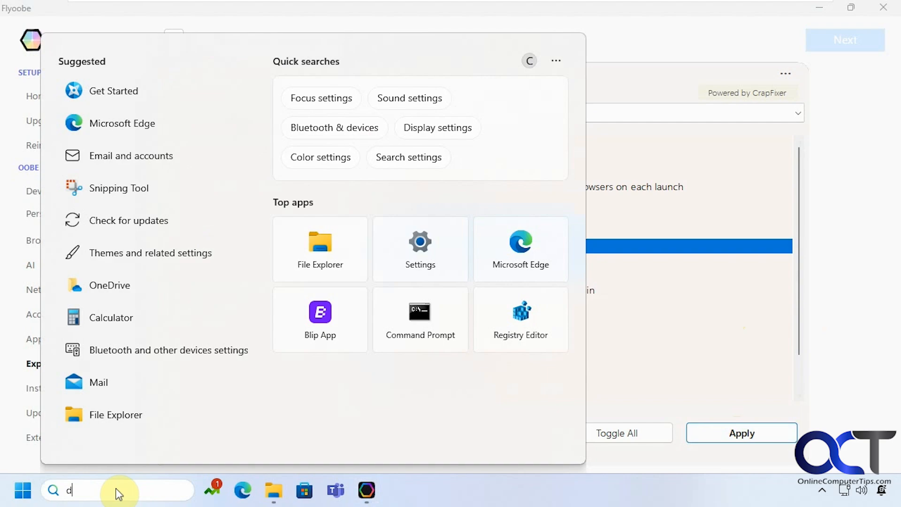
pyautogui.write('ogs')
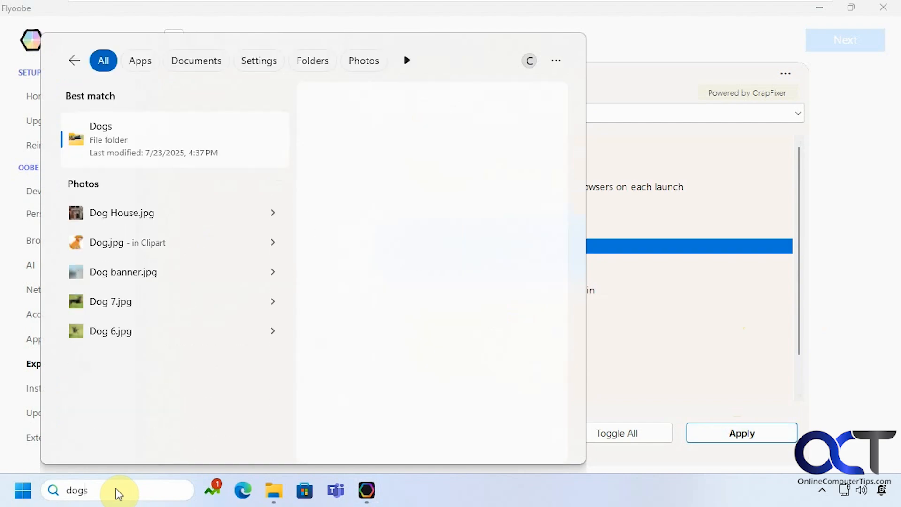
pyautogui.click(100, 138)
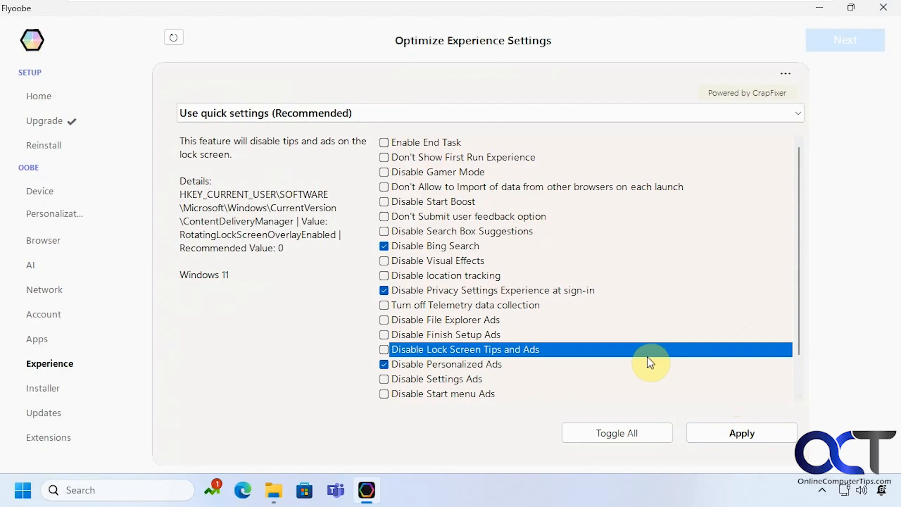
# Browse the Issues, System and UI tweak categories in the dropdown.
pyautogui.click(488, 113)
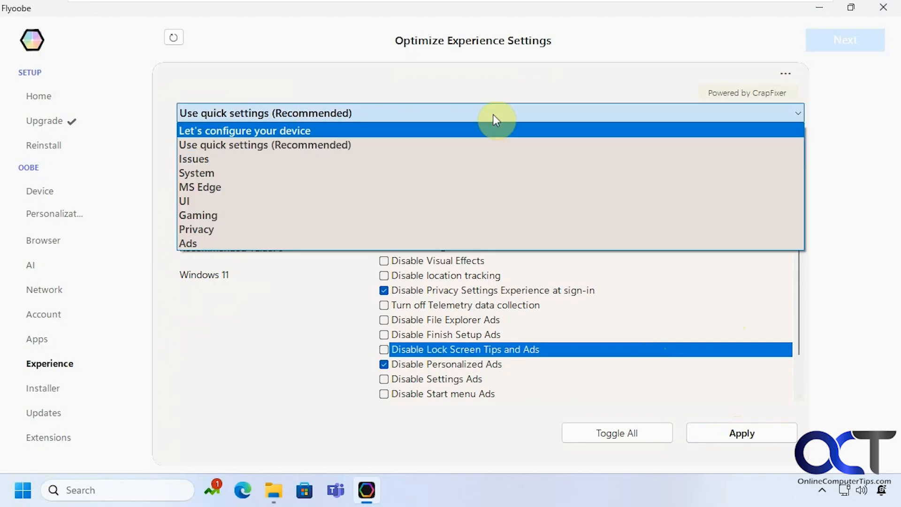
pyautogui.click(194, 159)
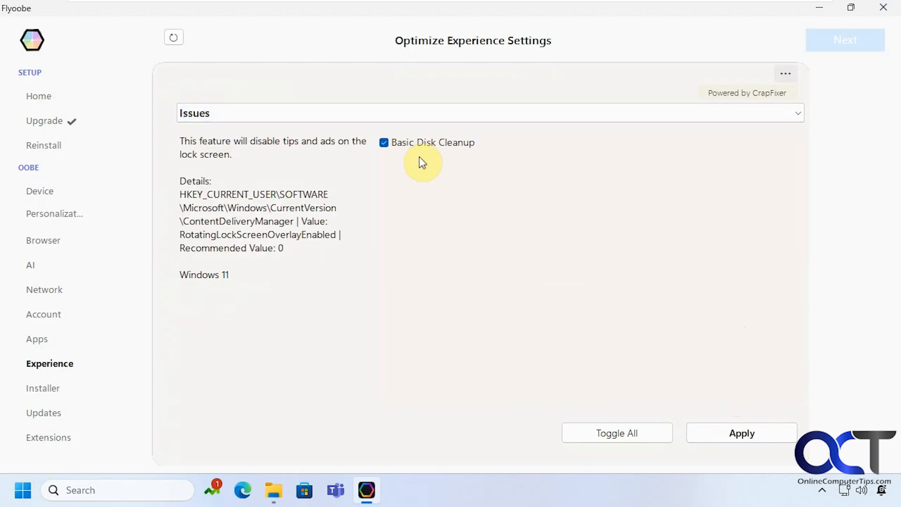
pyautogui.click(490, 112)
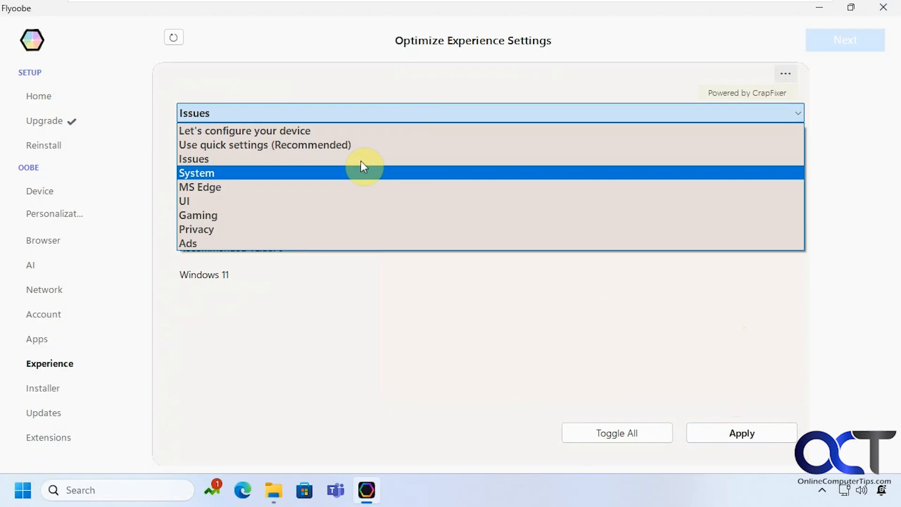
pyautogui.click(196, 172)
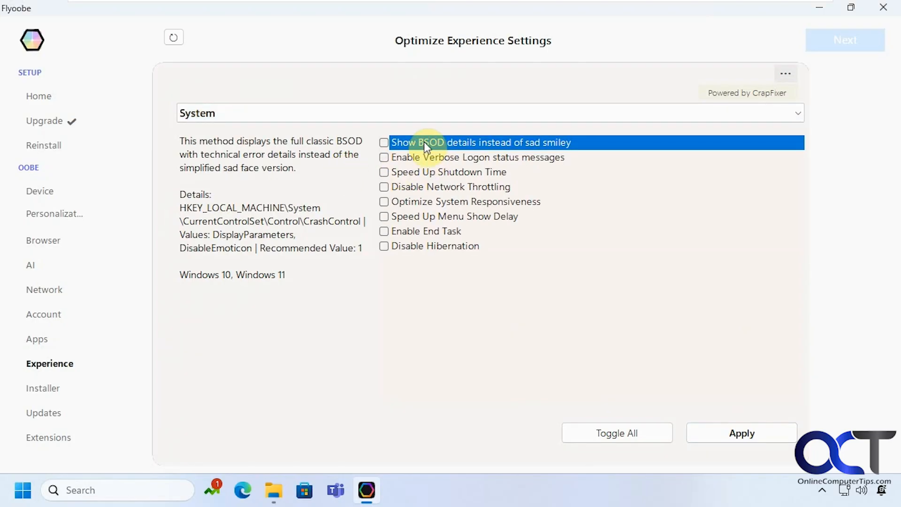
pyautogui.moveTo(555, 148)
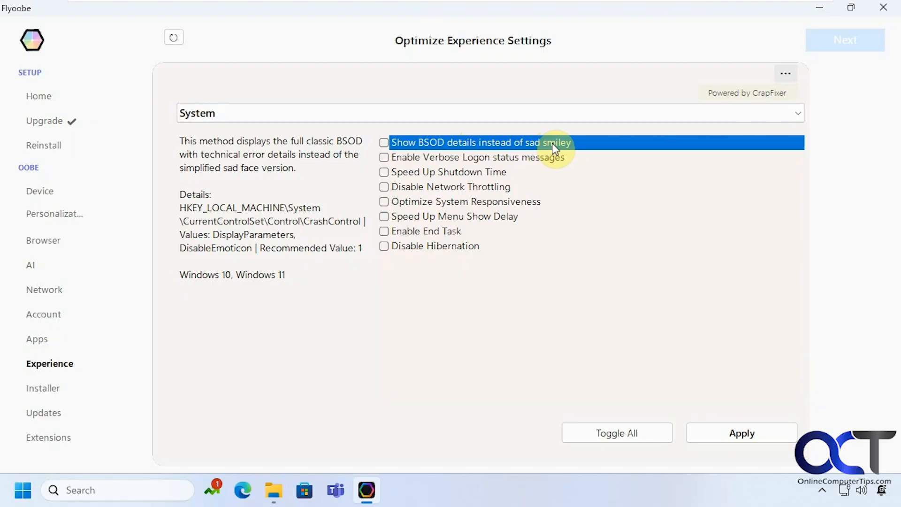
pyautogui.moveTo(478, 146)
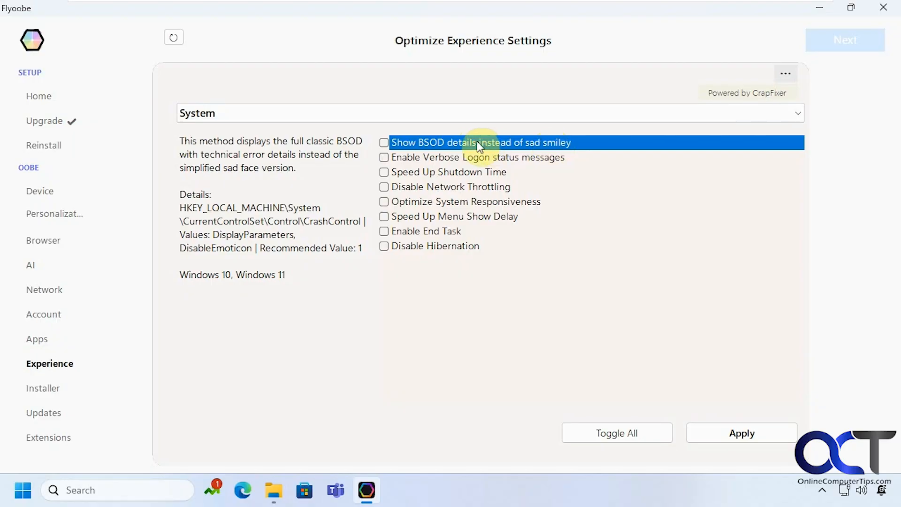
pyautogui.moveTo(487, 147)
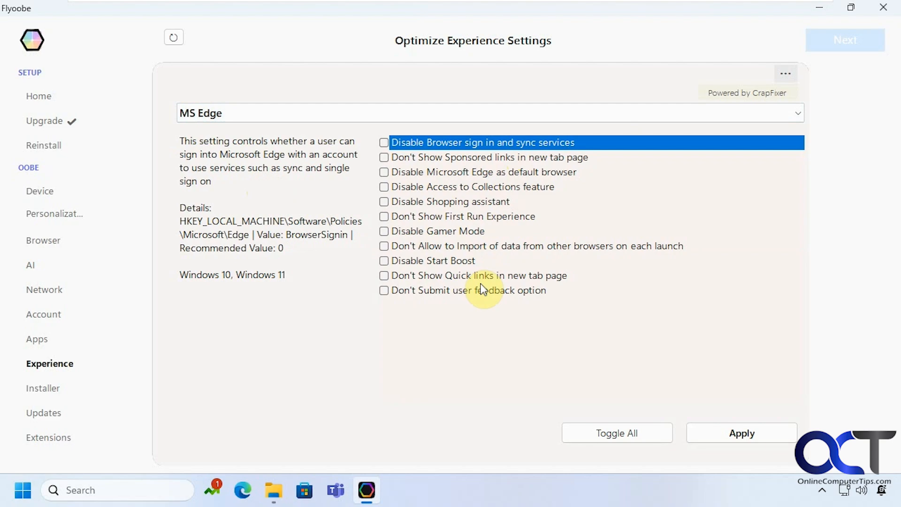
pyautogui.moveTo(477, 192)
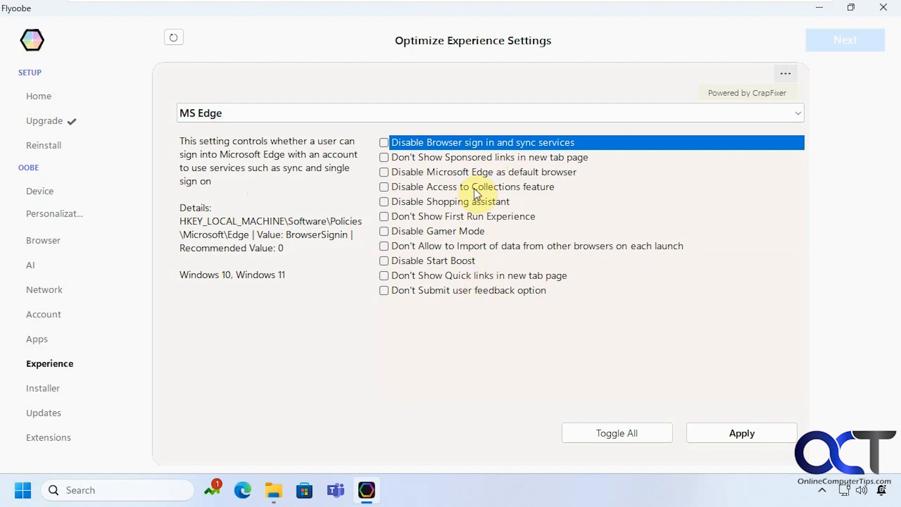
pyautogui.click(488, 113)
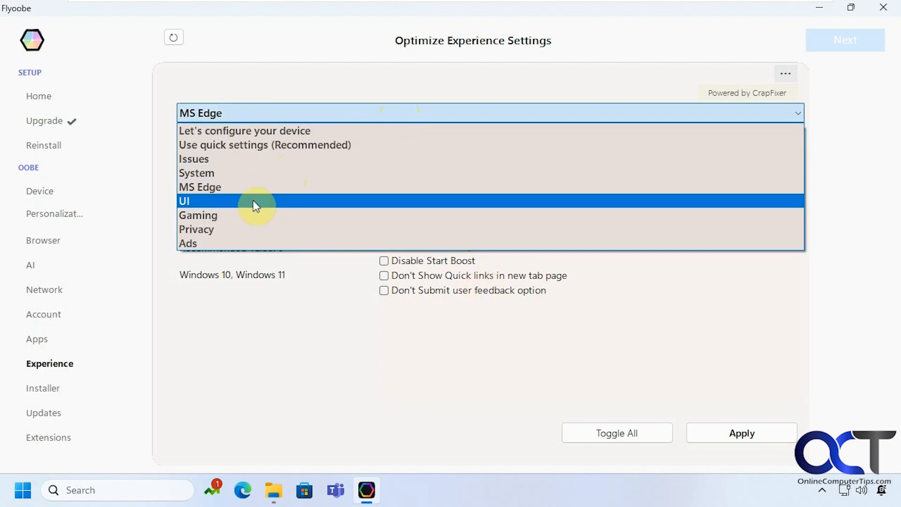
pyautogui.click(185, 201)
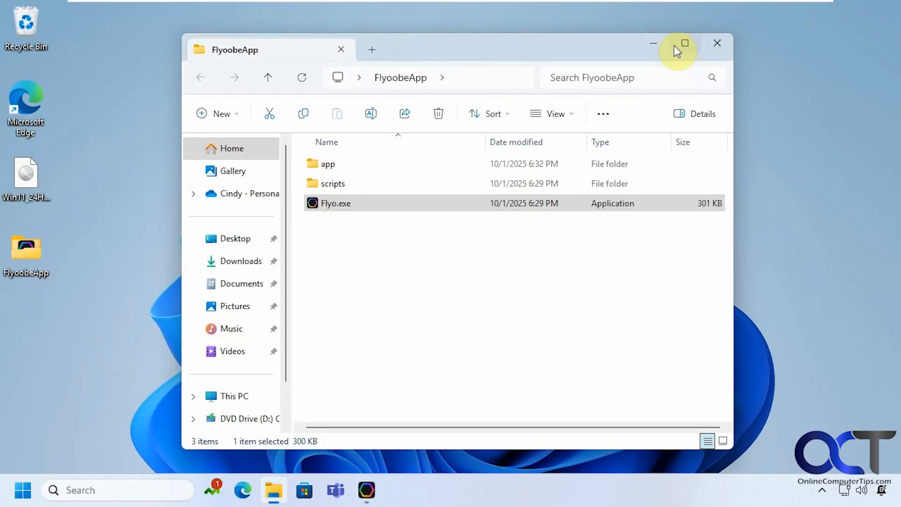
# Check the ISO's current context menu, then apply the checked UI tweaks.
pyautogui.click(716, 43)
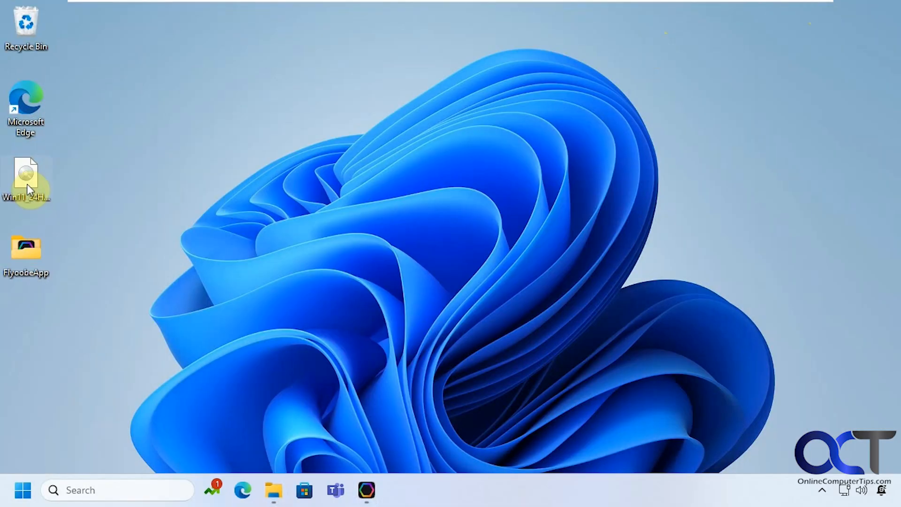
pyautogui.rightClick(26, 178)
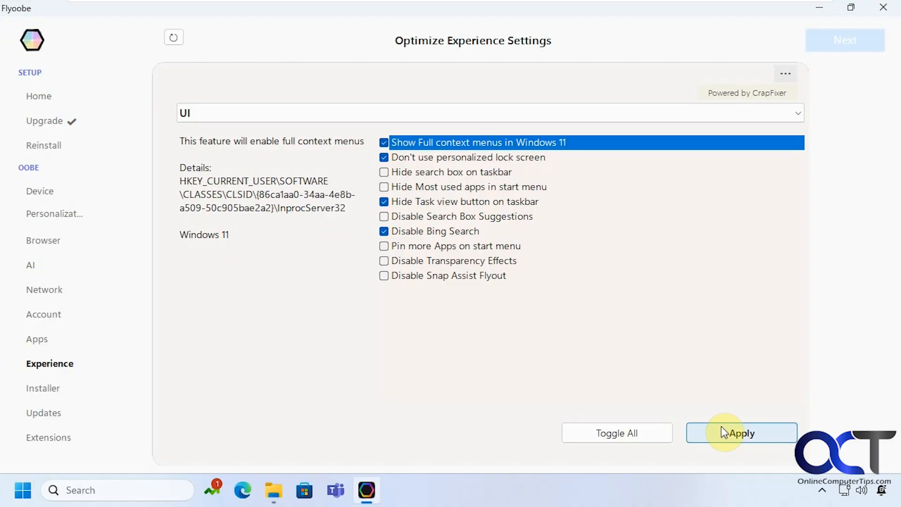
pyautogui.click(741, 432)
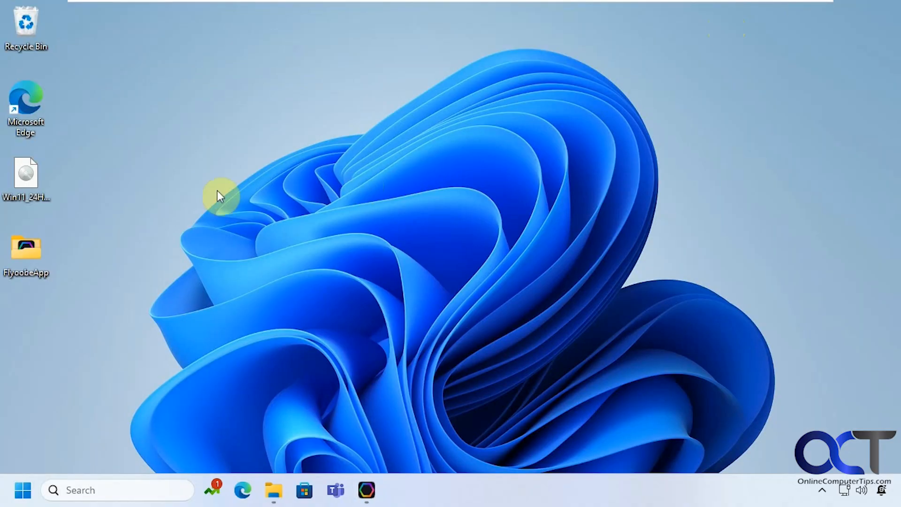
# Verify full context menus on the disc image, File Explorer jump list and taskbar.
pyautogui.rightClick(26, 173)
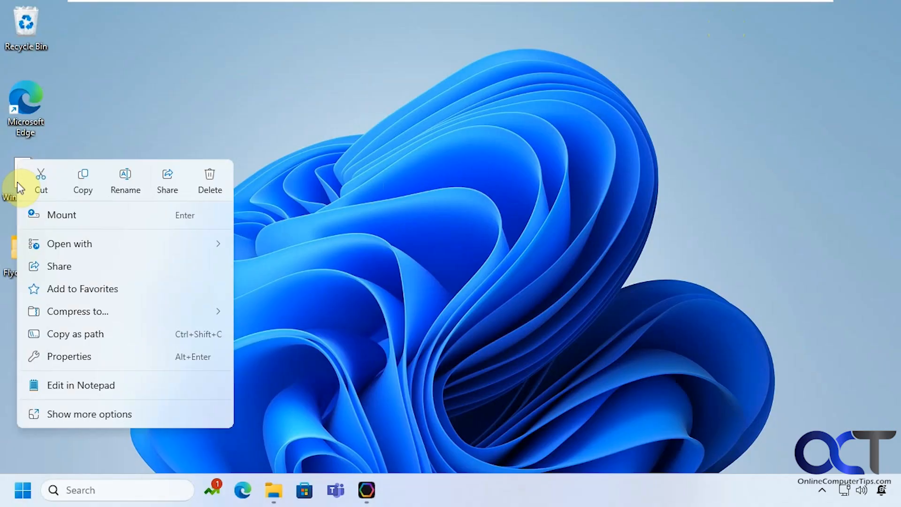
pyautogui.moveTo(252, 122)
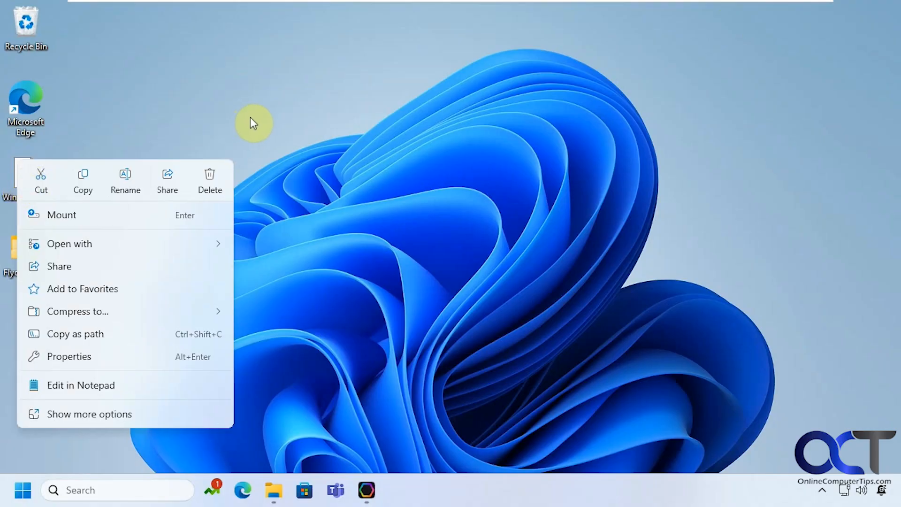
pyautogui.click(497, 406)
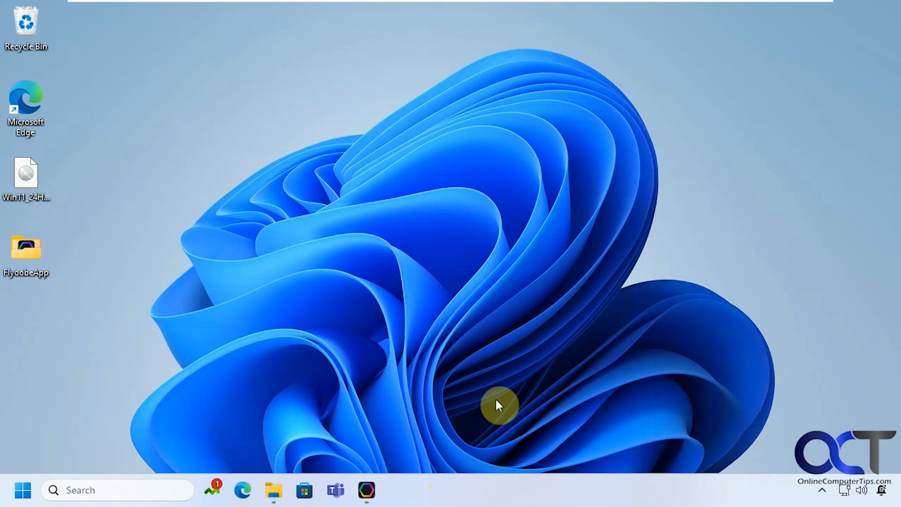
pyautogui.rightClick(273, 489)
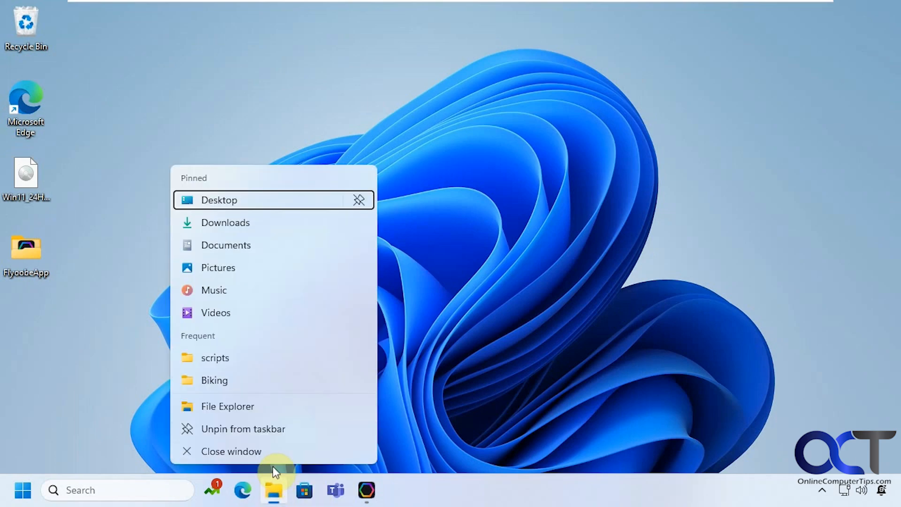
pyautogui.rightClick(498, 490)
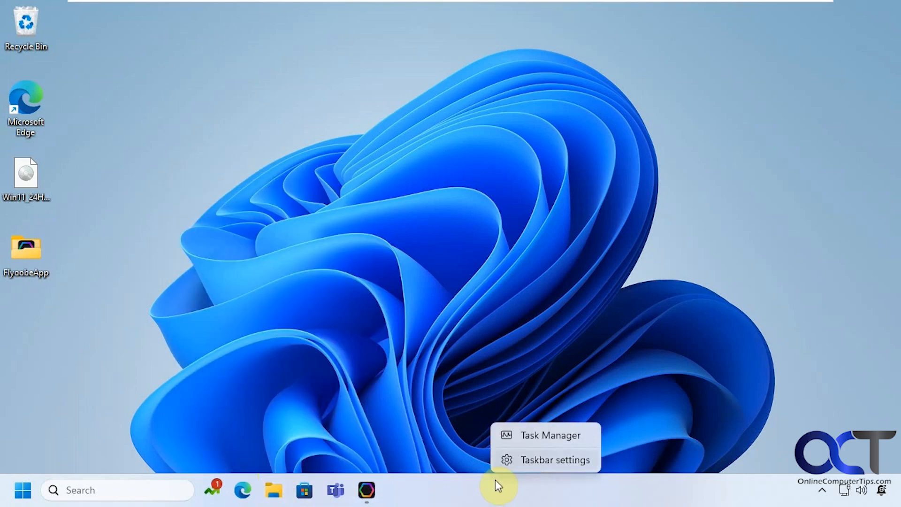
# Restart the Windows Explorer process from Task Manager and close Task Manager.
pyautogui.click(549, 435)
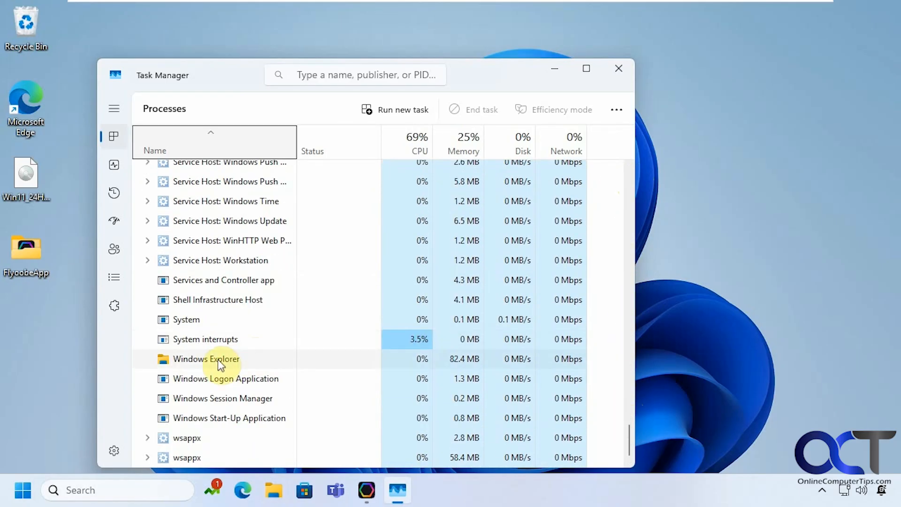
pyautogui.rightClick(205, 358)
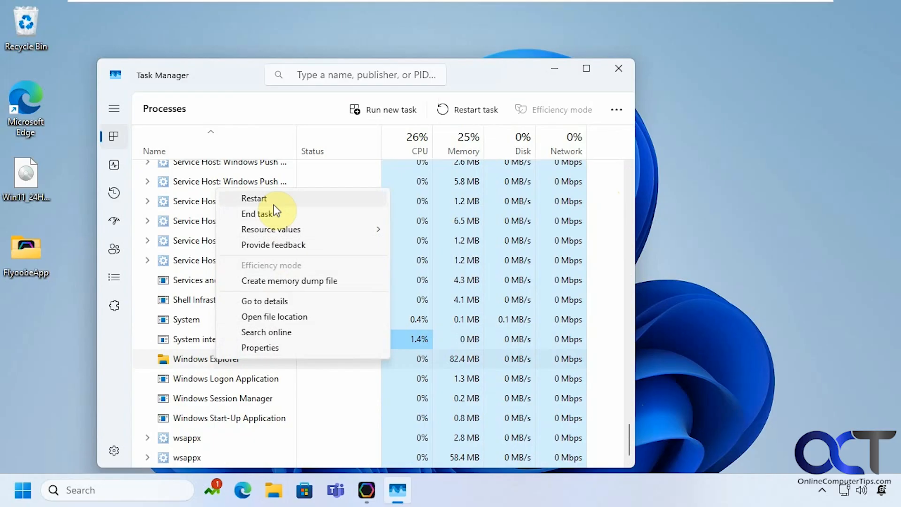
pyautogui.click(254, 198)
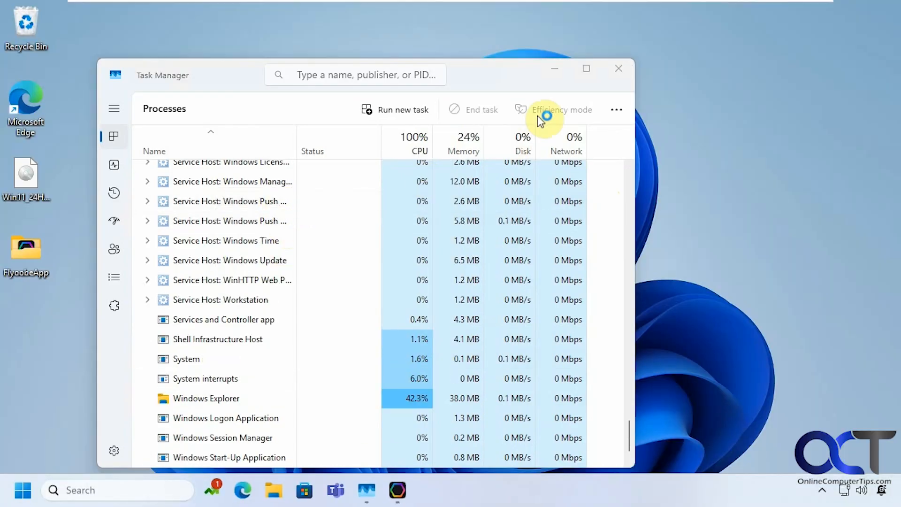
pyautogui.click(618, 68)
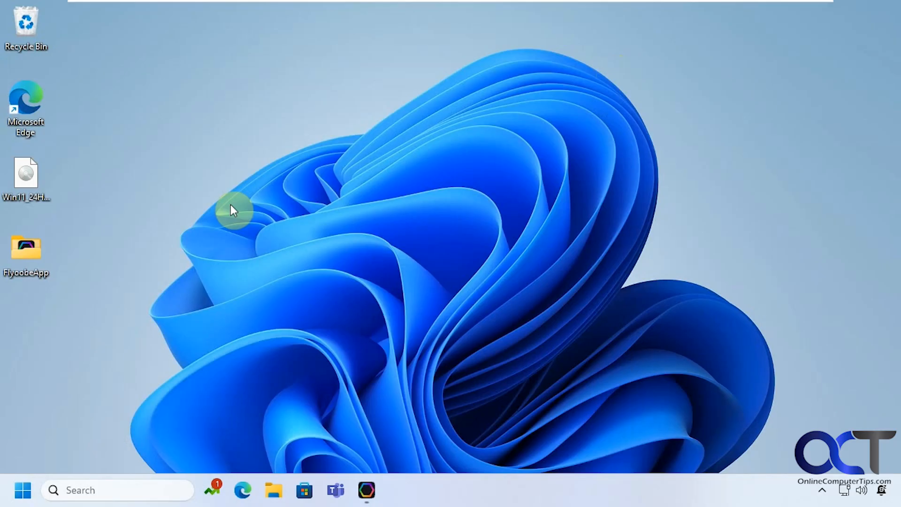
# Verify the desktop disc image now shows the full classic context menu, then return to Flyoobe.
pyautogui.click(27, 173)
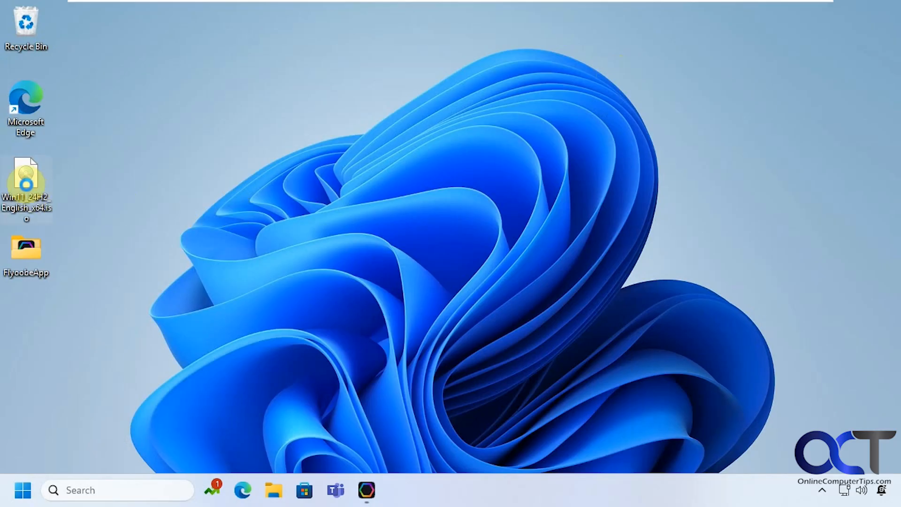
pyautogui.rightClick(26, 181)
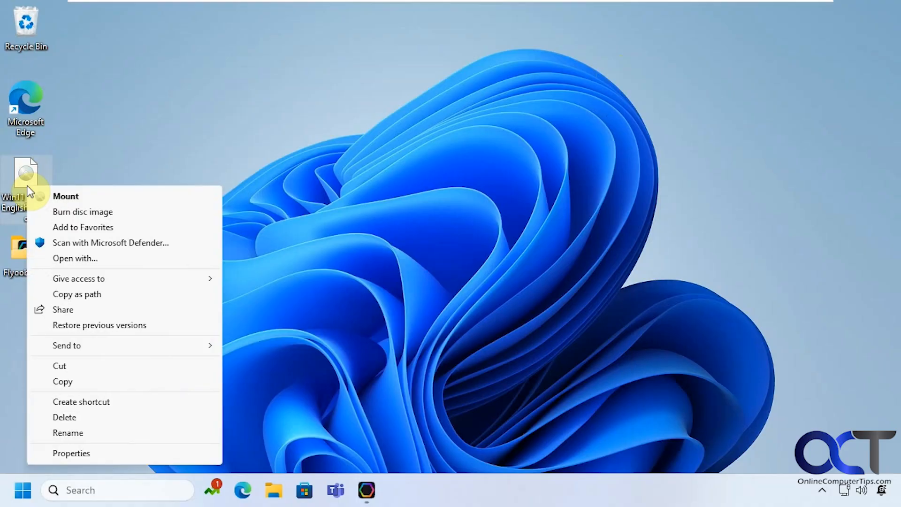
pyautogui.click(450, 489)
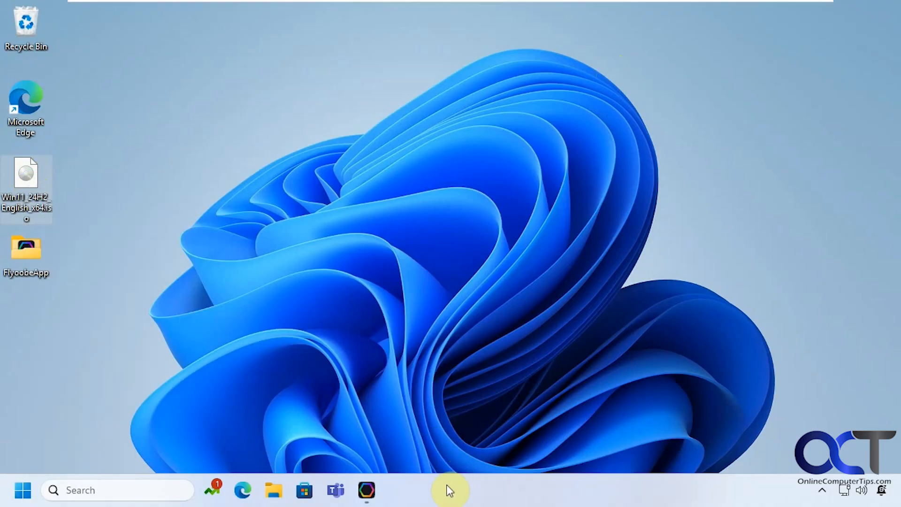
pyautogui.click(365, 490)
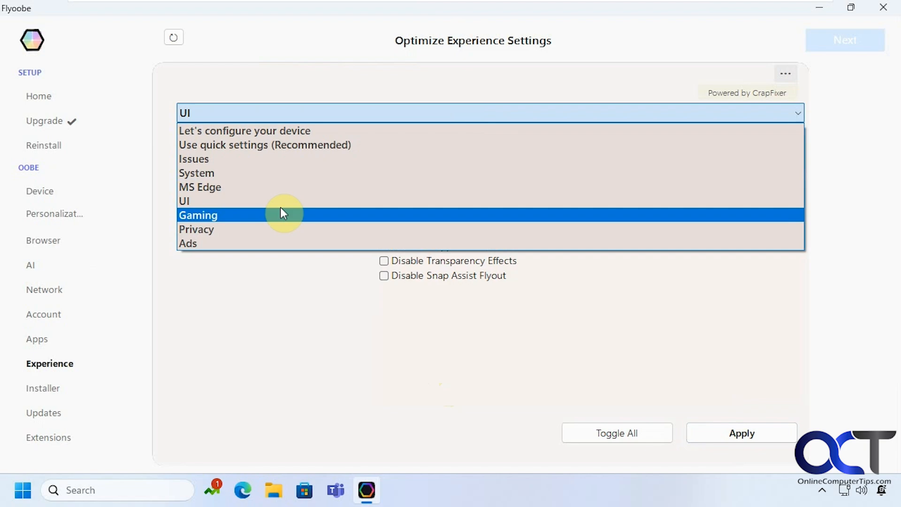
# Browse the Gaming, Privacy and Ads tweak categories and enable Disable File Explorer Ads.
pyautogui.click(198, 215)
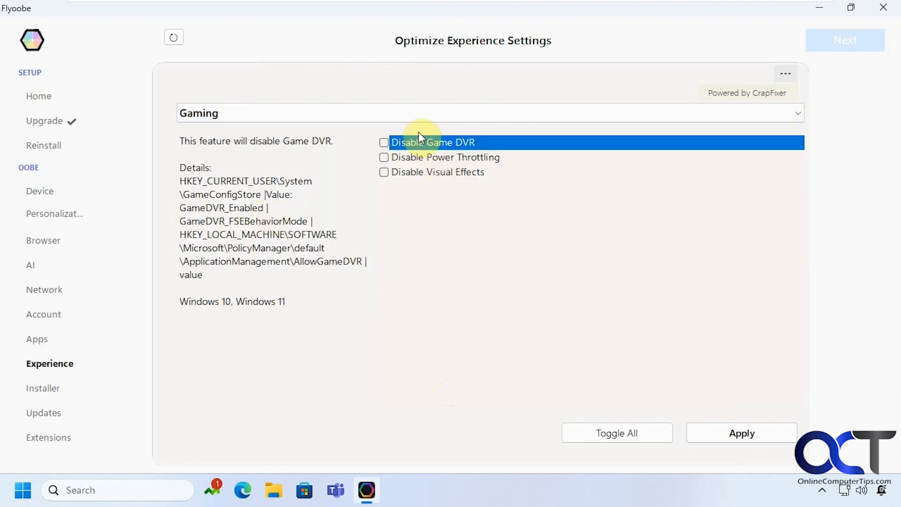
pyautogui.click(488, 113)
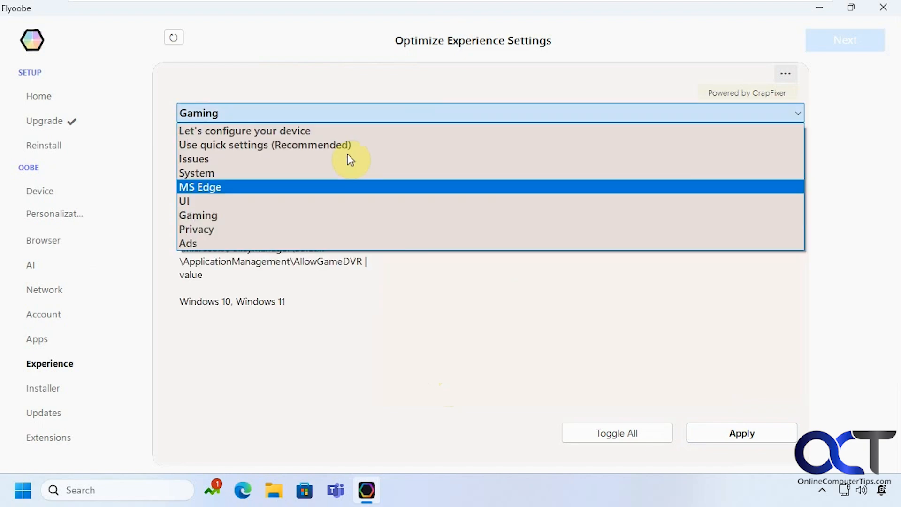
pyautogui.click(196, 229)
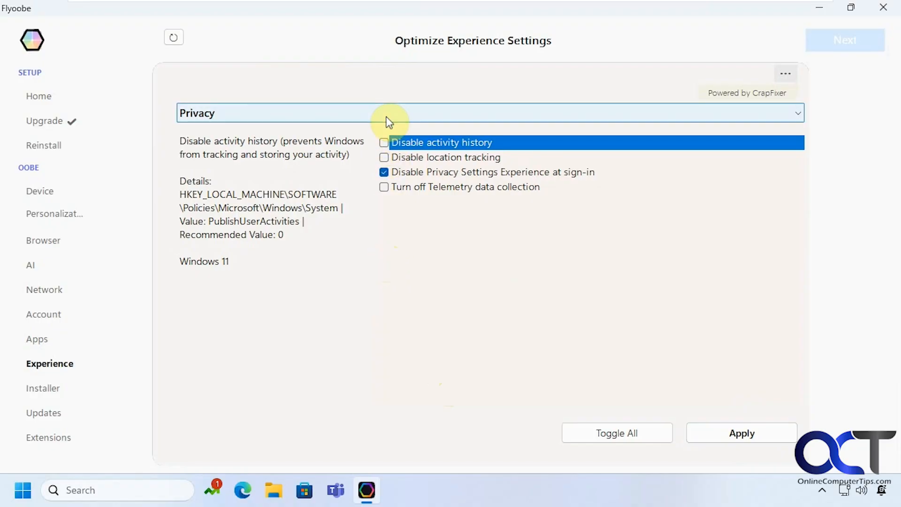
pyautogui.click(488, 113)
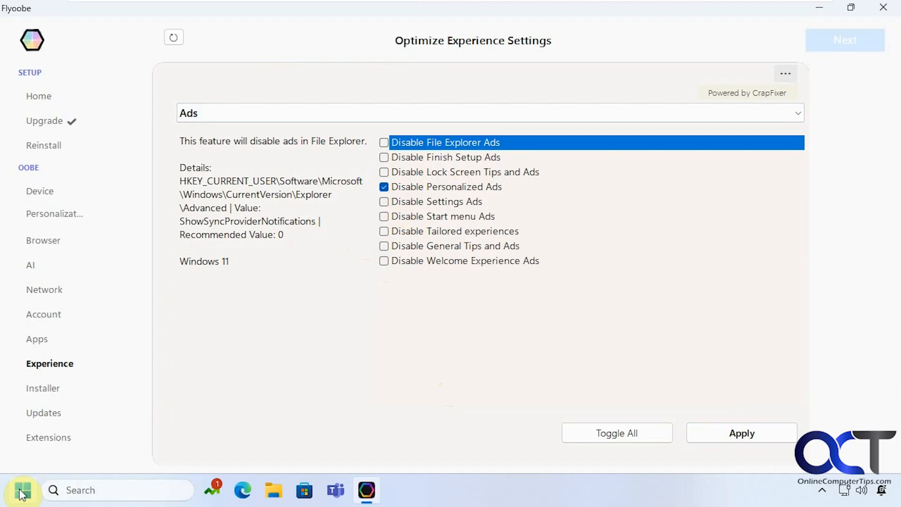
pyautogui.click(22, 490)
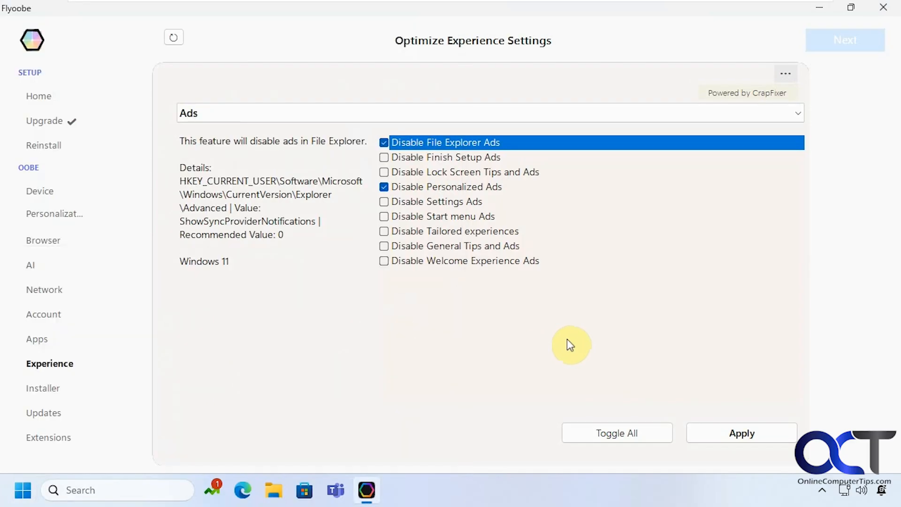
pyautogui.click(43, 387)
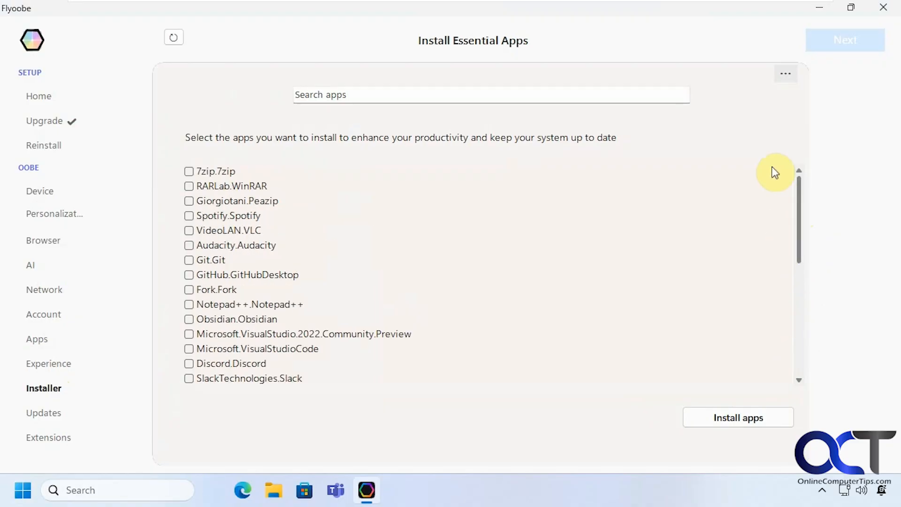
# Install 7zip.7zip from the essential apps list, accepting all license agreements.
pyautogui.click(189, 171)
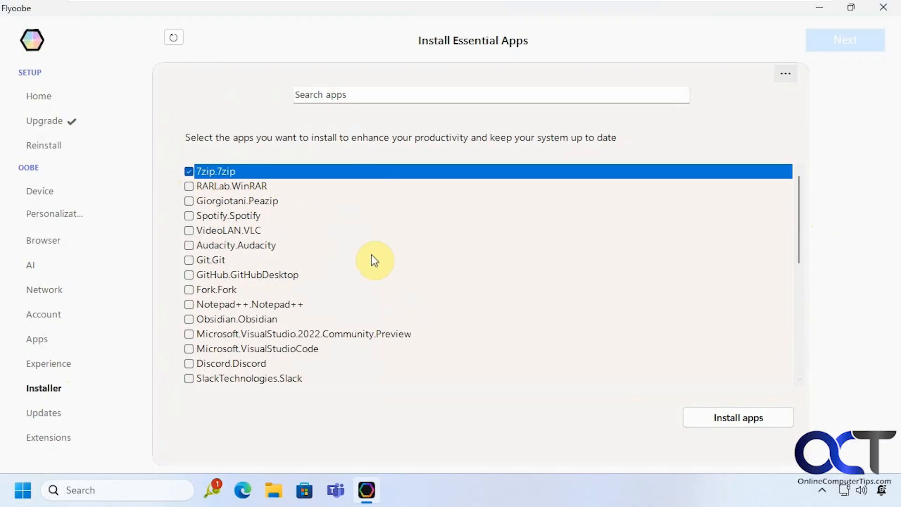
pyautogui.click(737, 416)
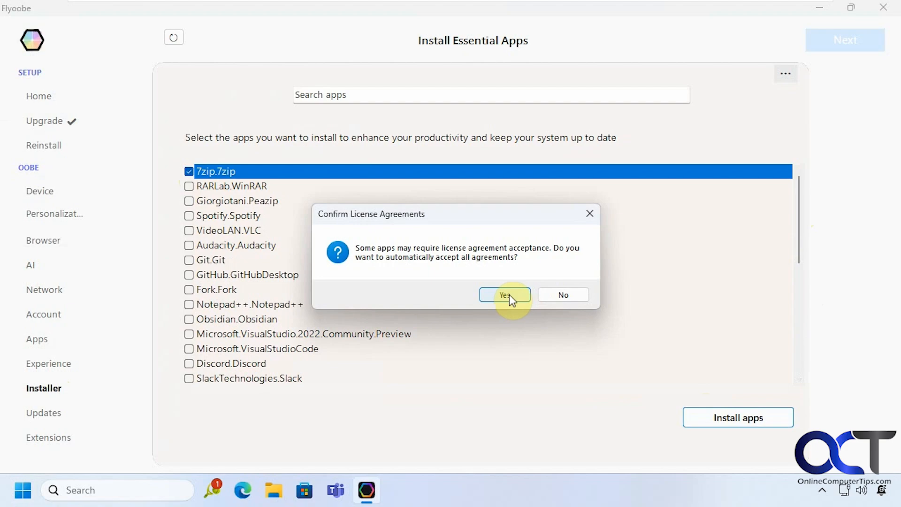
pyautogui.click(504, 294)
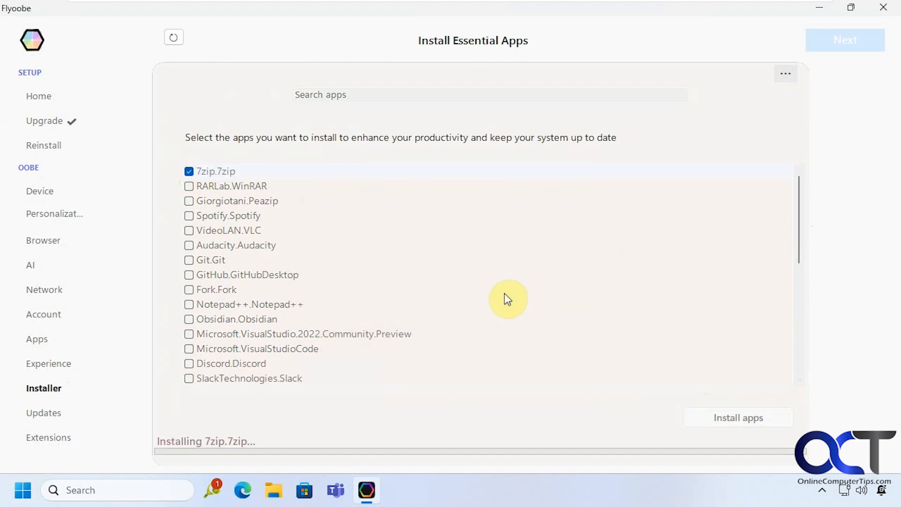
pyautogui.moveTo(506, 298)
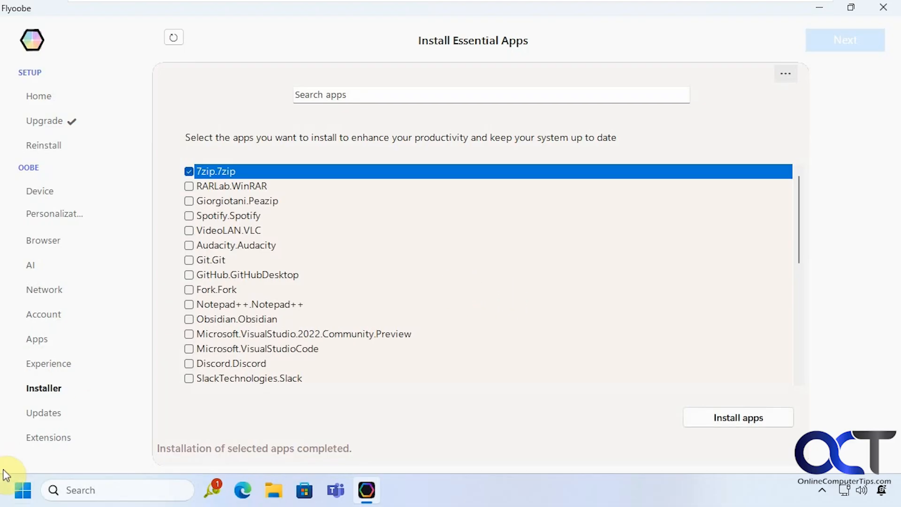
# Confirm 7-Zip appears in Start's All apps list, then go to the Windows Updates page.
pyautogui.click(21, 490)
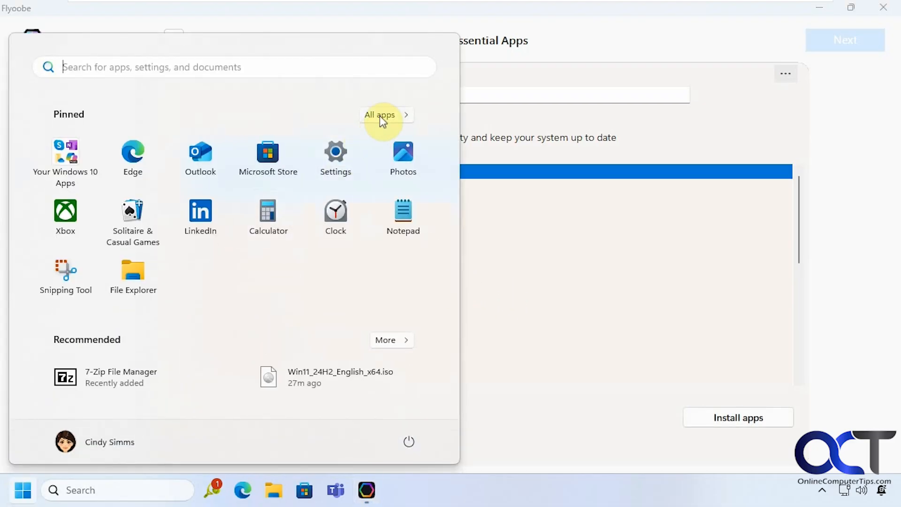
pyautogui.click(379, 114)
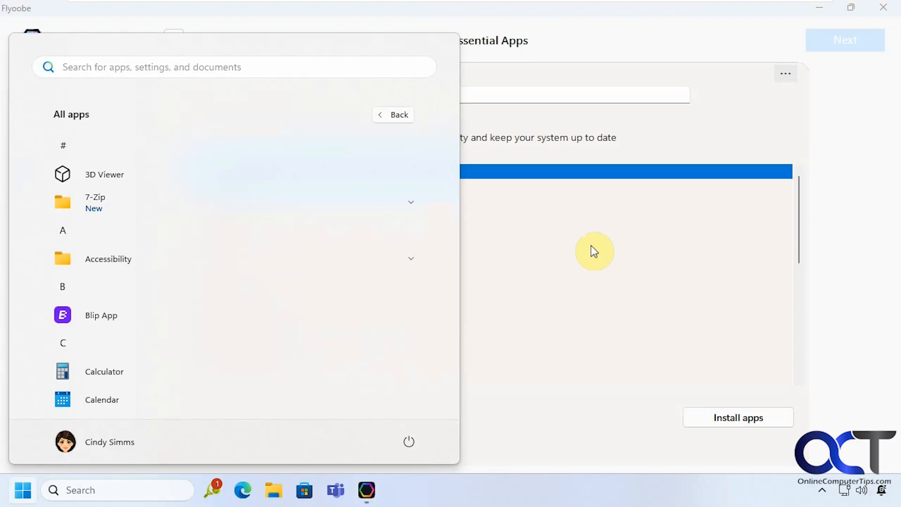
pyautogui.click(43, 412)
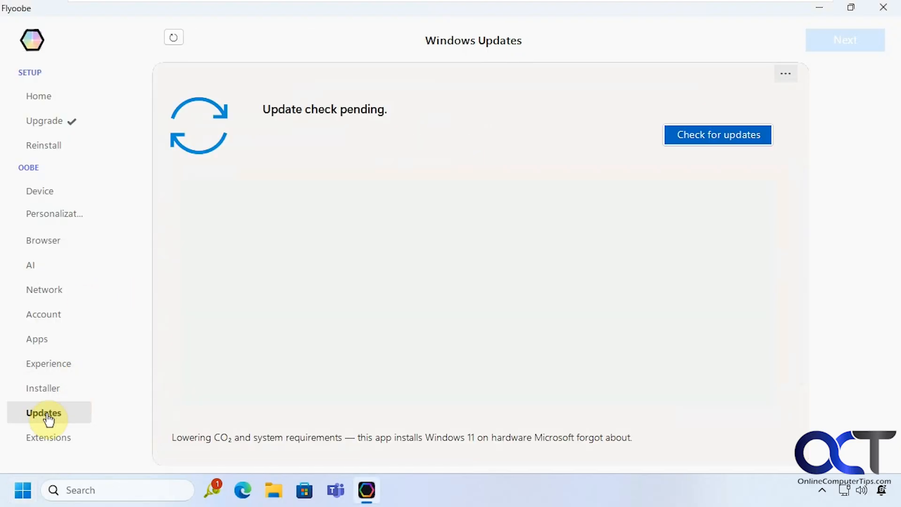
# Check for Windows updates, listing five available, then move to Setup Extensions.
pyautogui.click(716, 134)
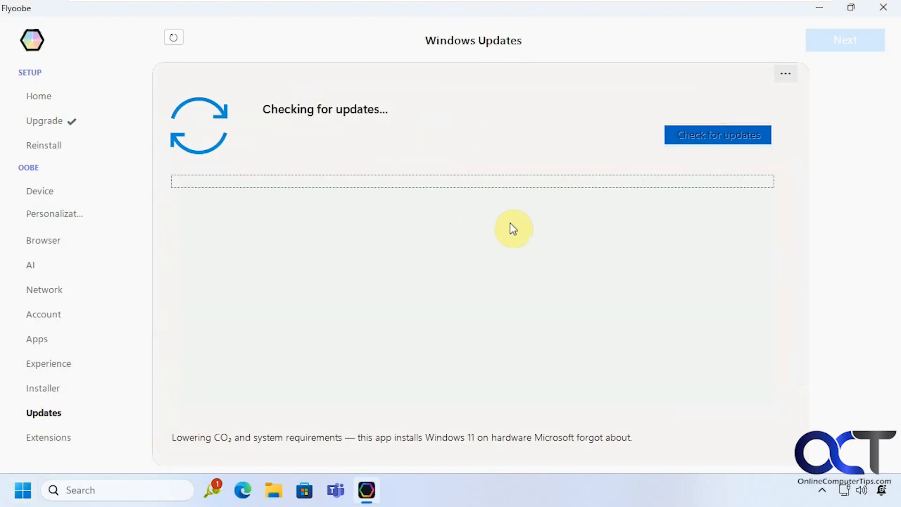
pyautogui.moveTo(471, 292)
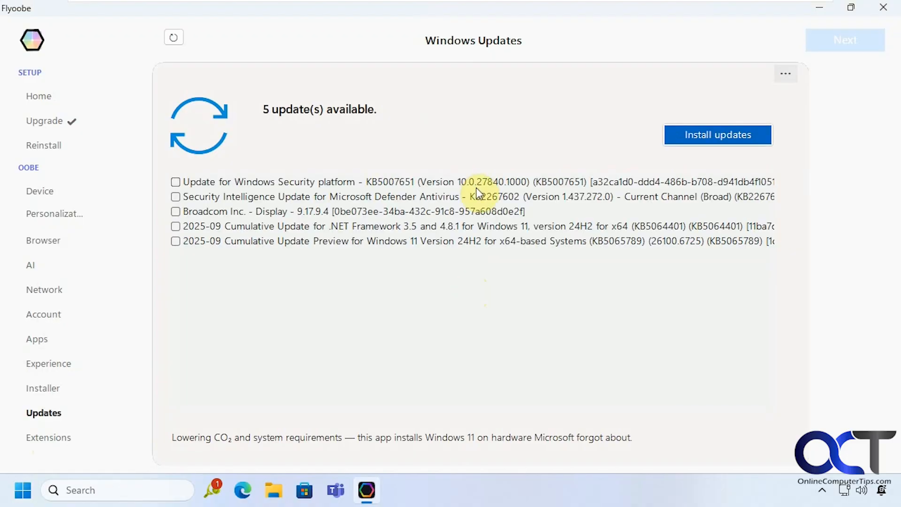
pyautogui.moveTo(100, 449)
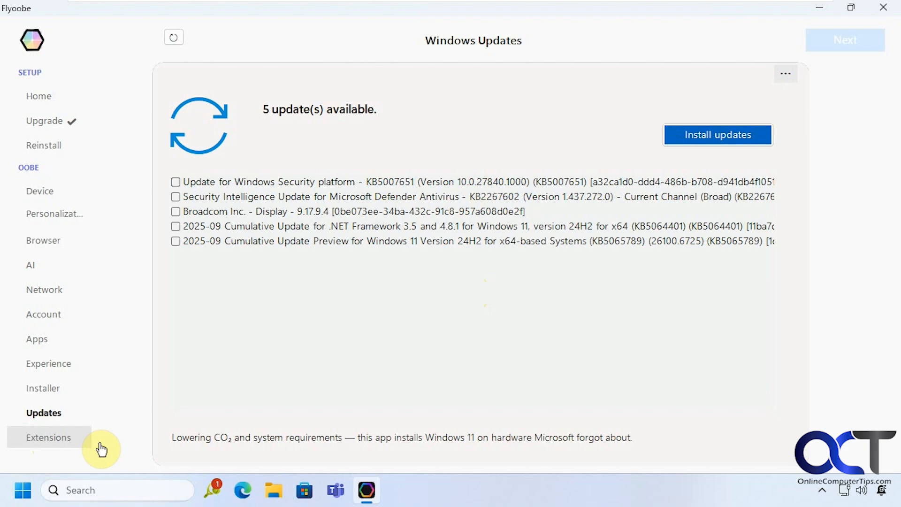
pyautogui.click(48, 437)
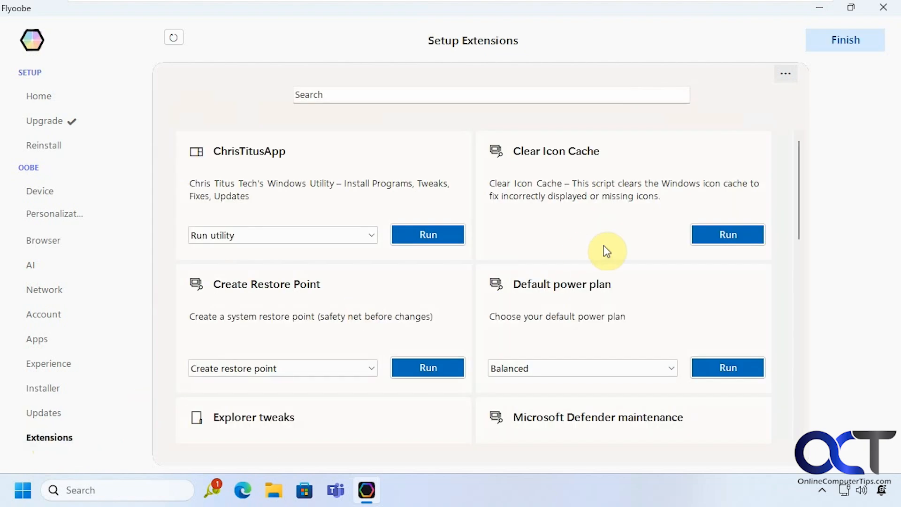
pyautogui.moveTo(266, 165)
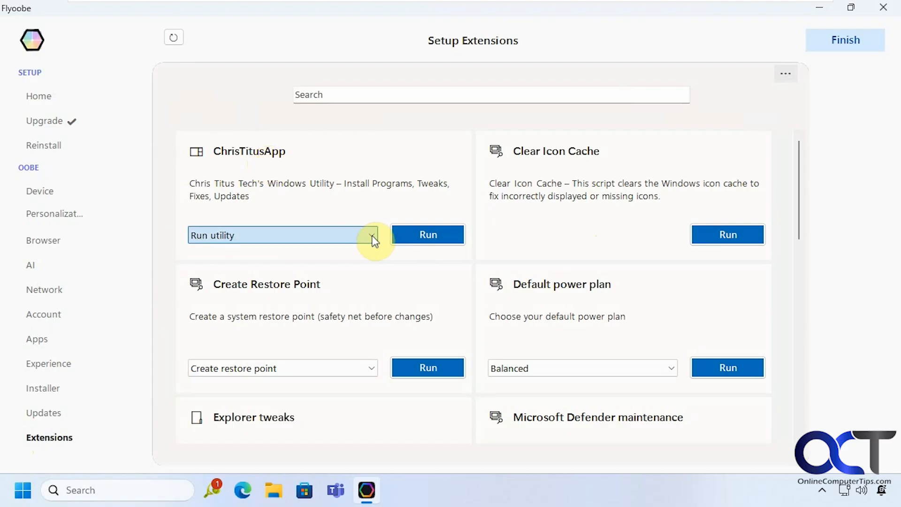
# Run the ChrisTitusApp extension to download and launch Chris Titus Tech's Windows Utility.
pyautogui.click(428, 235)
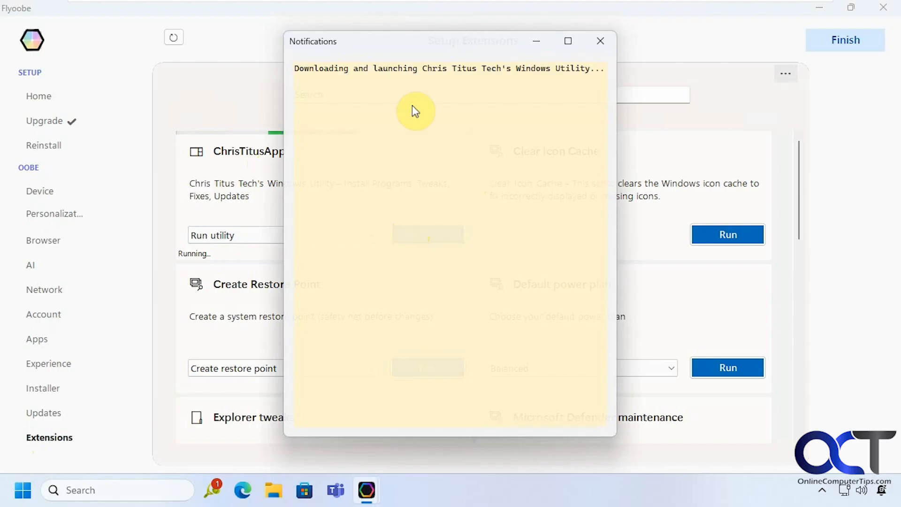
pyautogui.moveTo(431, 193)
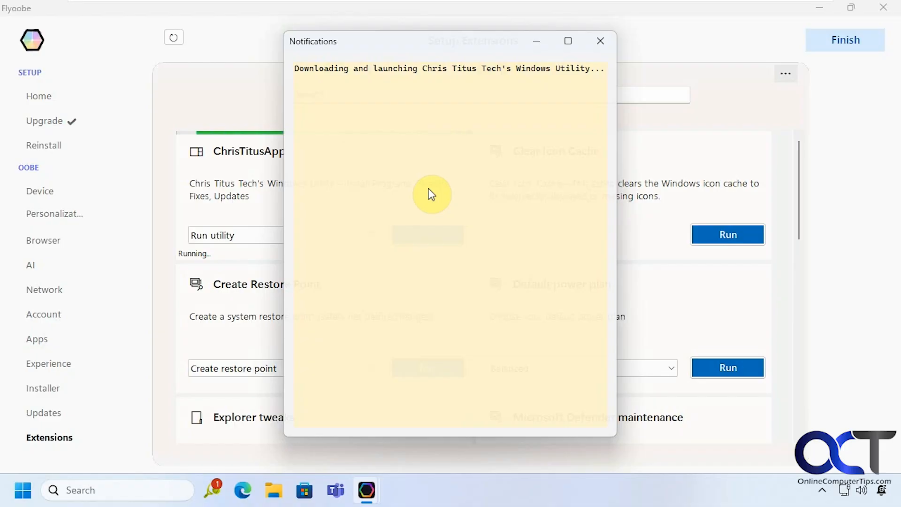
pyautogui.moveTo(379, 78)
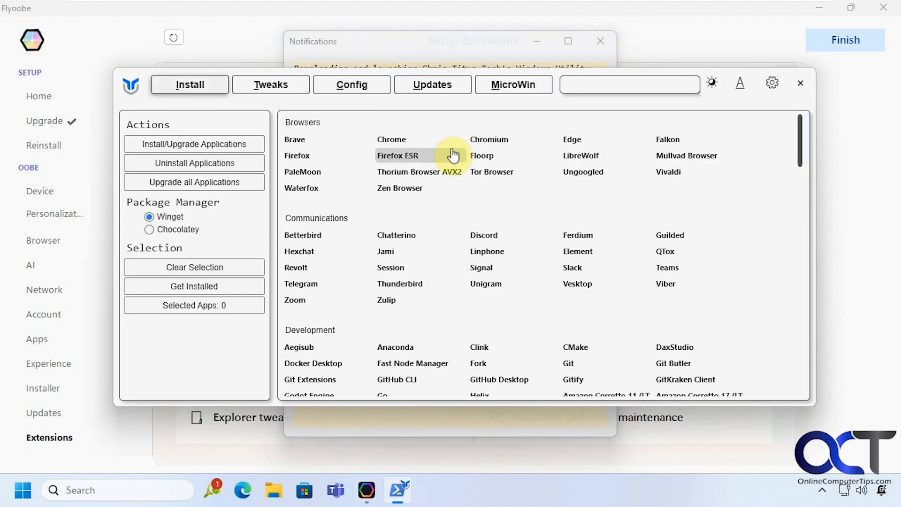
# Browse the utility's Tweaks, Config, Updates and MicroWin sections.
pyautogui.click(270, 84)
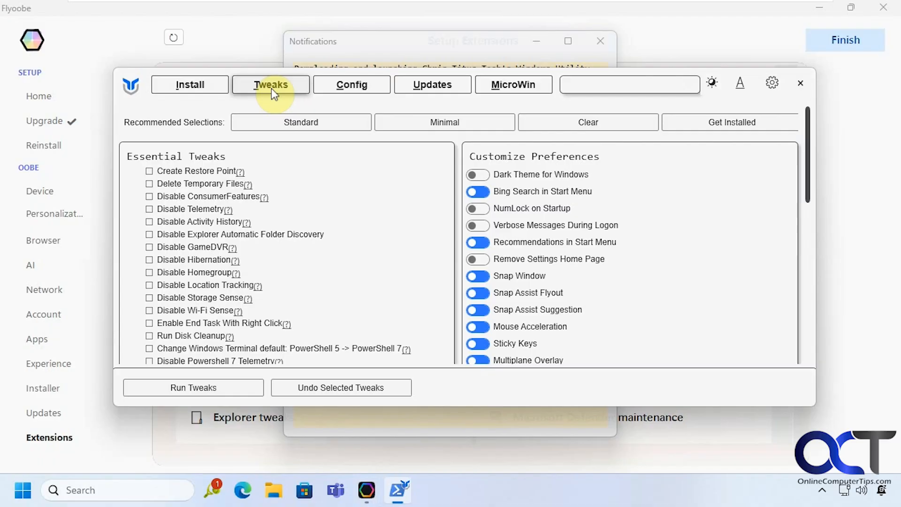
pyautogui.click(351, 84)
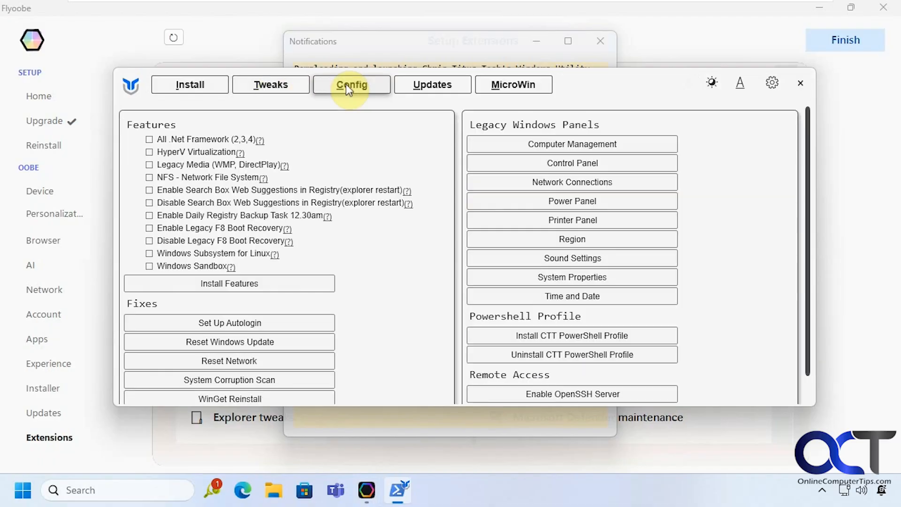
pyautogui.click(431, 84)
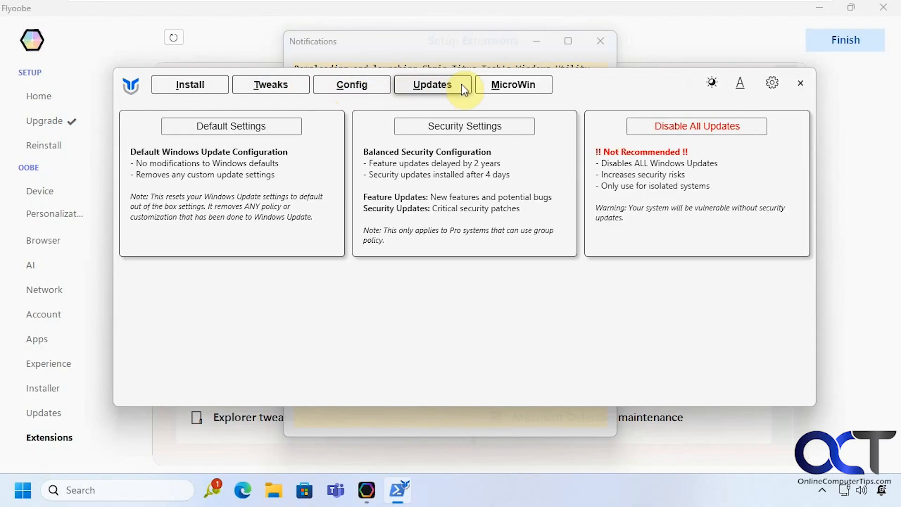
pyautogui.click(512, 84)
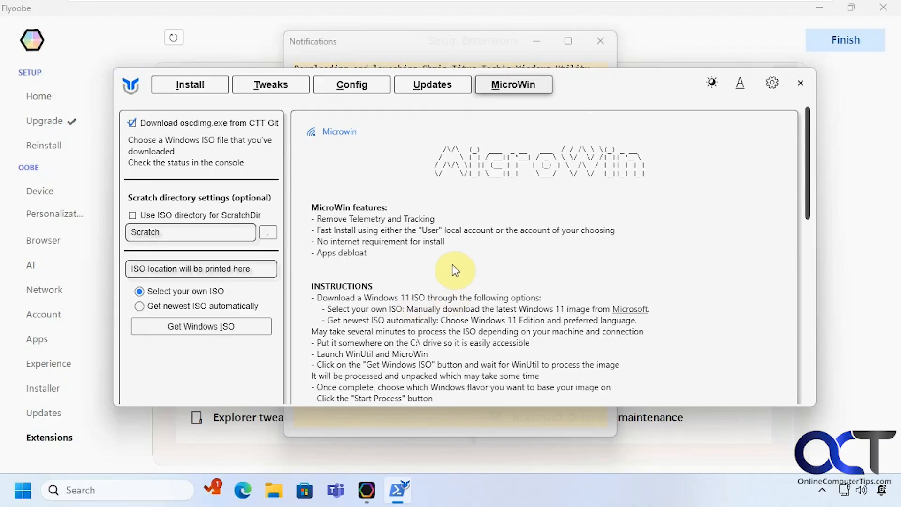
pyautogui.moveTo(453, 306)
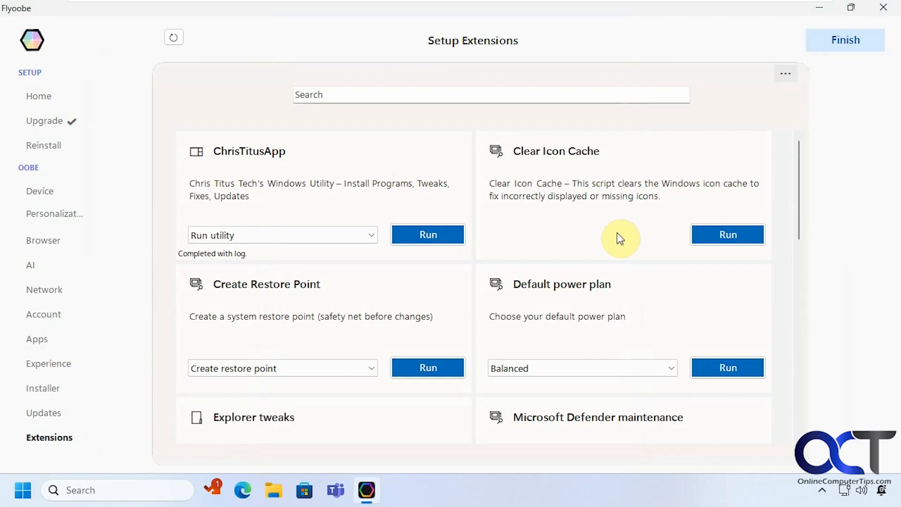
pyautogui.moveTo(379, 326)
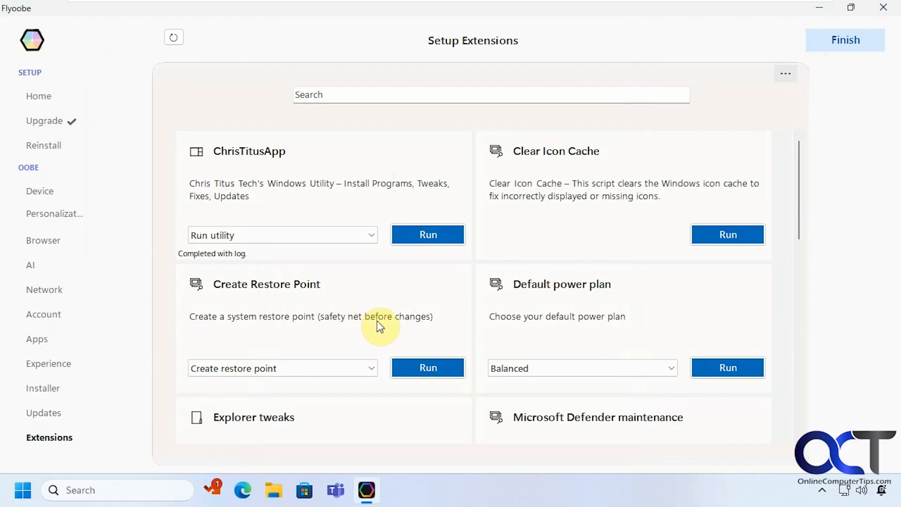
# Scroll down the Setup Extensions list past the completed ChrisTitusApp entry.
pyautogui.scroll(-3)
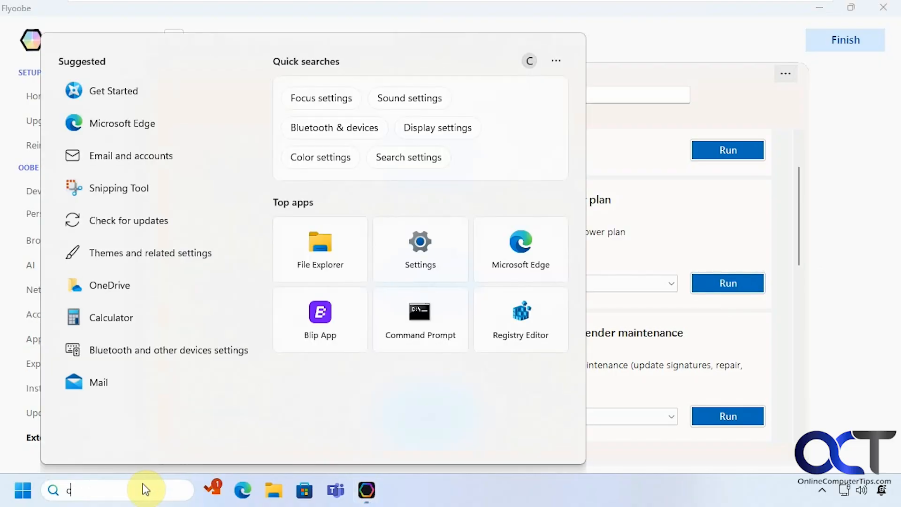
# Open Control Panel's Power Options in large-icons view, confirm High performance is active, and close it.
pyautogui.write('onto')
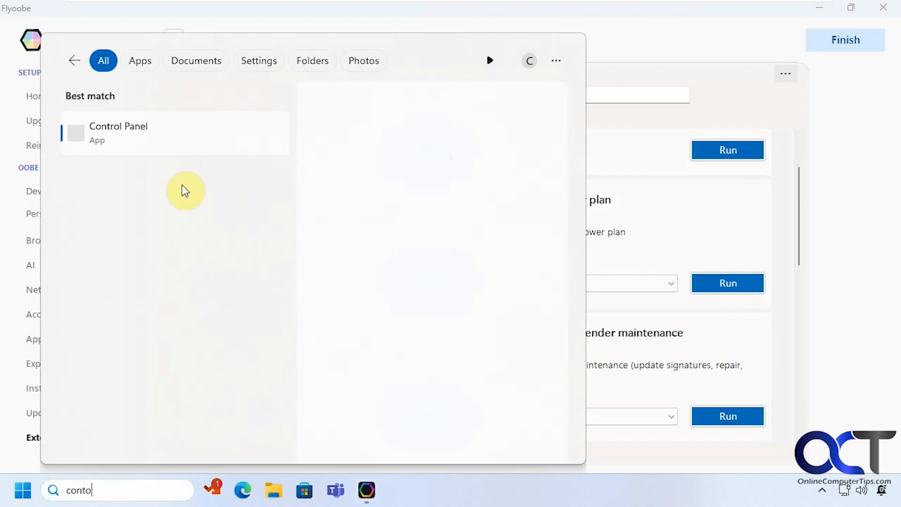
pyautogui.click(119, 132)
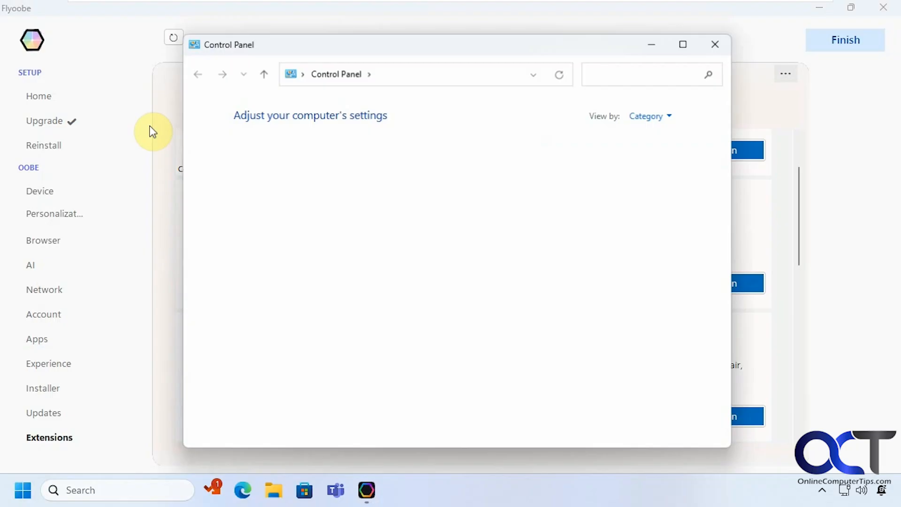
pyautogui.click(649, 116)
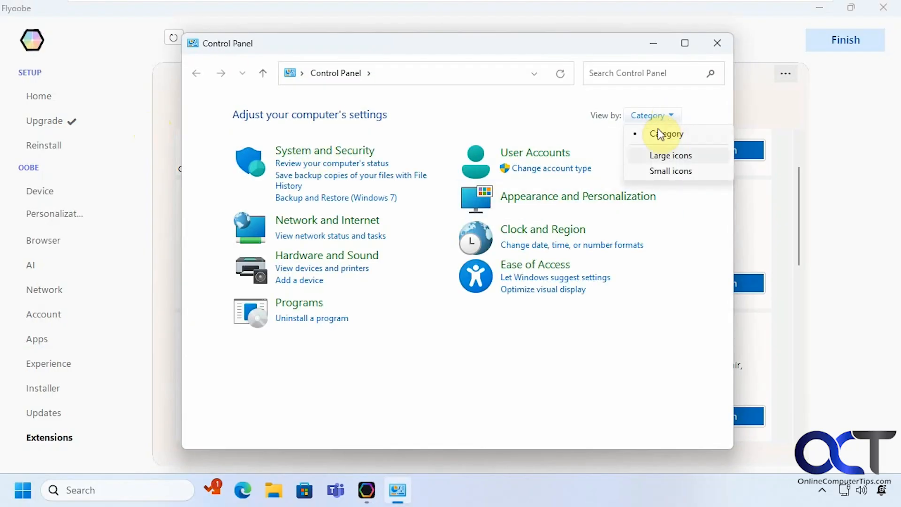
pyautogui.click(669, 155)
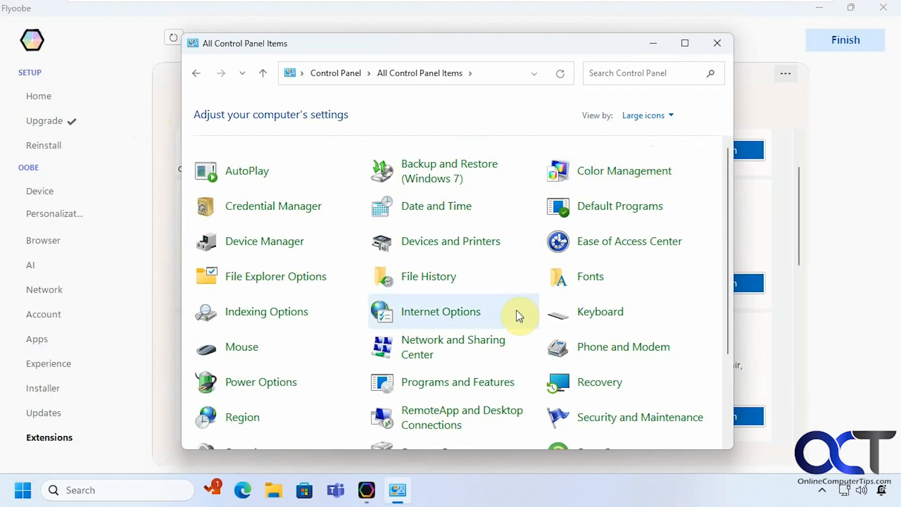
pyautogui.click(260, 382)
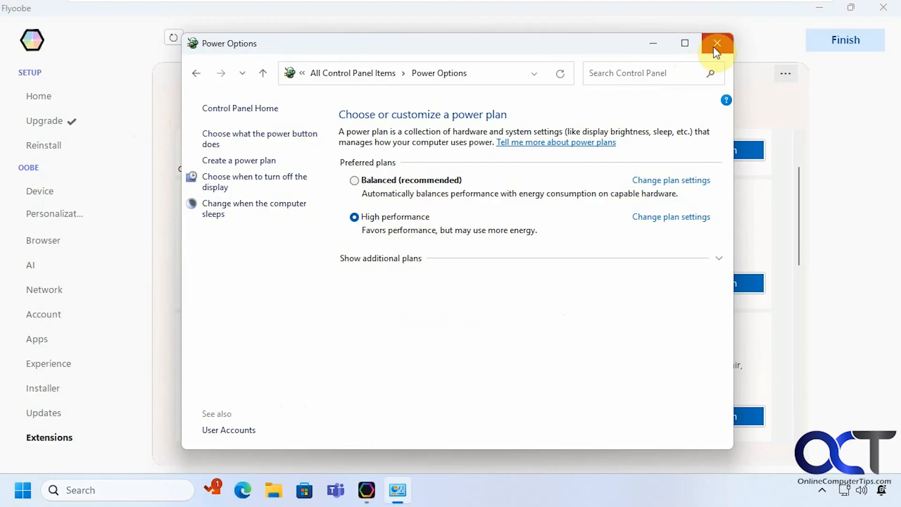
pyautogui.click(716, 43)
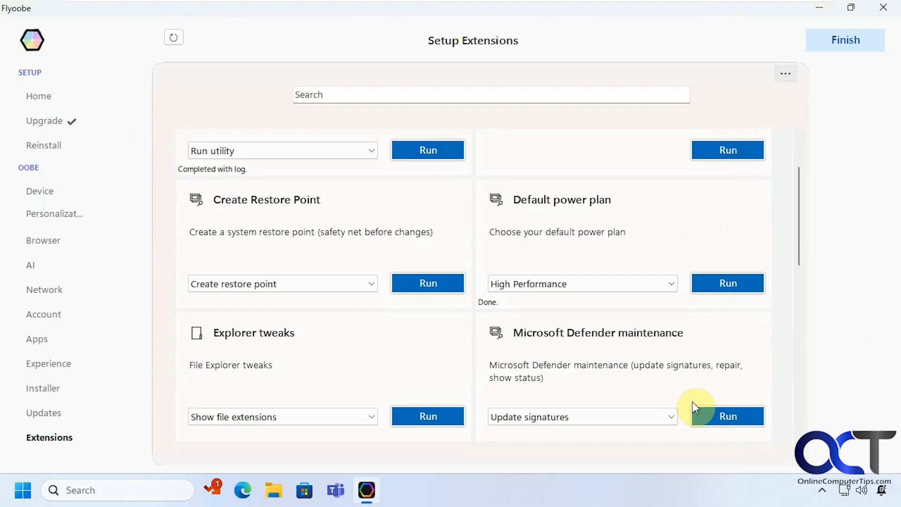
# Review the Defender maintenance and Explorer tweak choices without changing them.
pyautogui.click(669, 417)
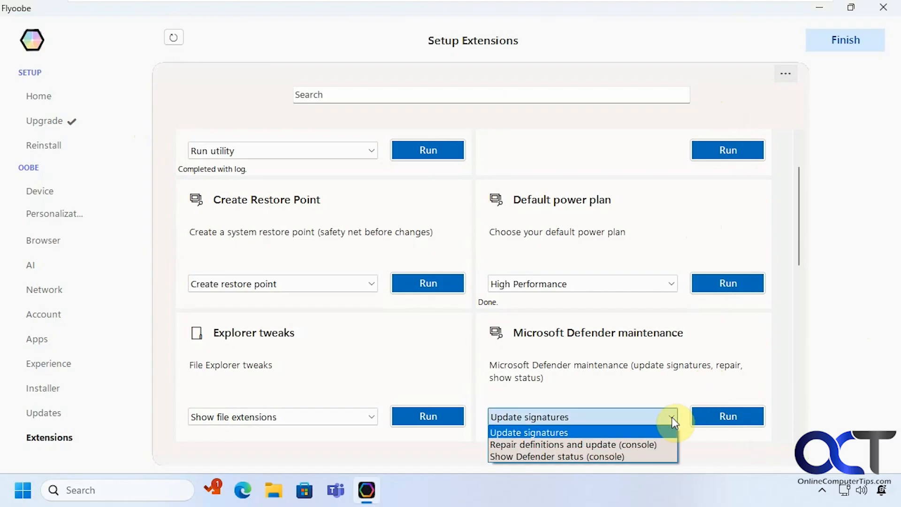
pyautogui.click(529, 432)
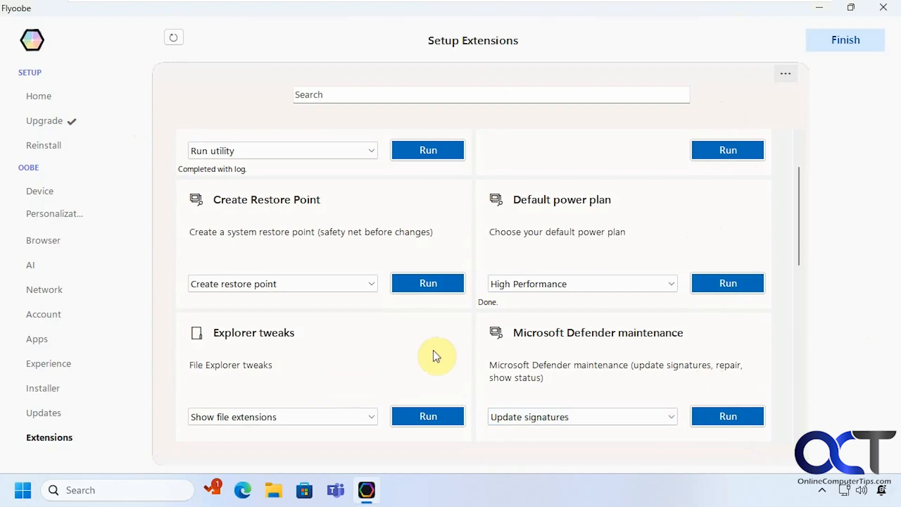
pyautogui.scroll(-3)
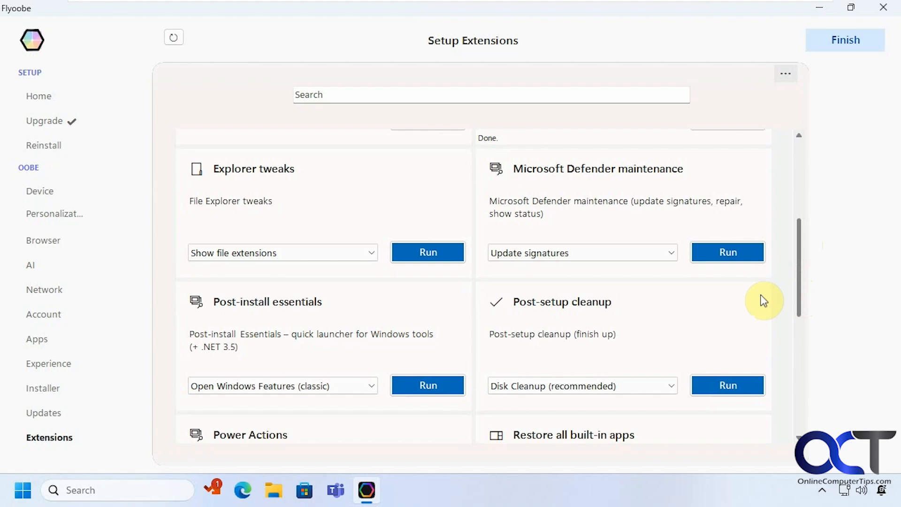
pyautogui.click(282, 252)
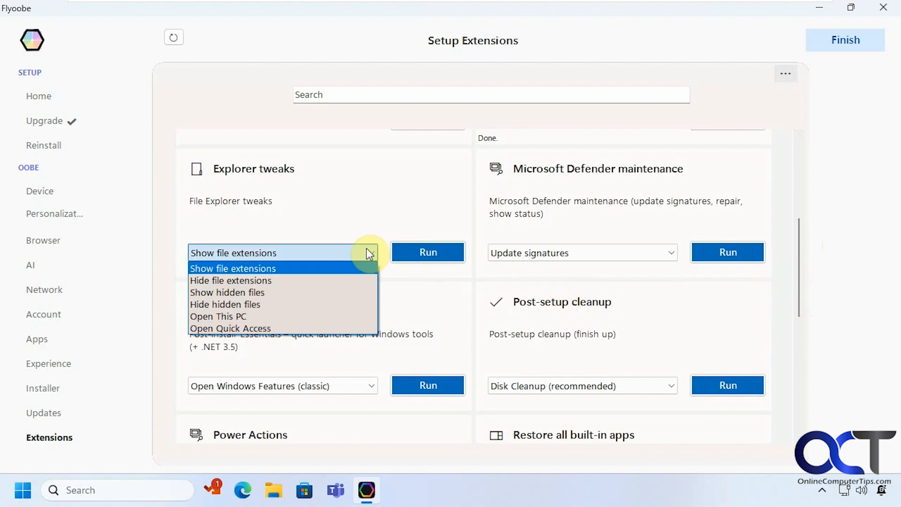
pyautogui.click(233, 267)
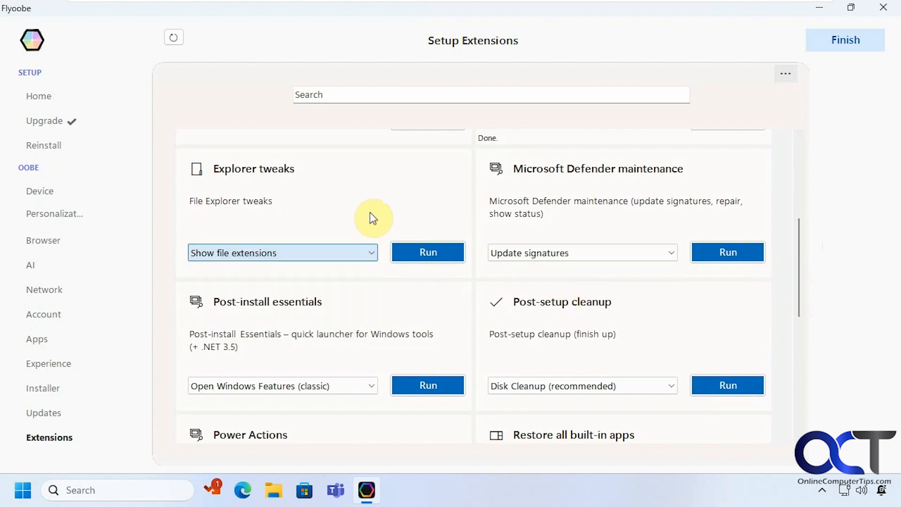
# Set the Explorer tweaks extension to Open This PC and run it.
pyautogui.click(428, 253)
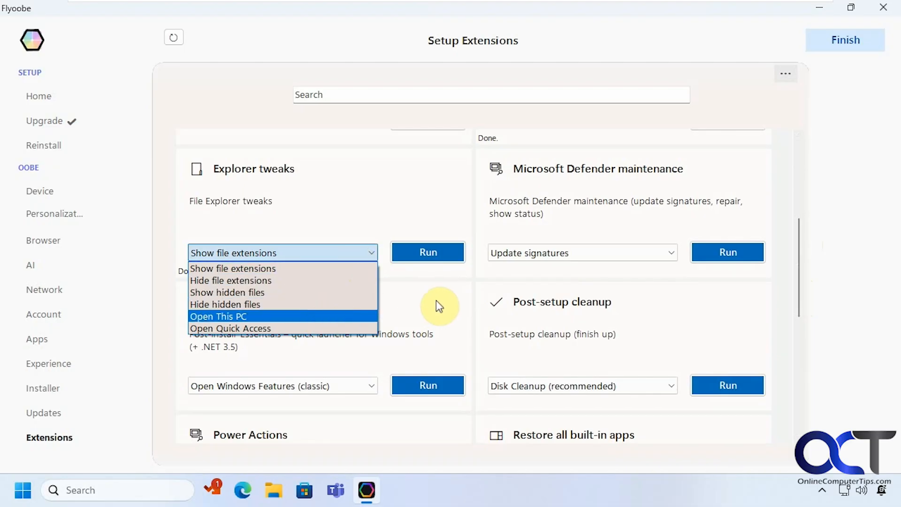
pyautogui.click(219, 317)
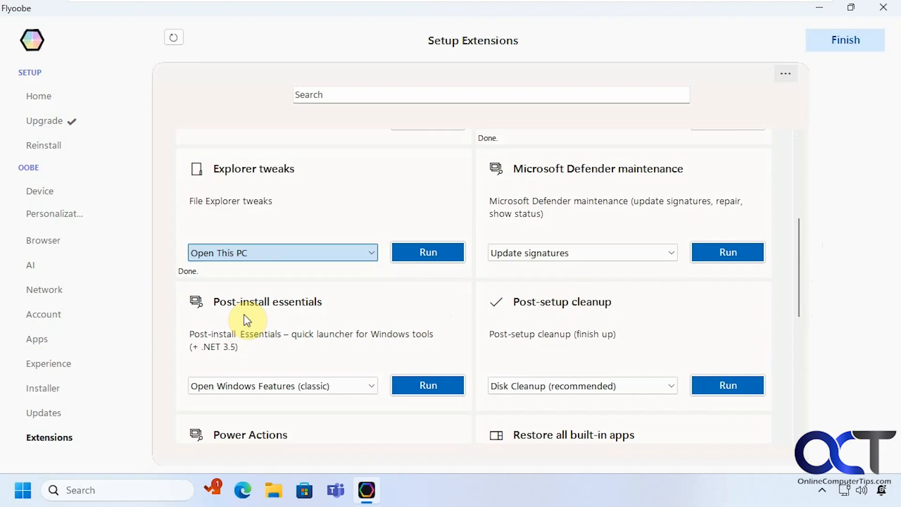
pyautogui.click(428, 252)
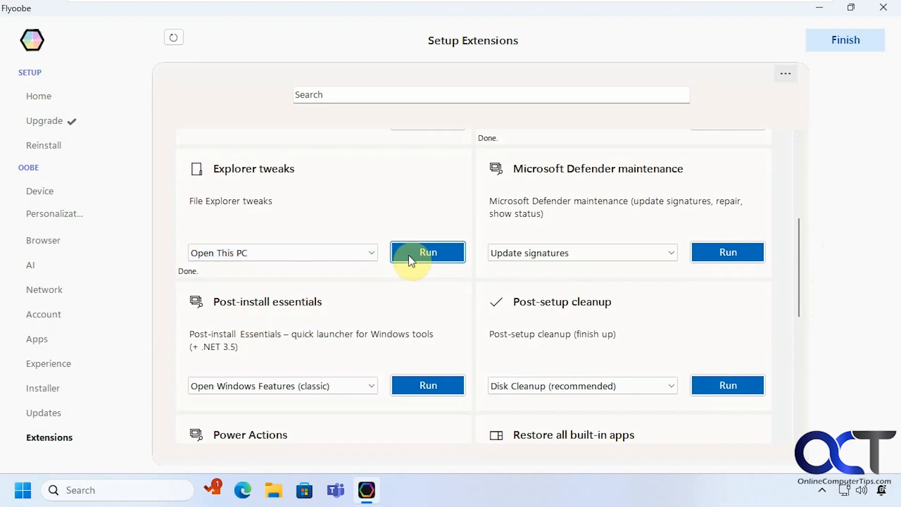
pyautogui.click(428, 252)
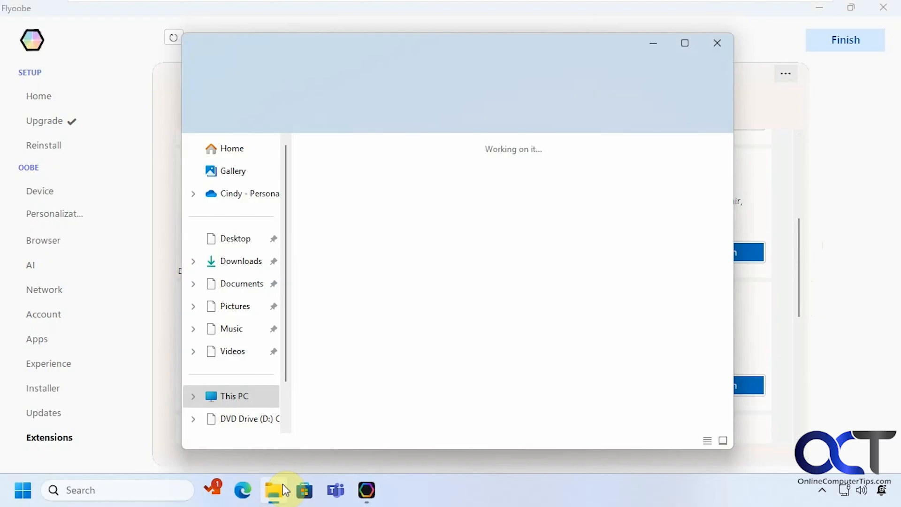
# Browse This PC > Local Disk (C:) > Program Files > 7-Zip, then close File Explorer.
pyautogui.click(233, 395)
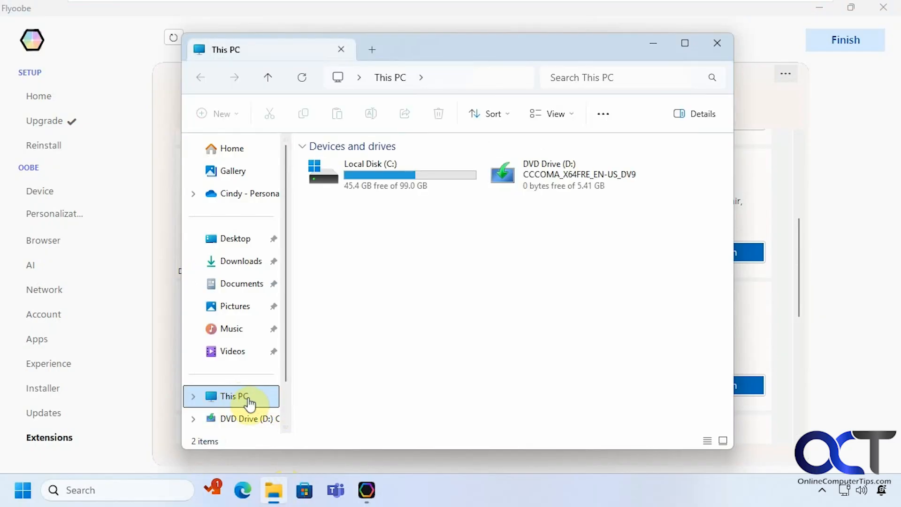
pyautogui.doubleClick(370, 175)
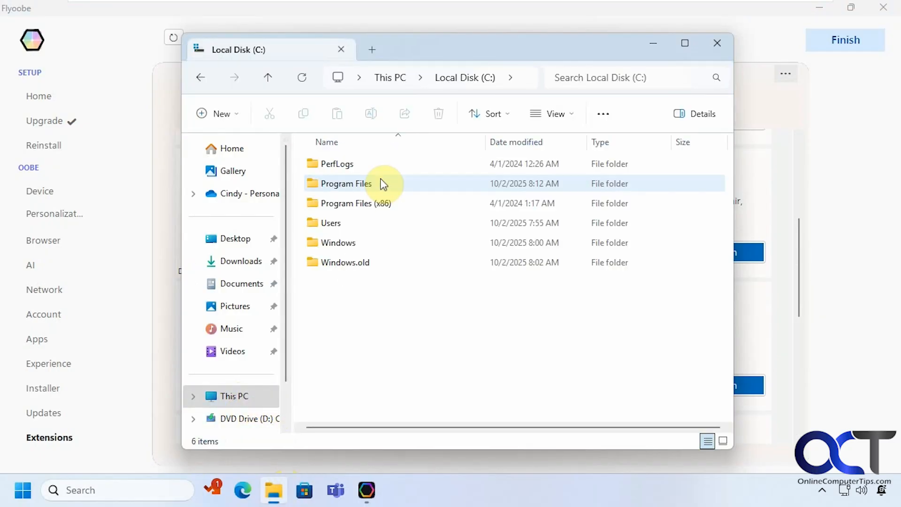
pyautogui.doubleClick(346, 183)
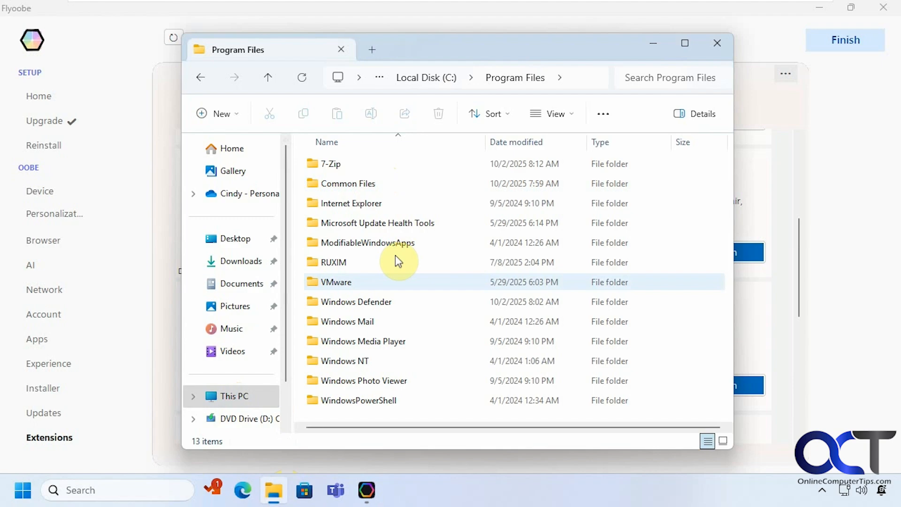
pyautogui.doubleClick(330, 163)
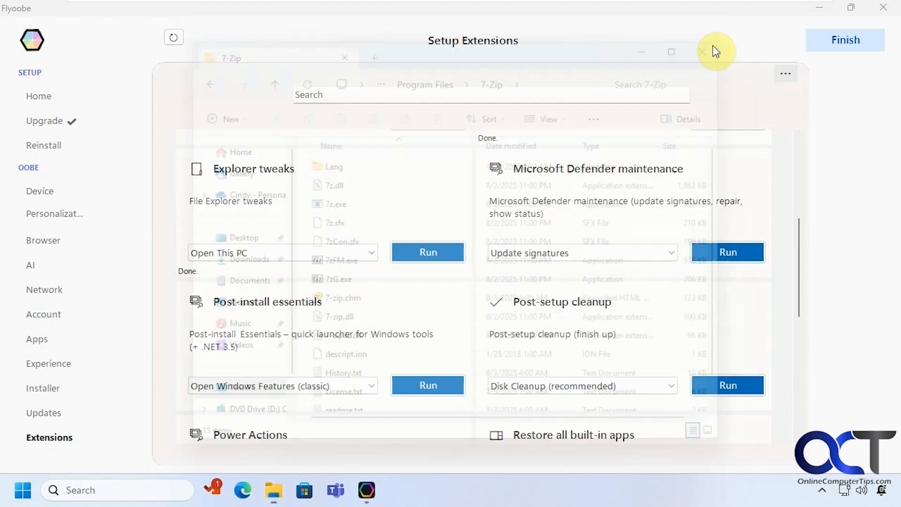
pyautogui.click(701, 52)
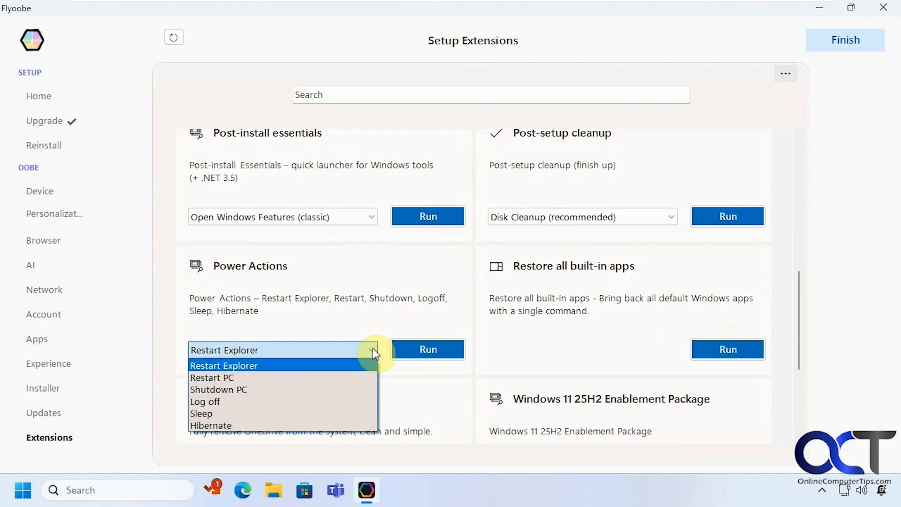
pyautogui.moveTo(354, 349)
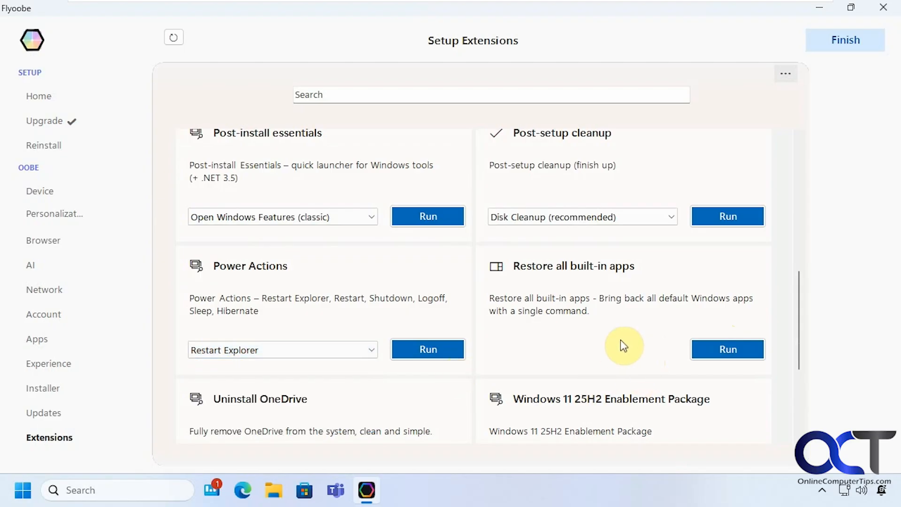
pyautogui.scroll(-3)
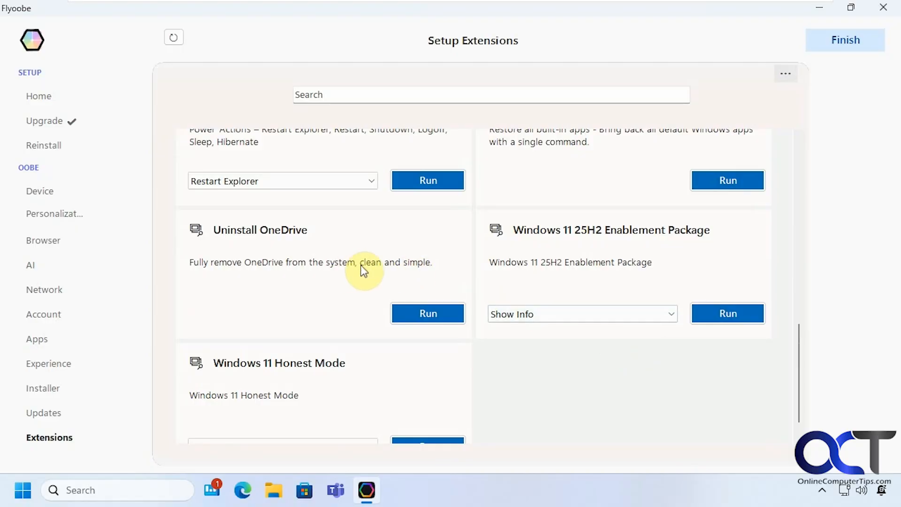
pyautogui.moveTo(608, 257)
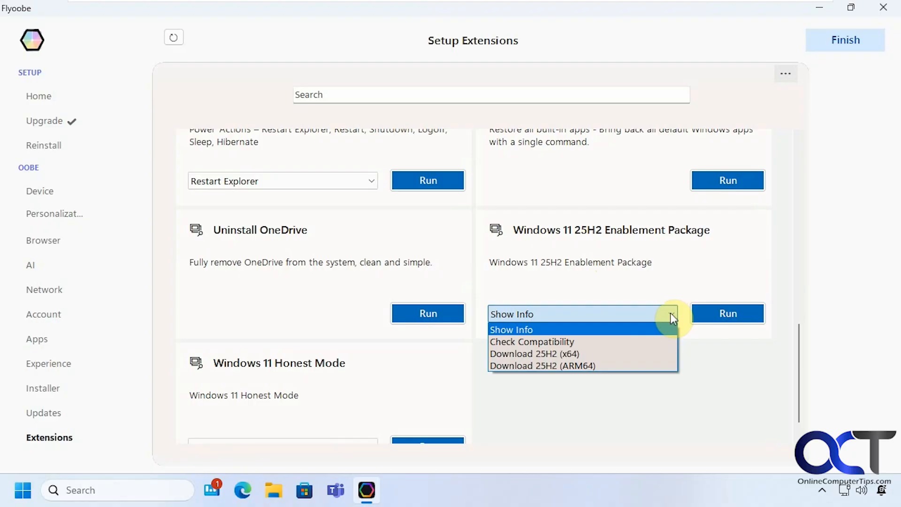
# Run the 25H2 Enablement Package compatibility check, confirming 24H2 can upgrade, and dismiss the report.
pyautogui.click(531, 342)
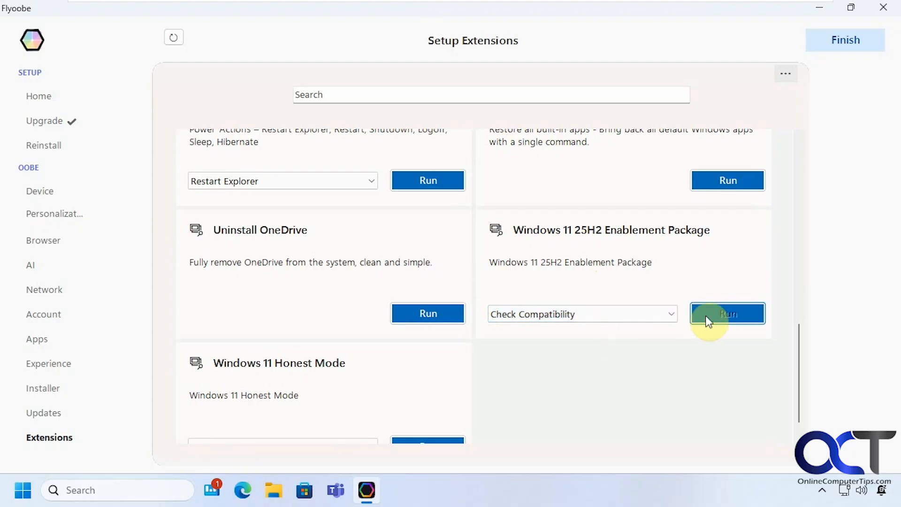
pyautogui.click(726, 313)
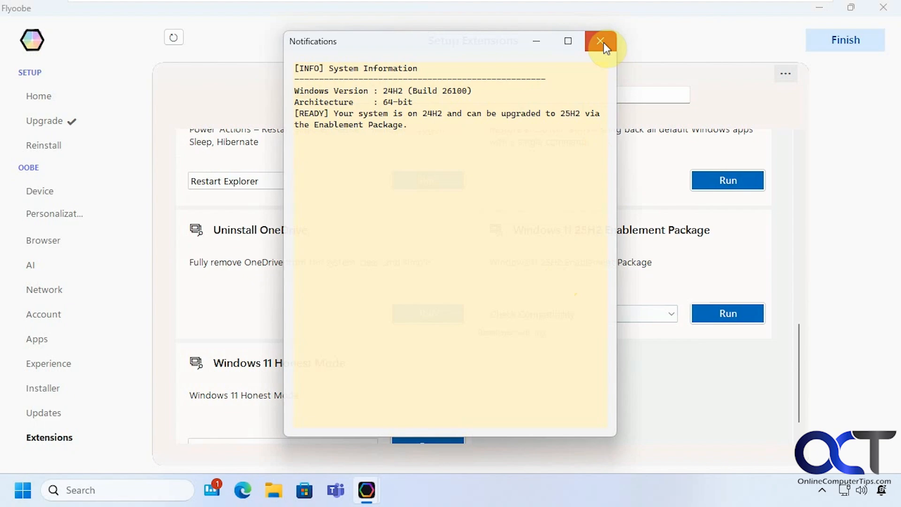
pyautogui.click(601, 40)
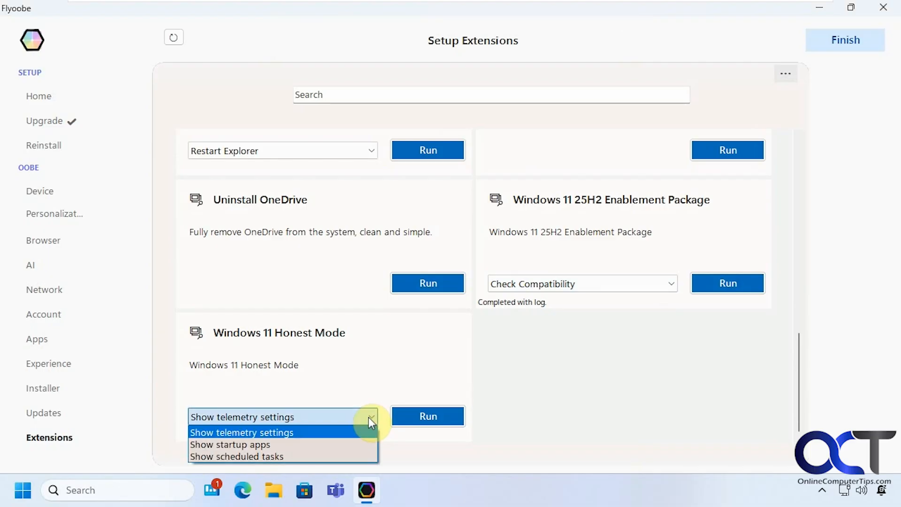
# Choose Show startup apps under Windows 11 Honest Mode to list them in PowerShell.
pyautogui.click(428, 415)
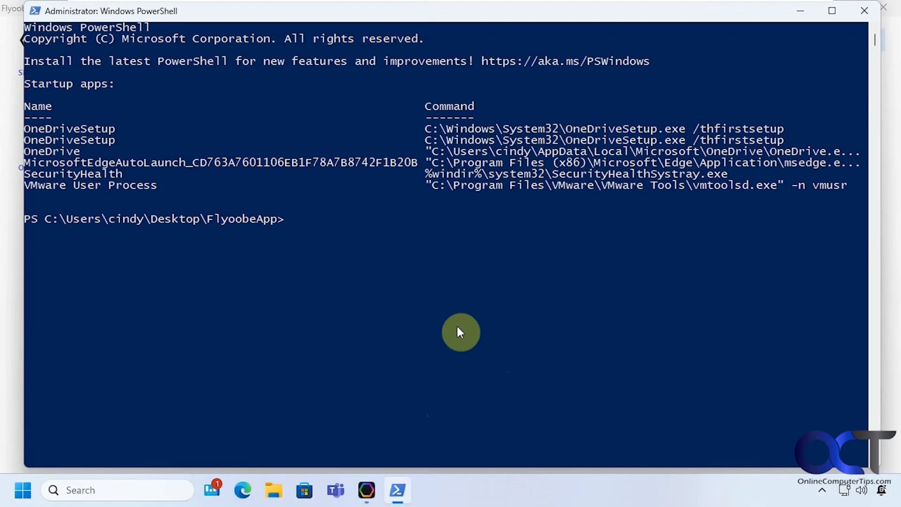
pyautogui.moveTo(846, 45)
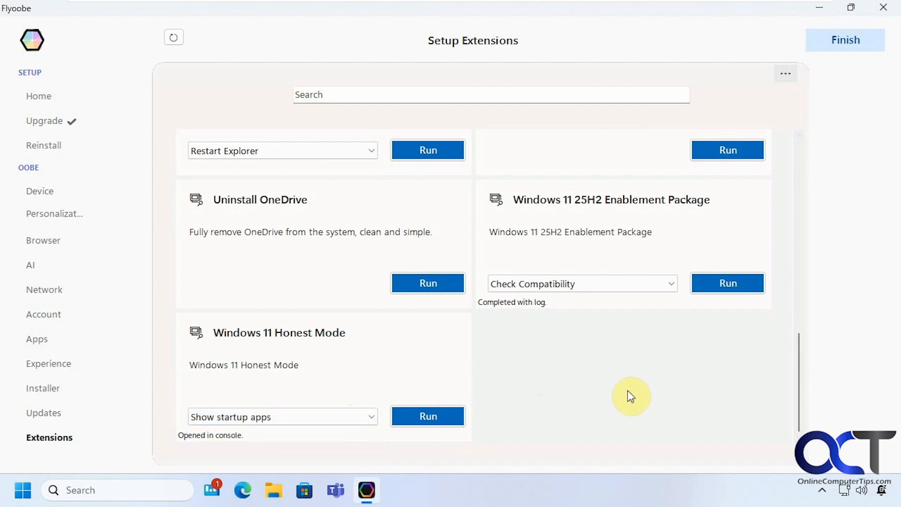
# Return to the Flyoobe Startsite home page from the sidebar.
pyautogui.click(38, 96)
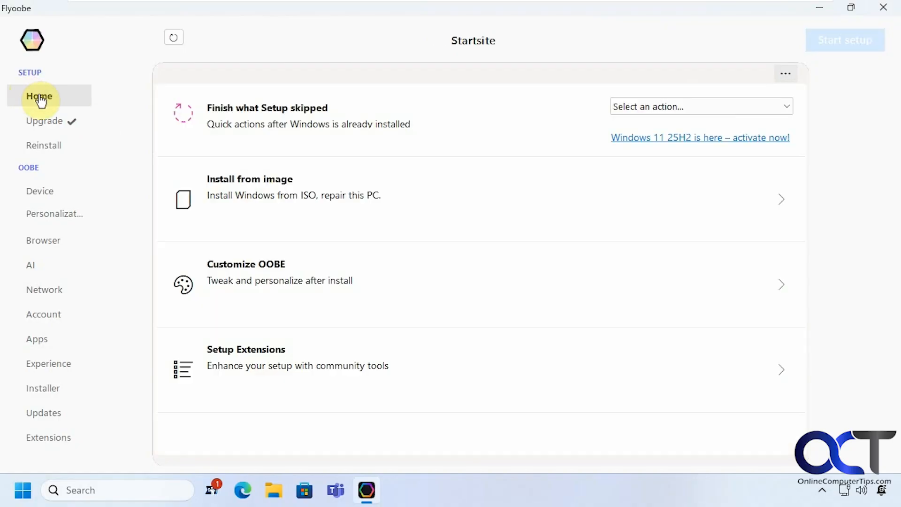
pyautogui.moveTo(109, 91)
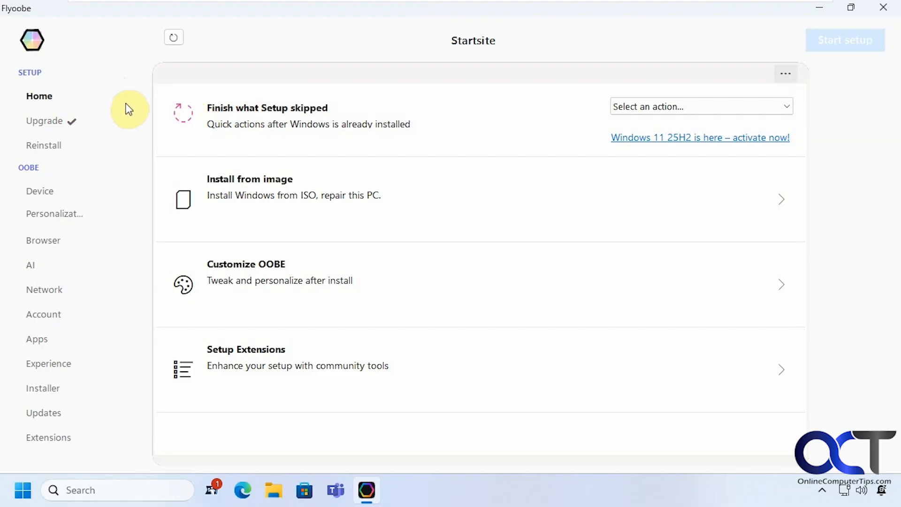
pyautogui.moveTo(141, 105)
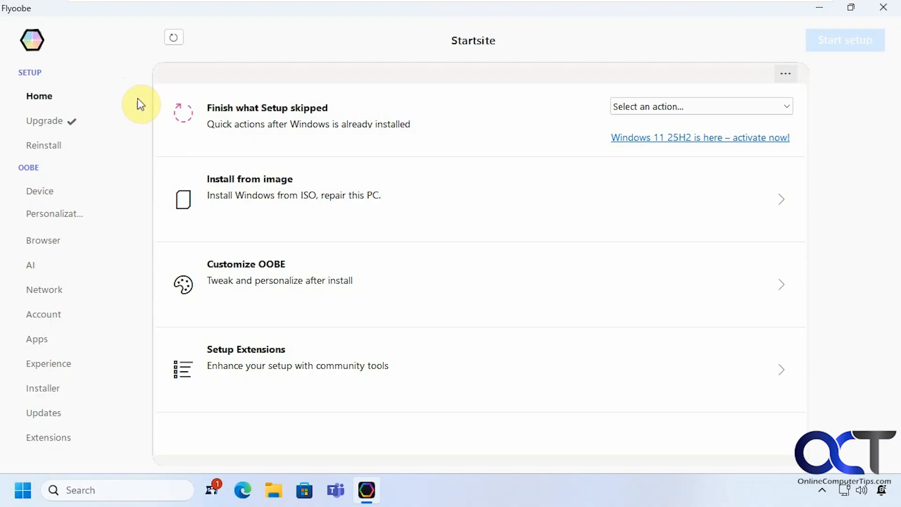
pyautogui.moveTo(118, 85)
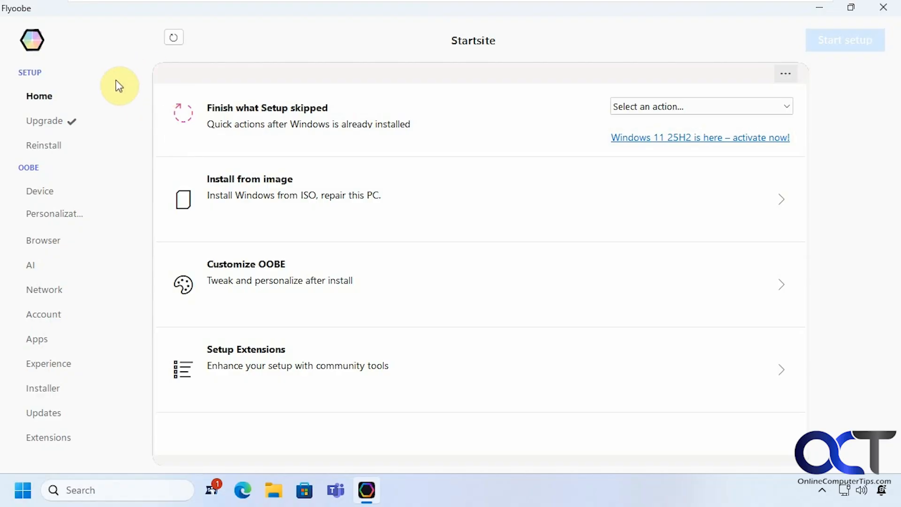
pyautogui.moveTo(79, 154)
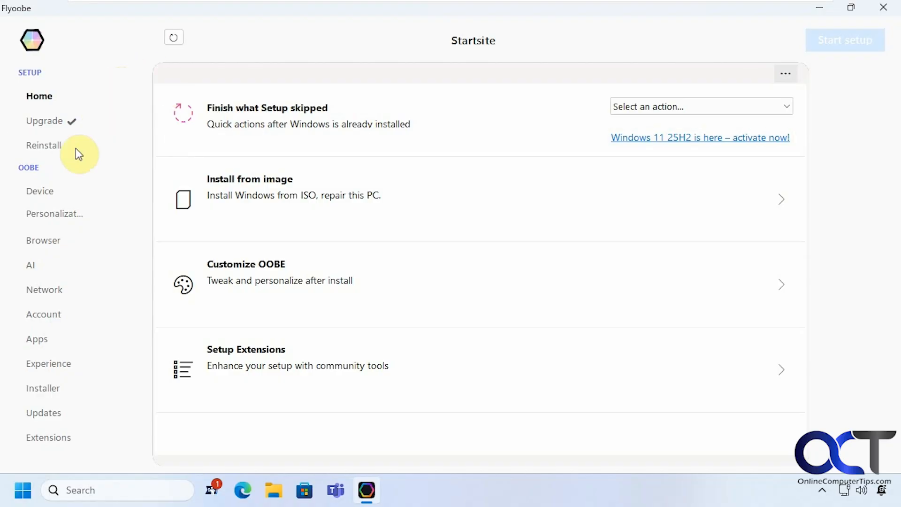